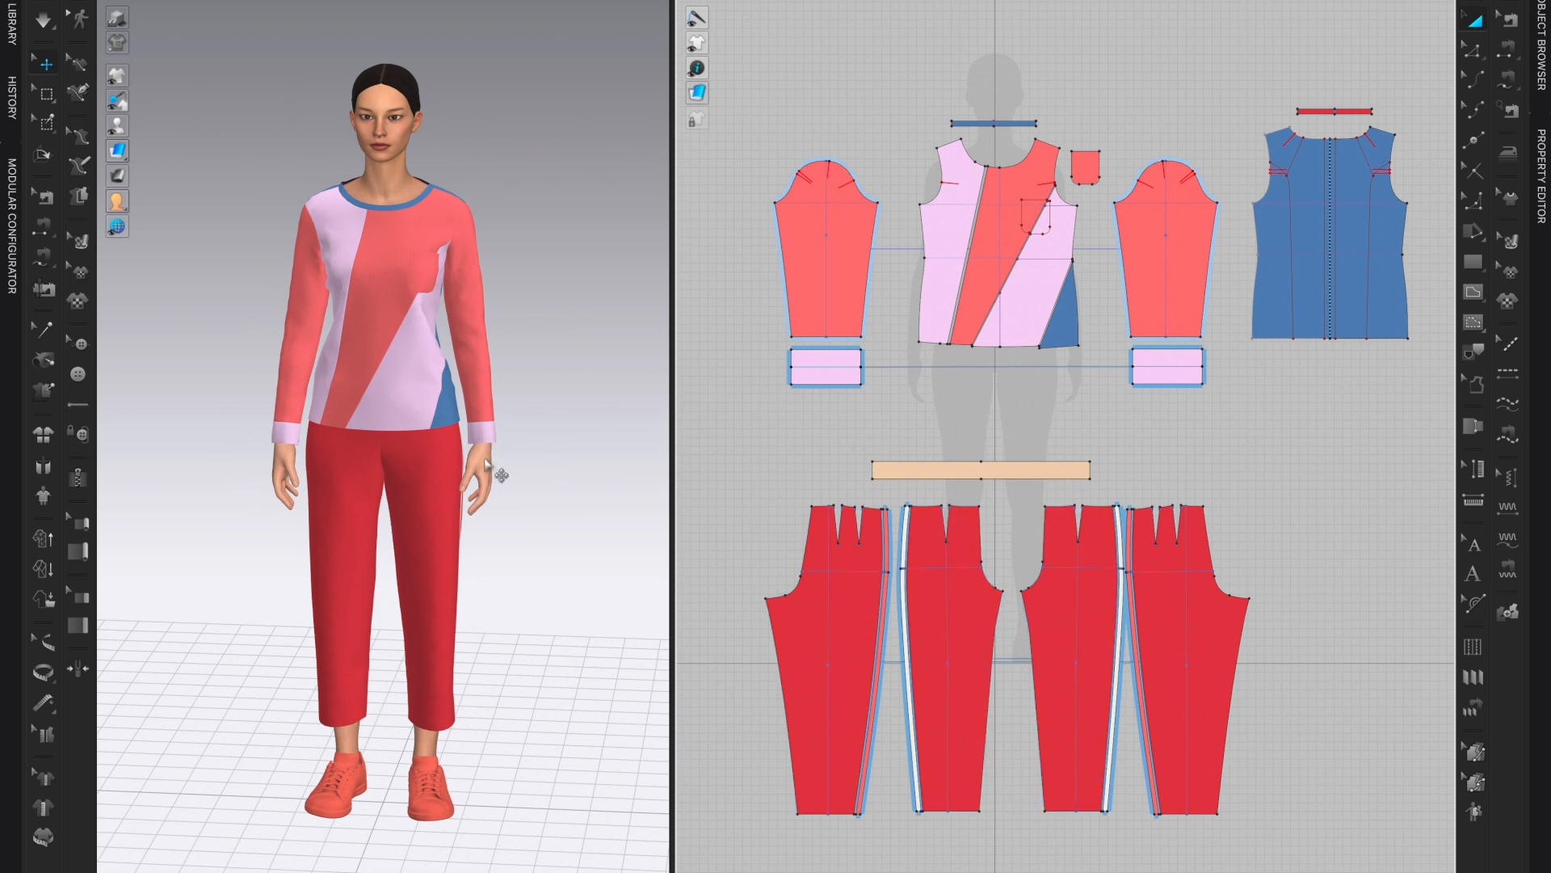
{"action": "mouse_move", "coordinate": [401, 275]}
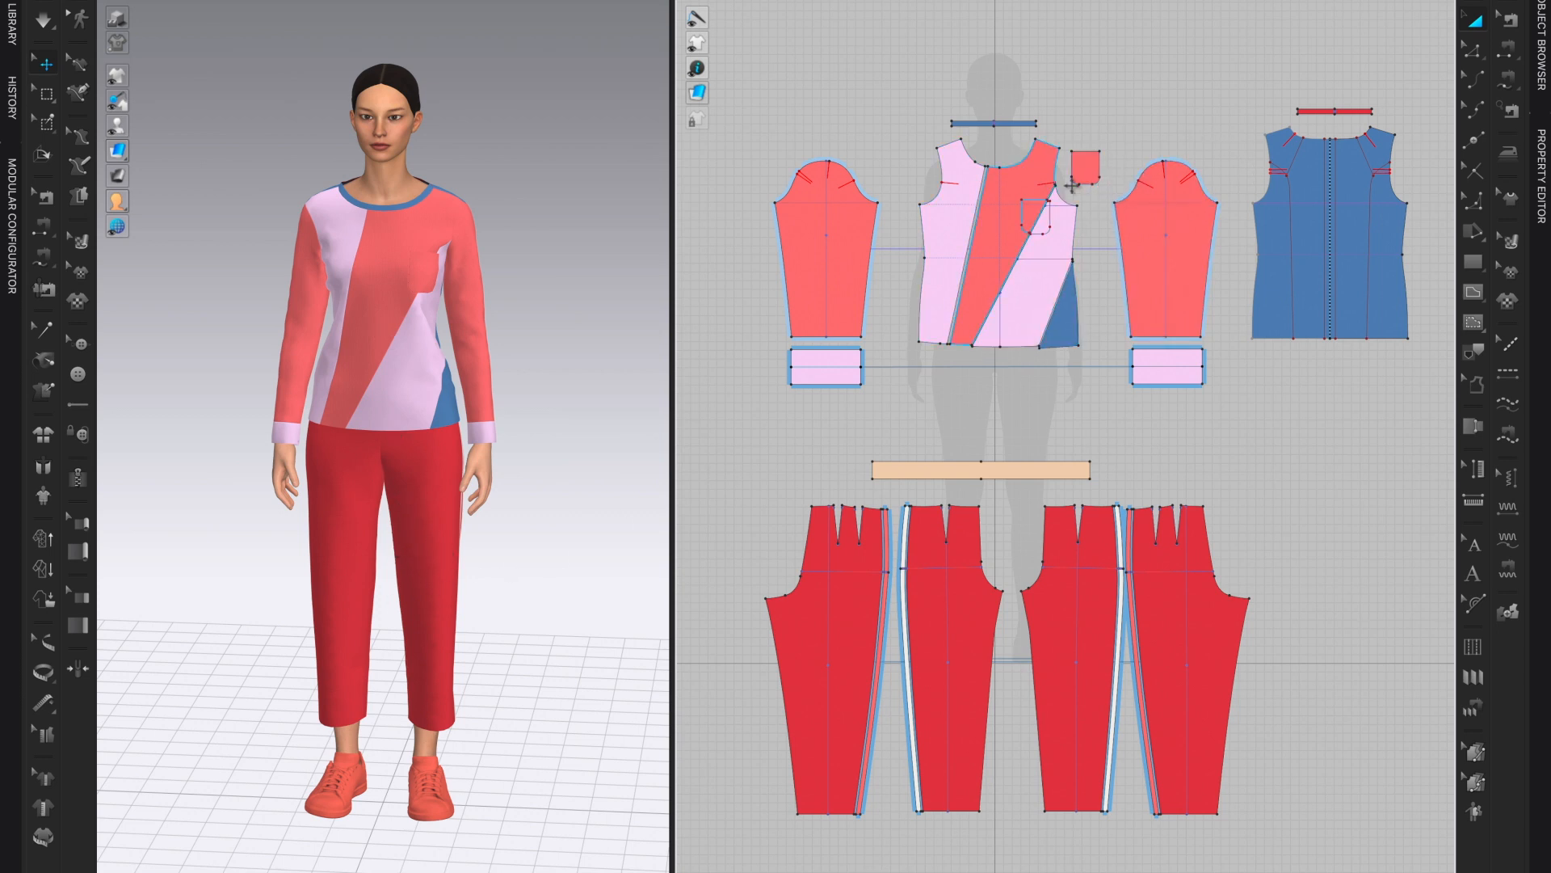
{"action": "mouse_move", "coordinate": [732, 250]}
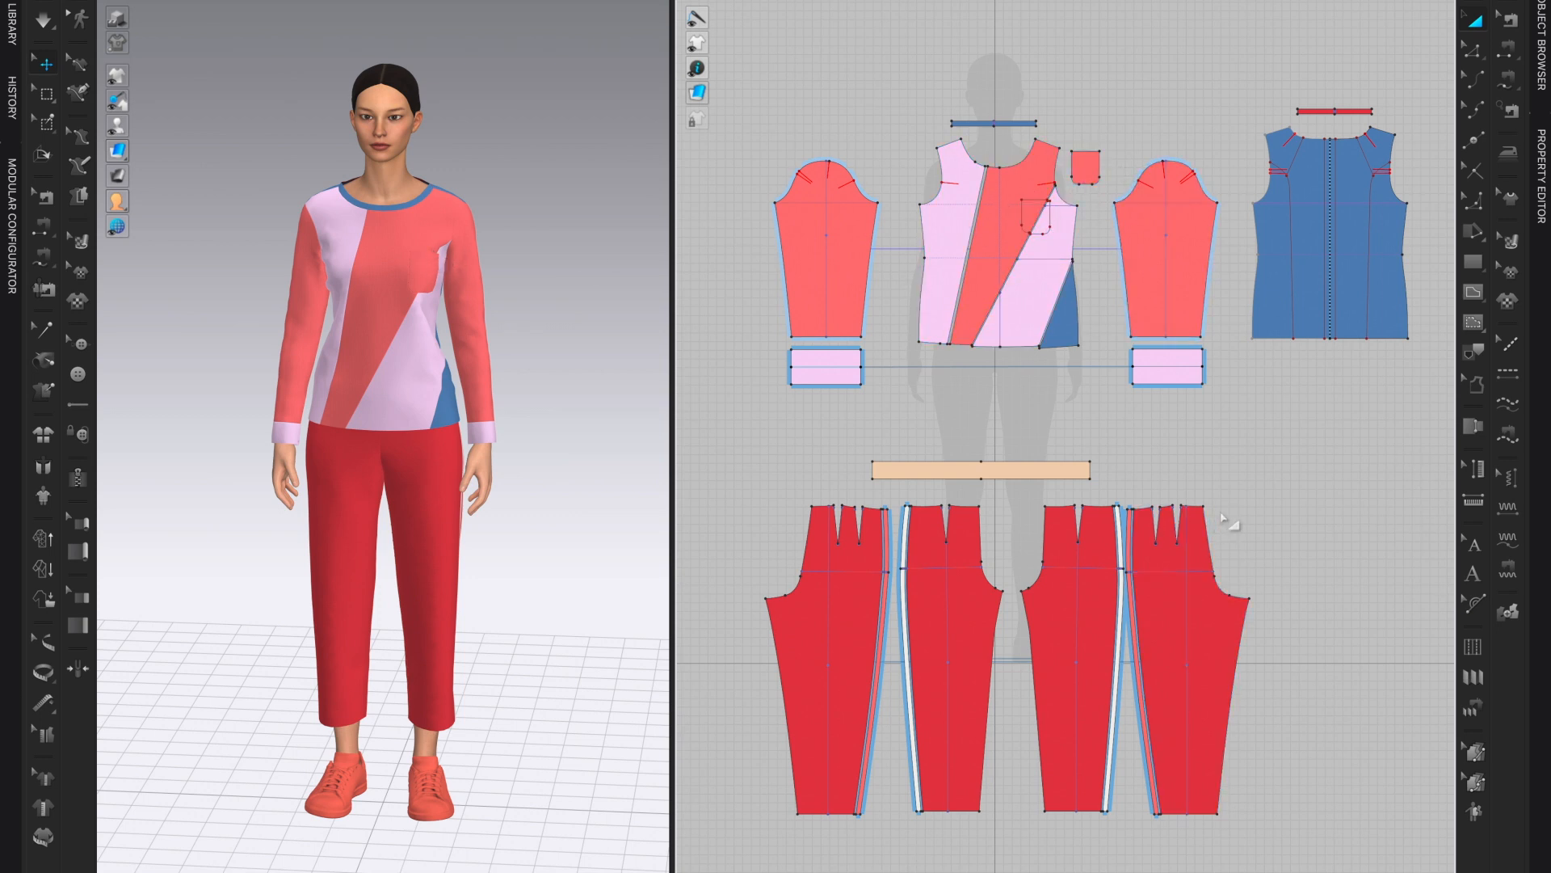
{"action": "mouse_move", "coordinate": [1339, 631]}
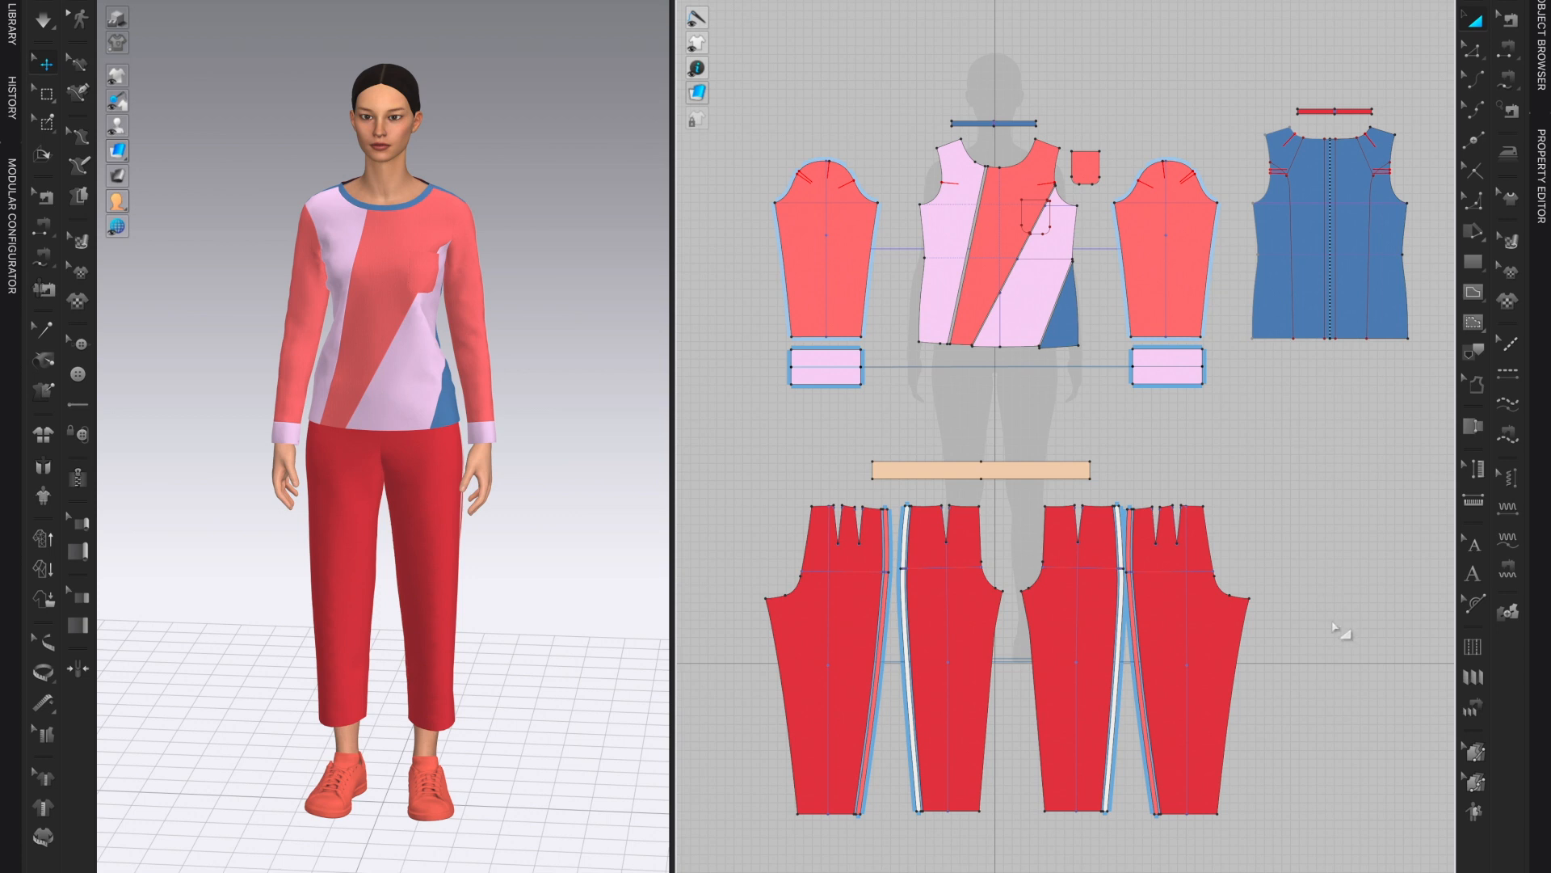
{"action": "mouse_move", "coordinate": [1341, 633]}
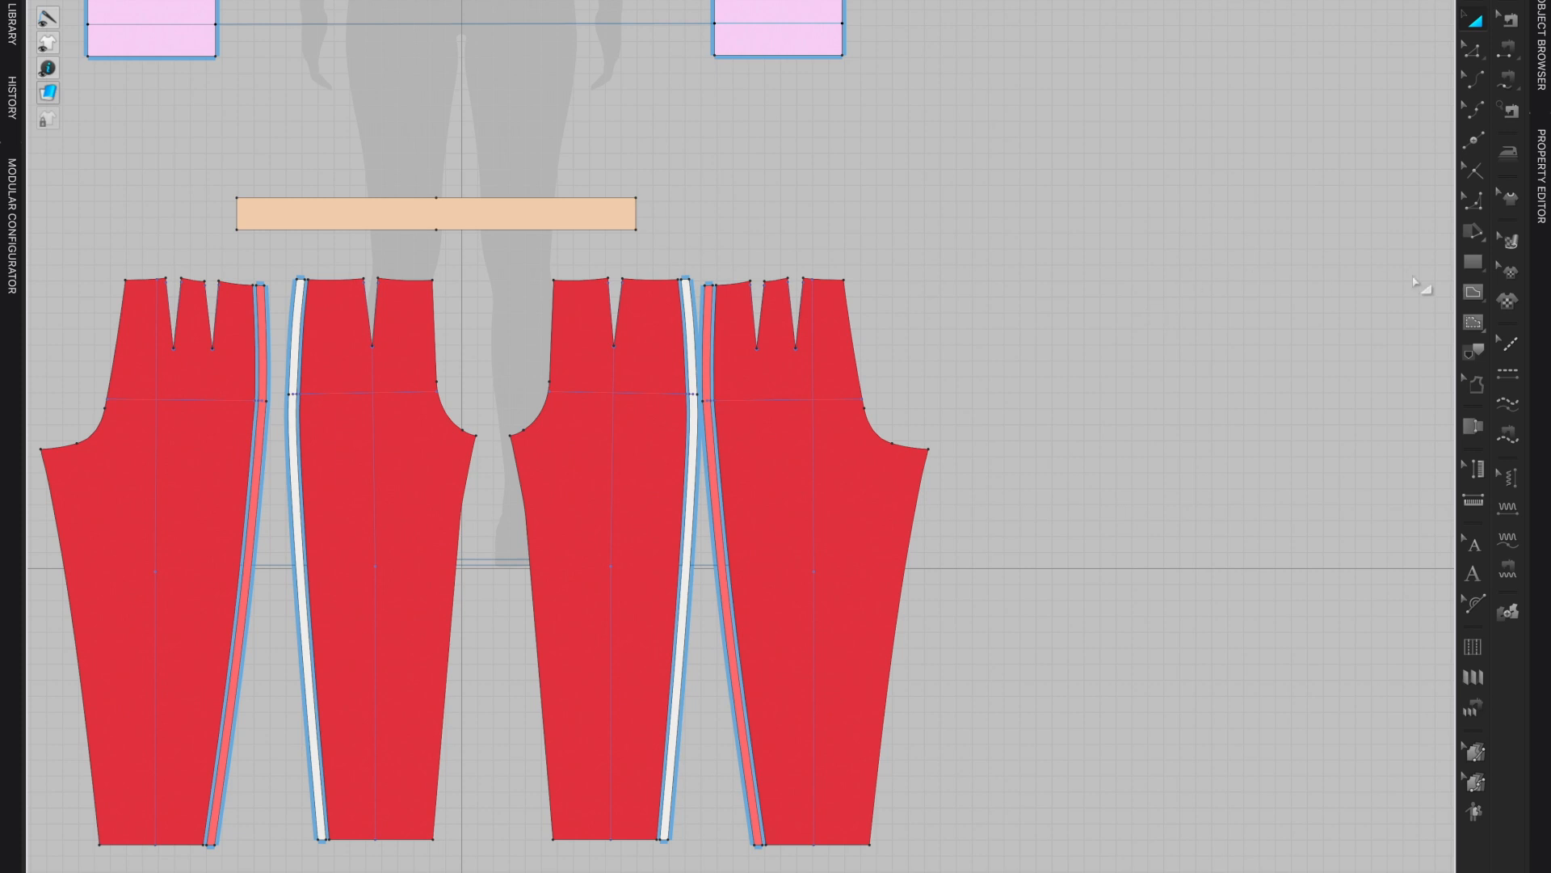
Choose the Rectangle shape tool from the Polygon flyout to draw a square beside the pants
{"action": "left_click", "coordinate": [1474, 260]}
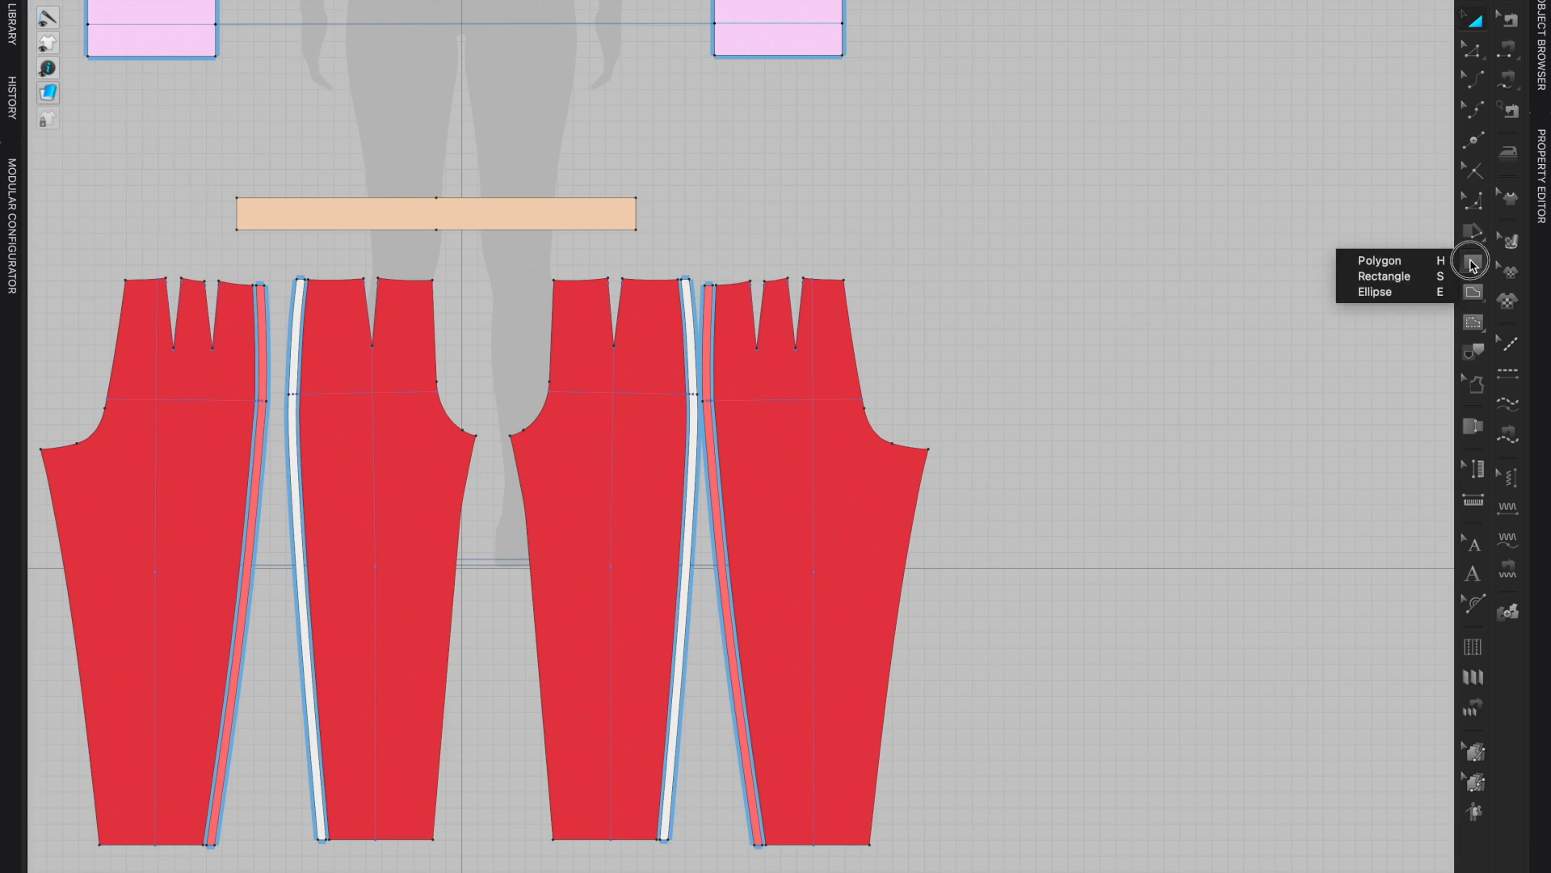
{"action": "mouse_move", "coordinate": [1416, 278]}
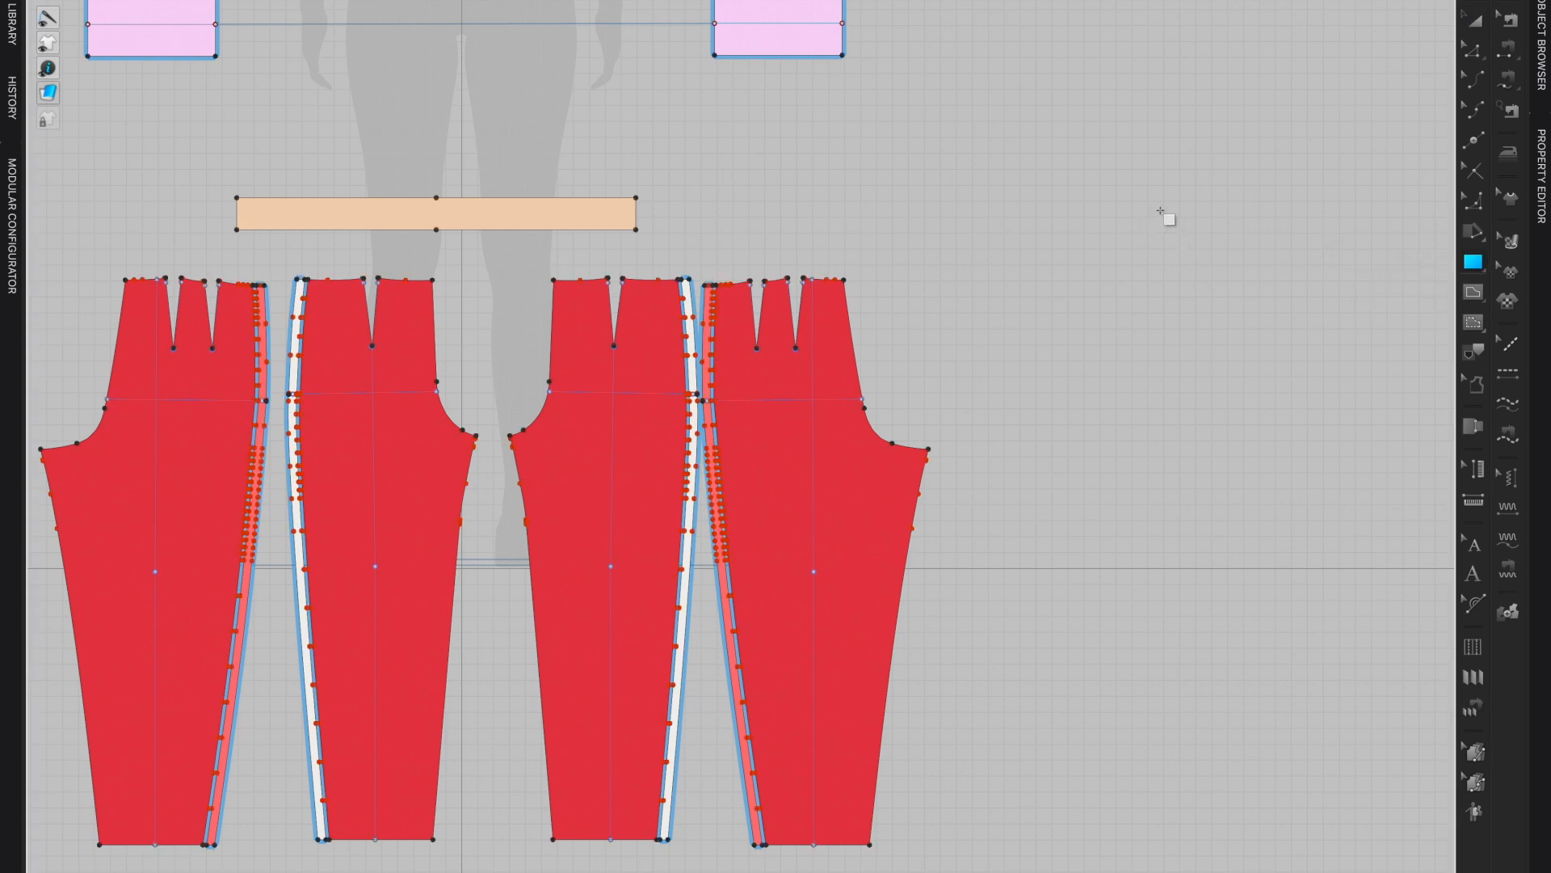
{"action": "mouse_move", "coordinate": [977, 208]}
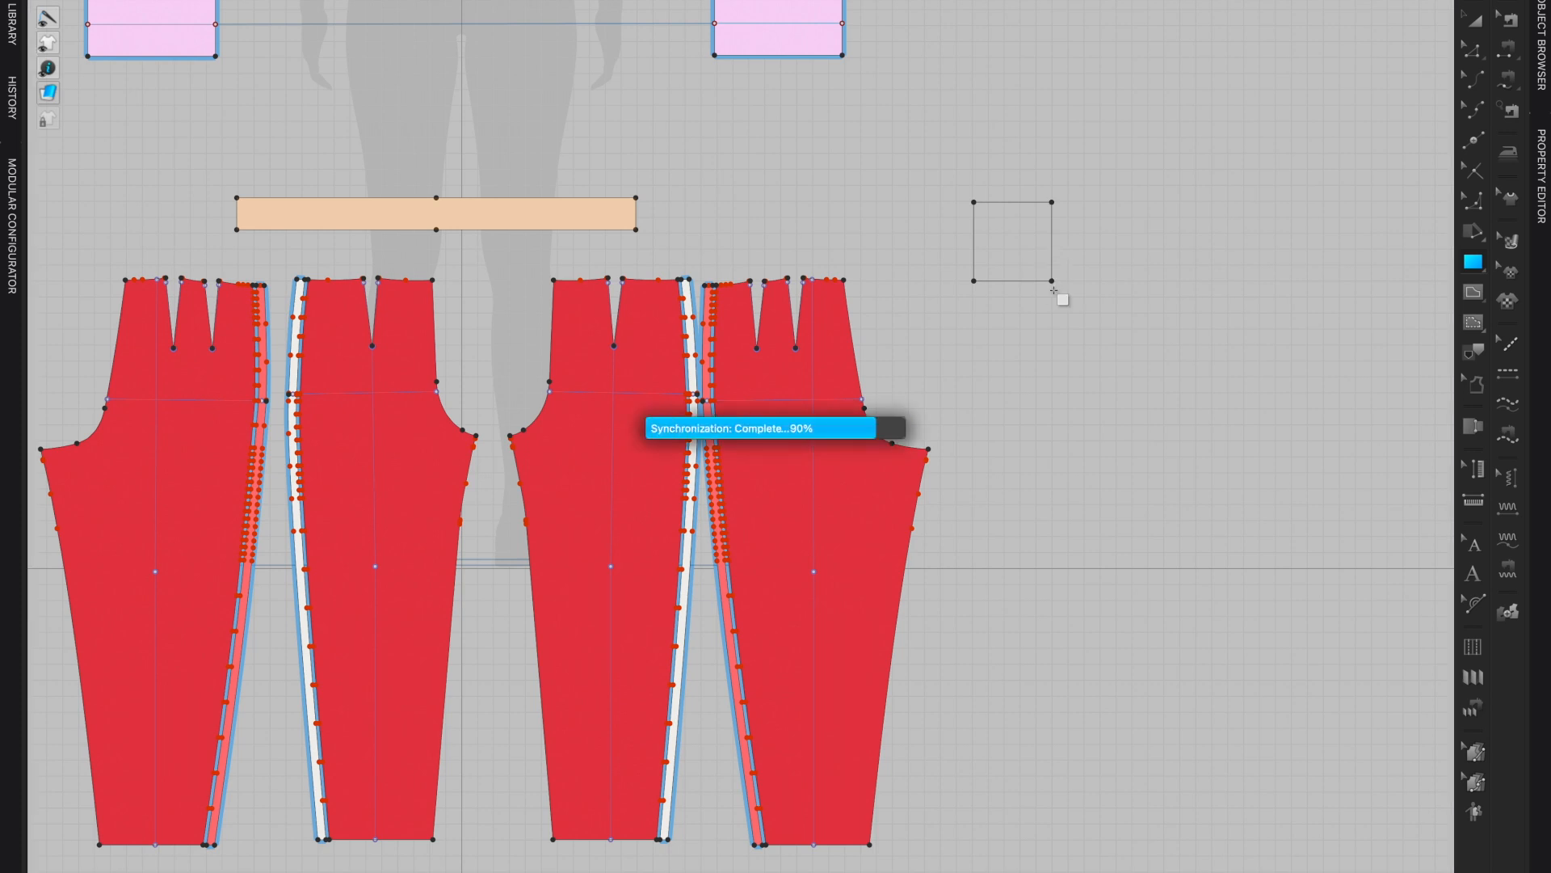
Complete the small square pattern piece, view its context menu and close it unchanged
{"action": "left_click", "coordinate": [1008, 240]}
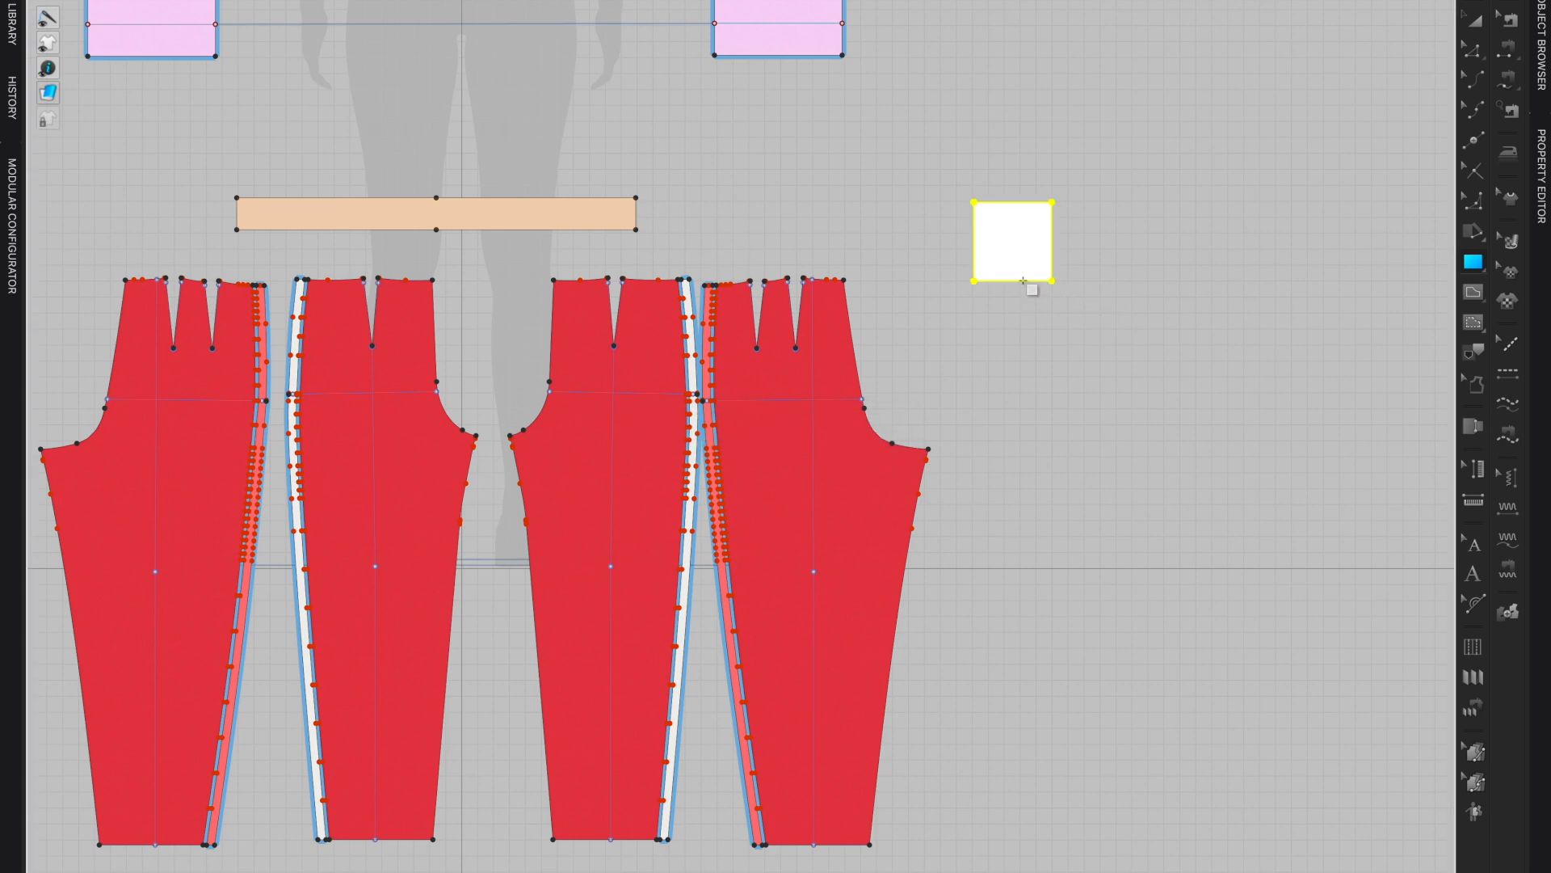
{"action": "mouse_move", "coordinate": [1008, 297]}
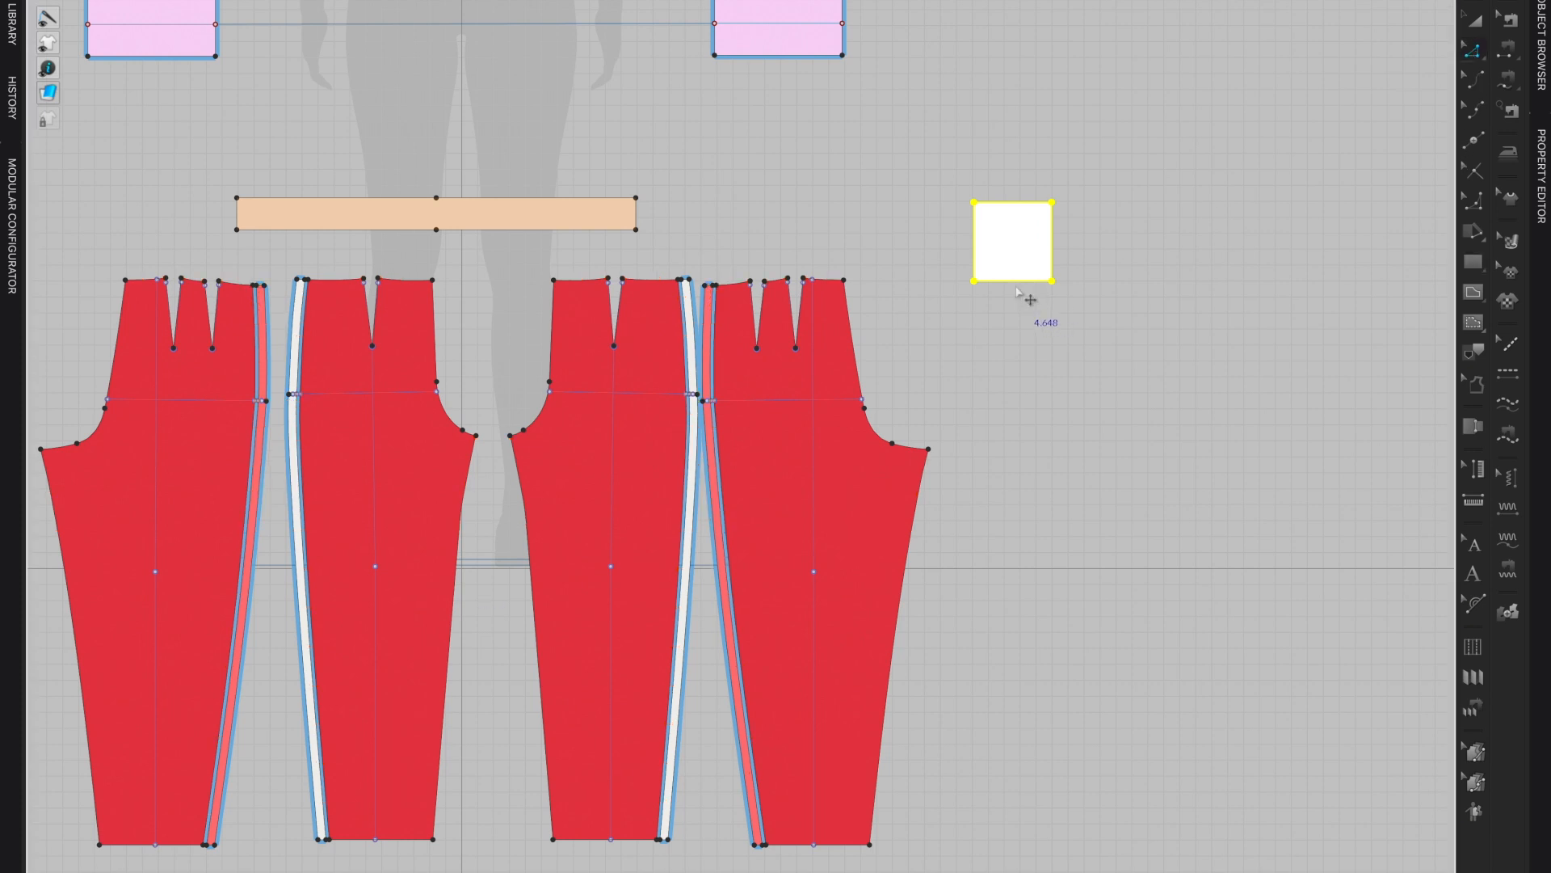
{"action": "mouse_move", "coordinate": [1026, 292]}
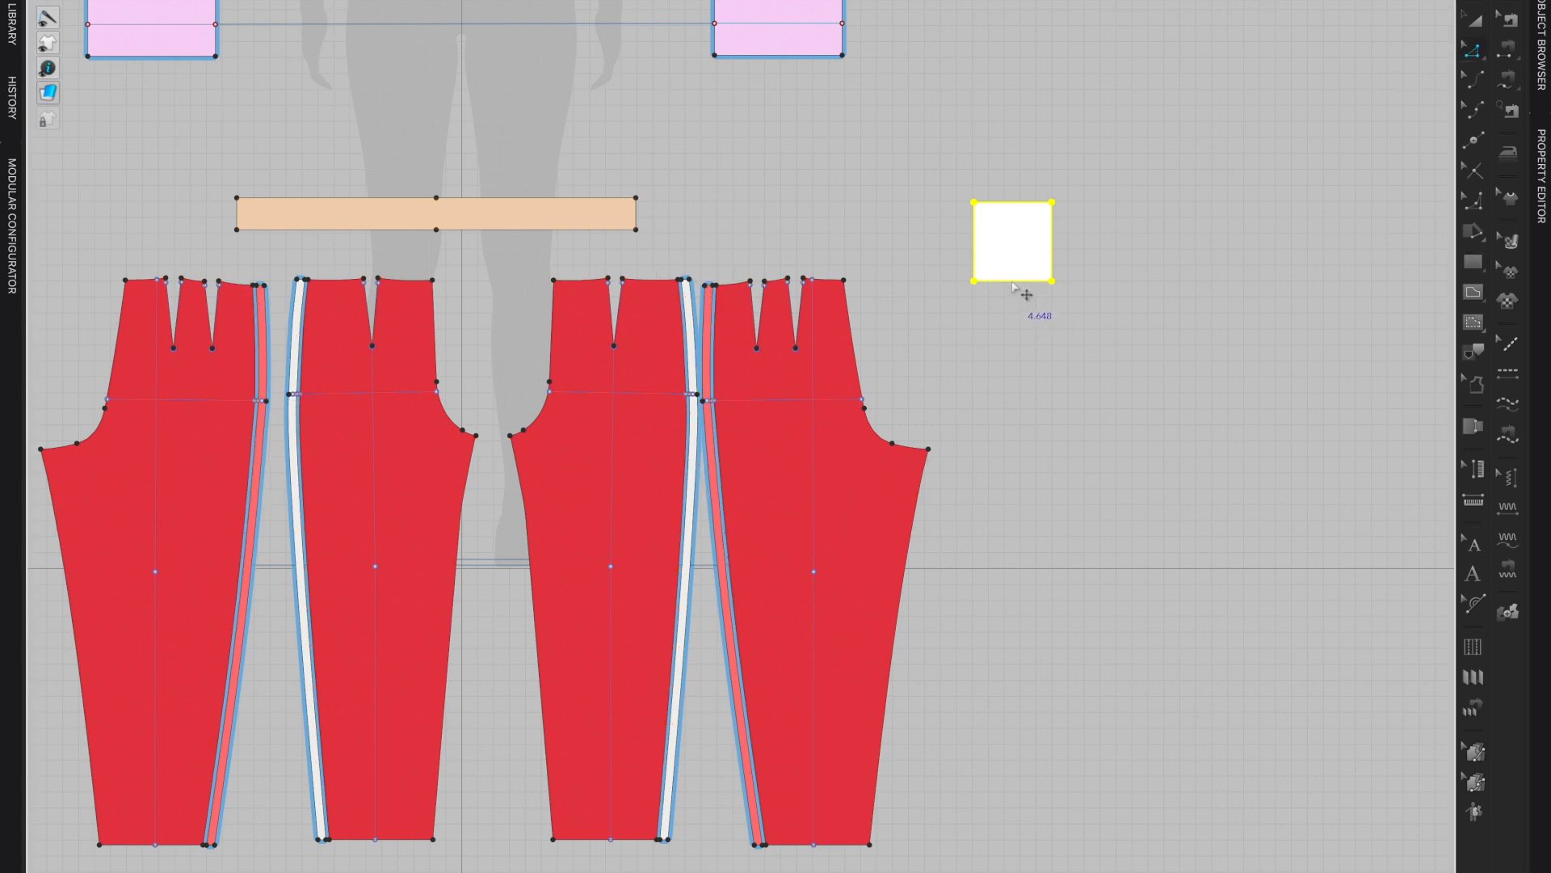
{"action": "right_click", "coordinate": [1012, 243]}
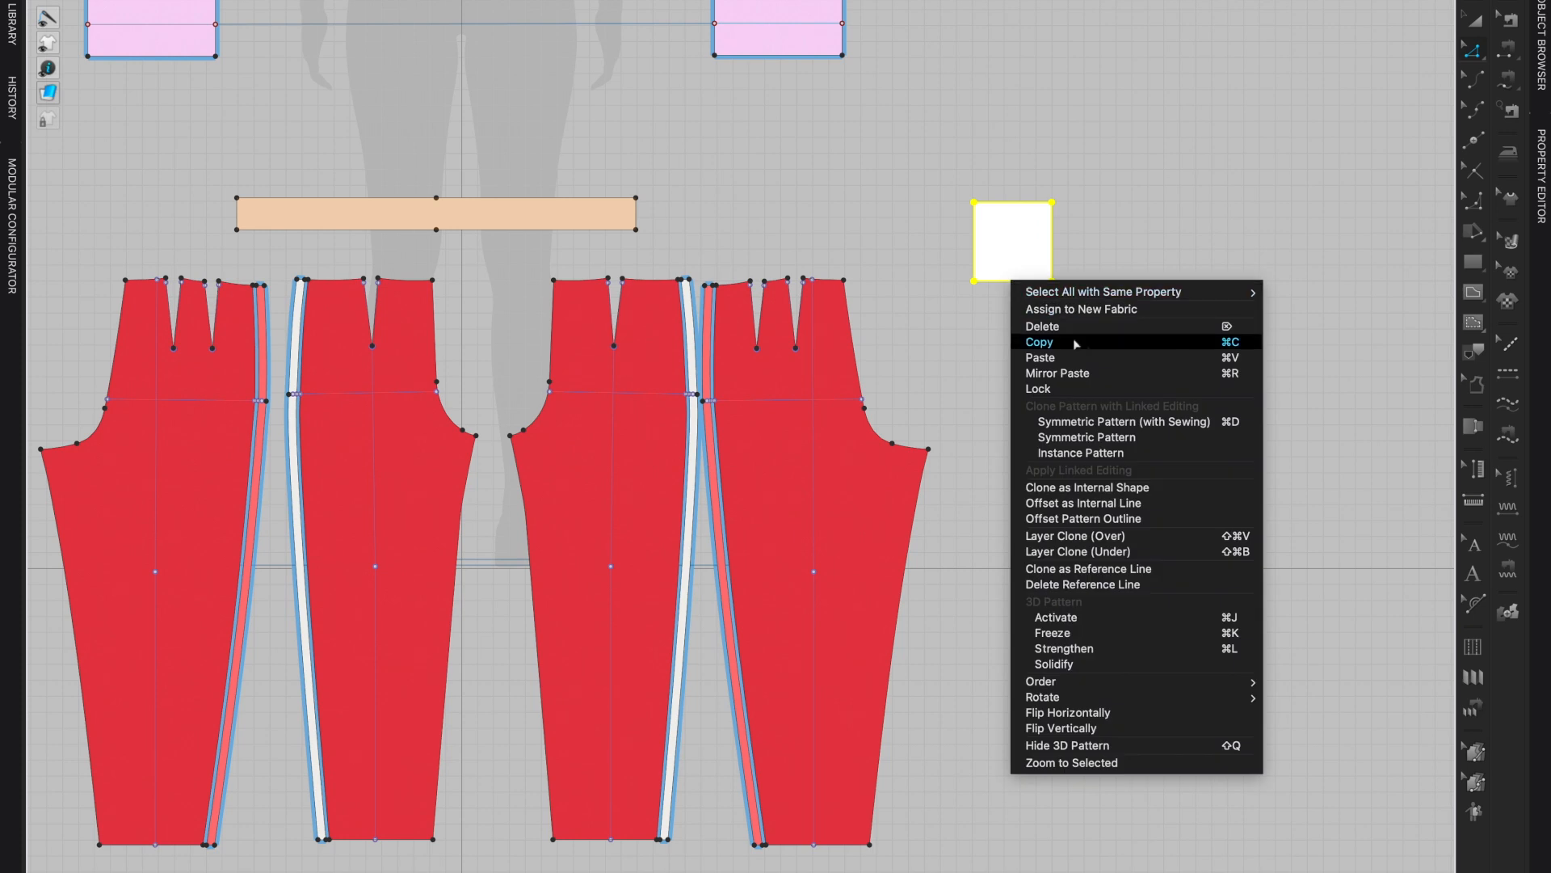
{"action": "mouse_move", "coordinate": [1080, 452]}
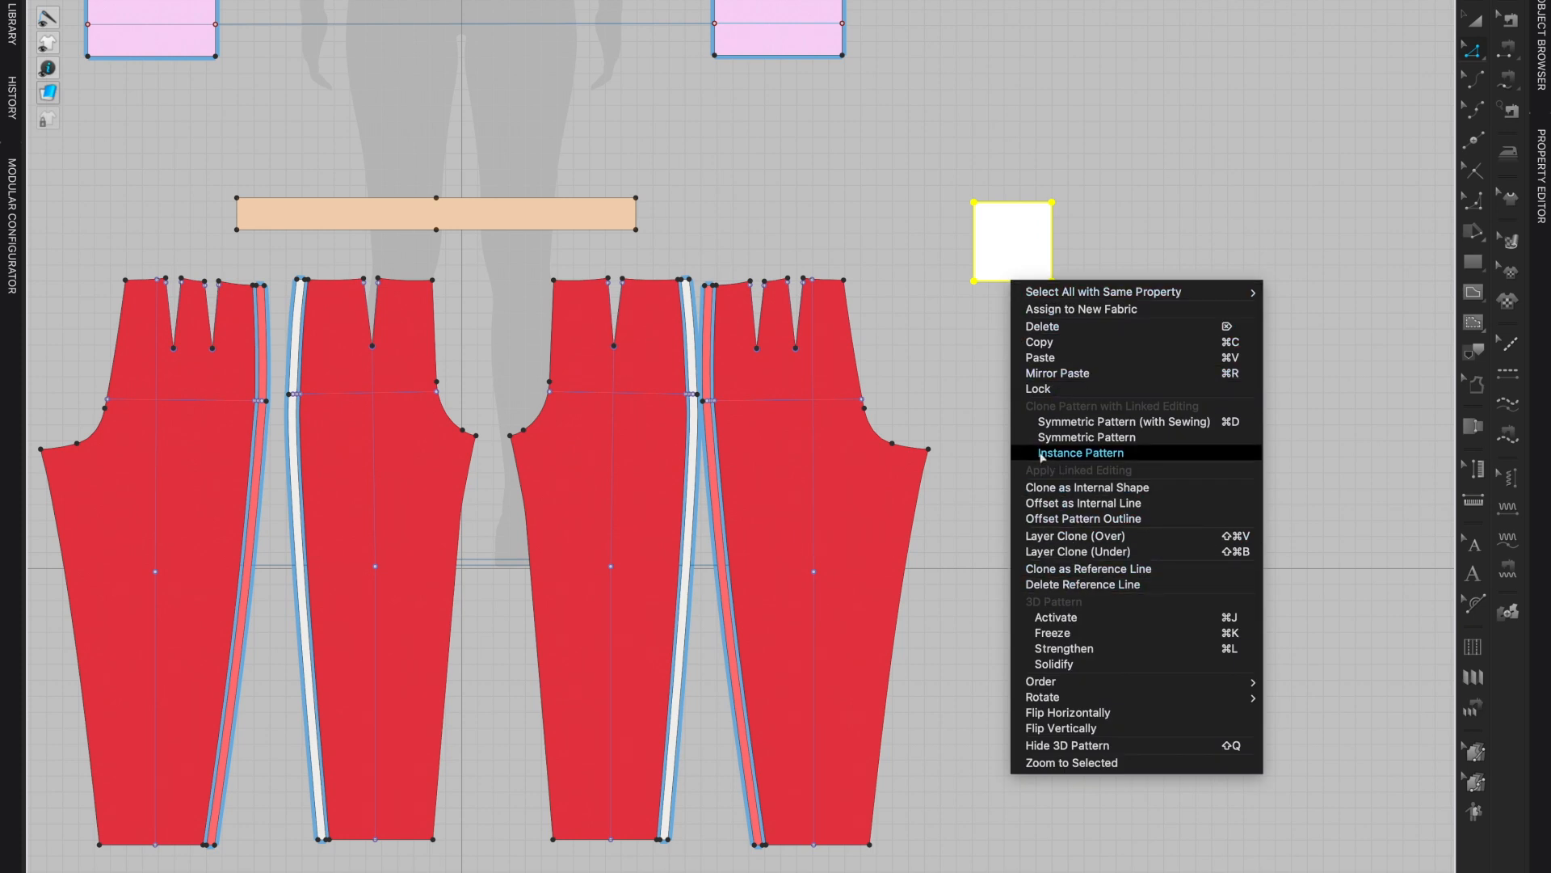
{"action": "mouse_move", "coordinate": [1057, 567]}
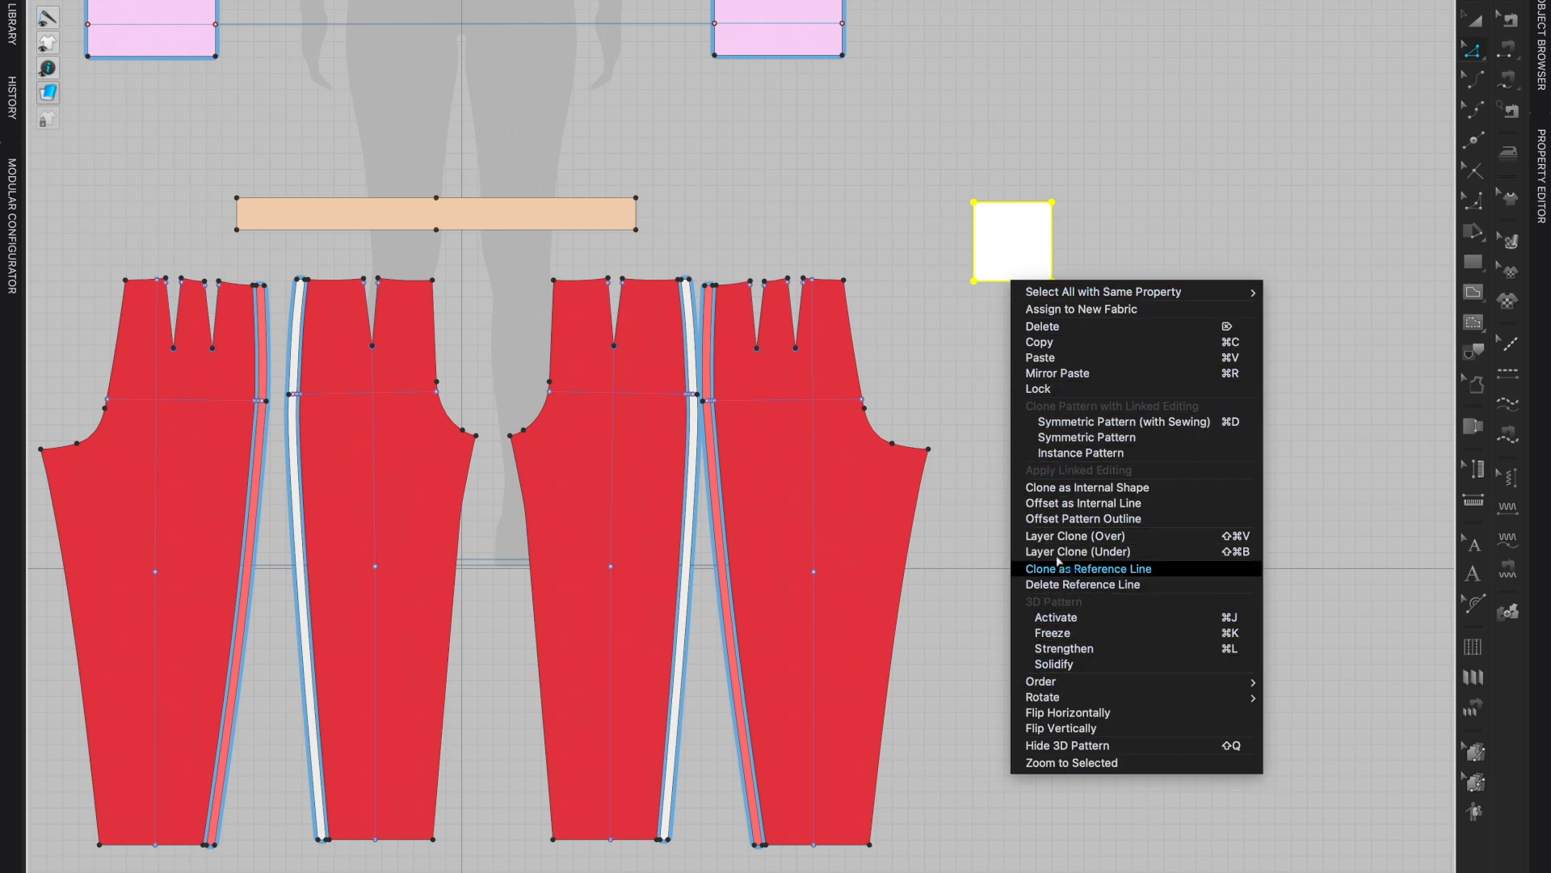
{"action": "mouse_move", "coordinate": [1081, 309]}
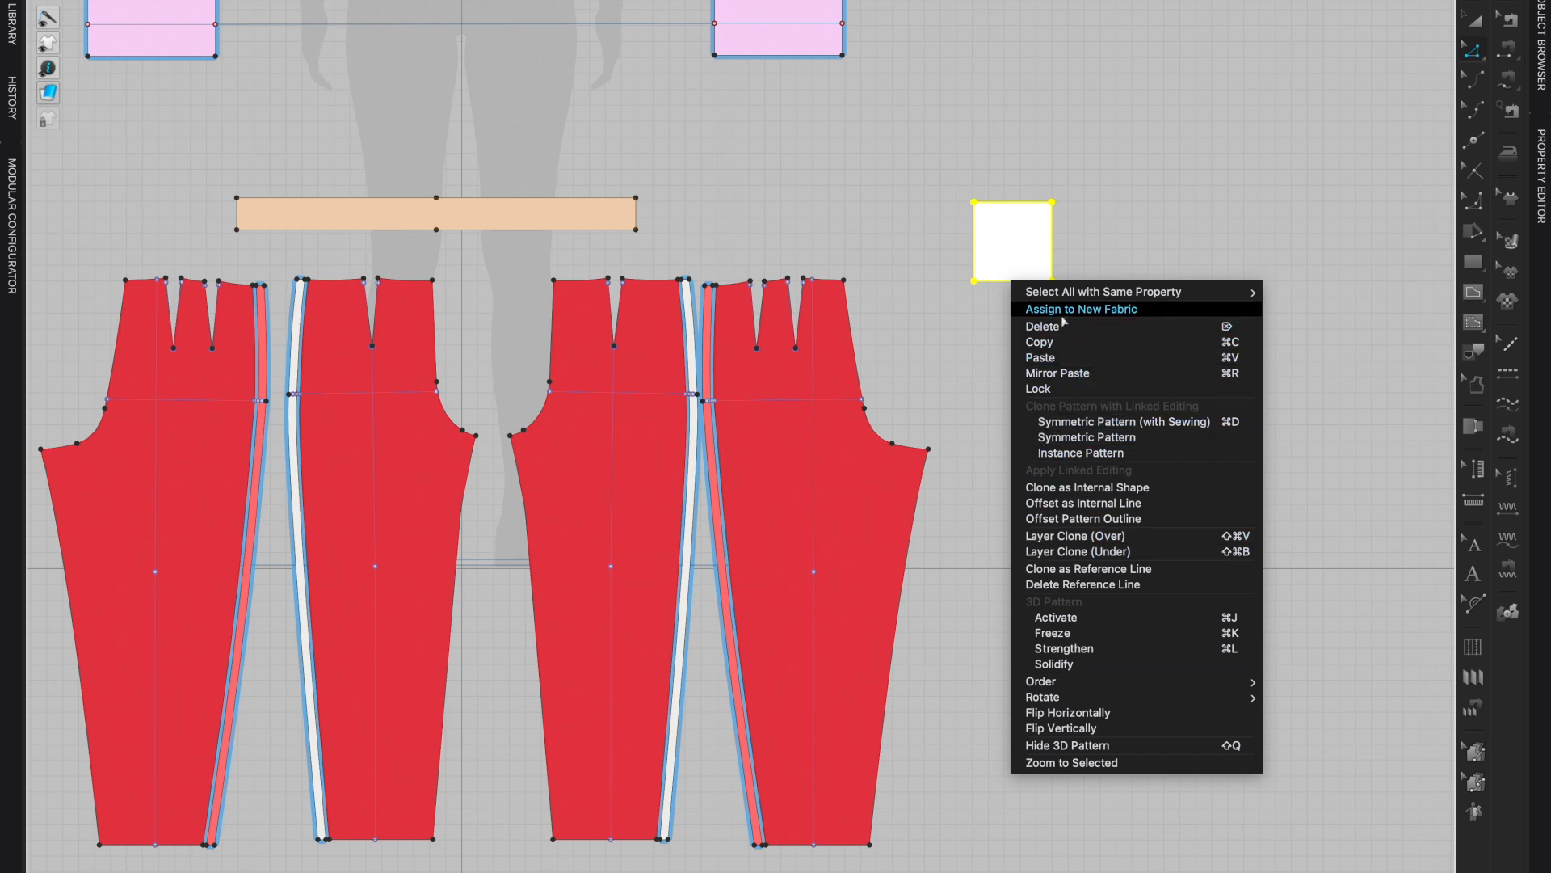
{"action": "mouse_move", "coordinate": [975, 391]}
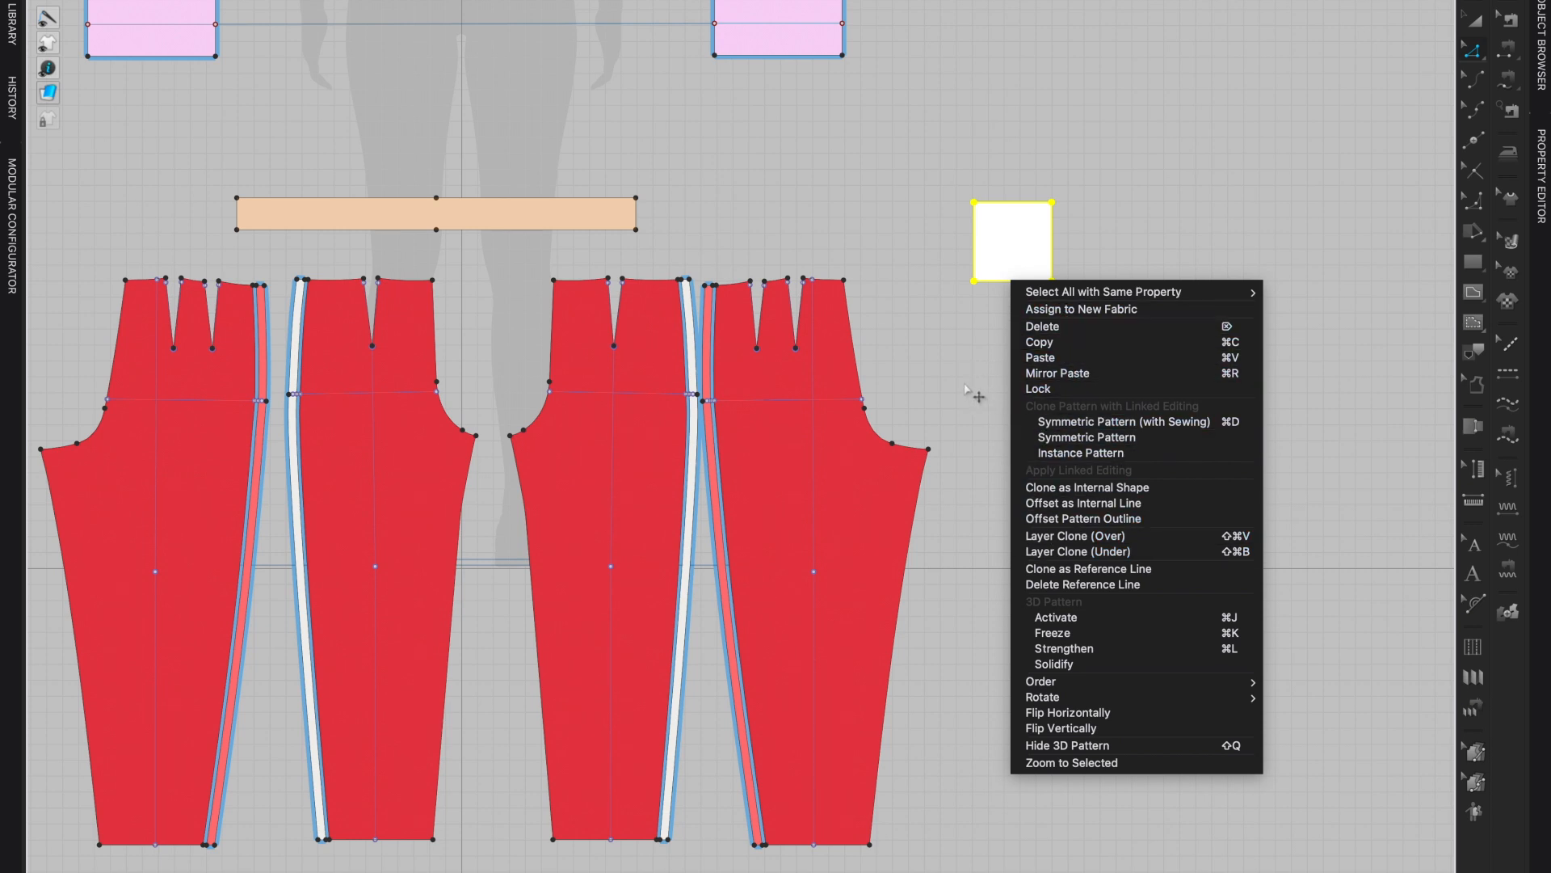
{"action": "left_click", "coordinate": [1002, 310]}
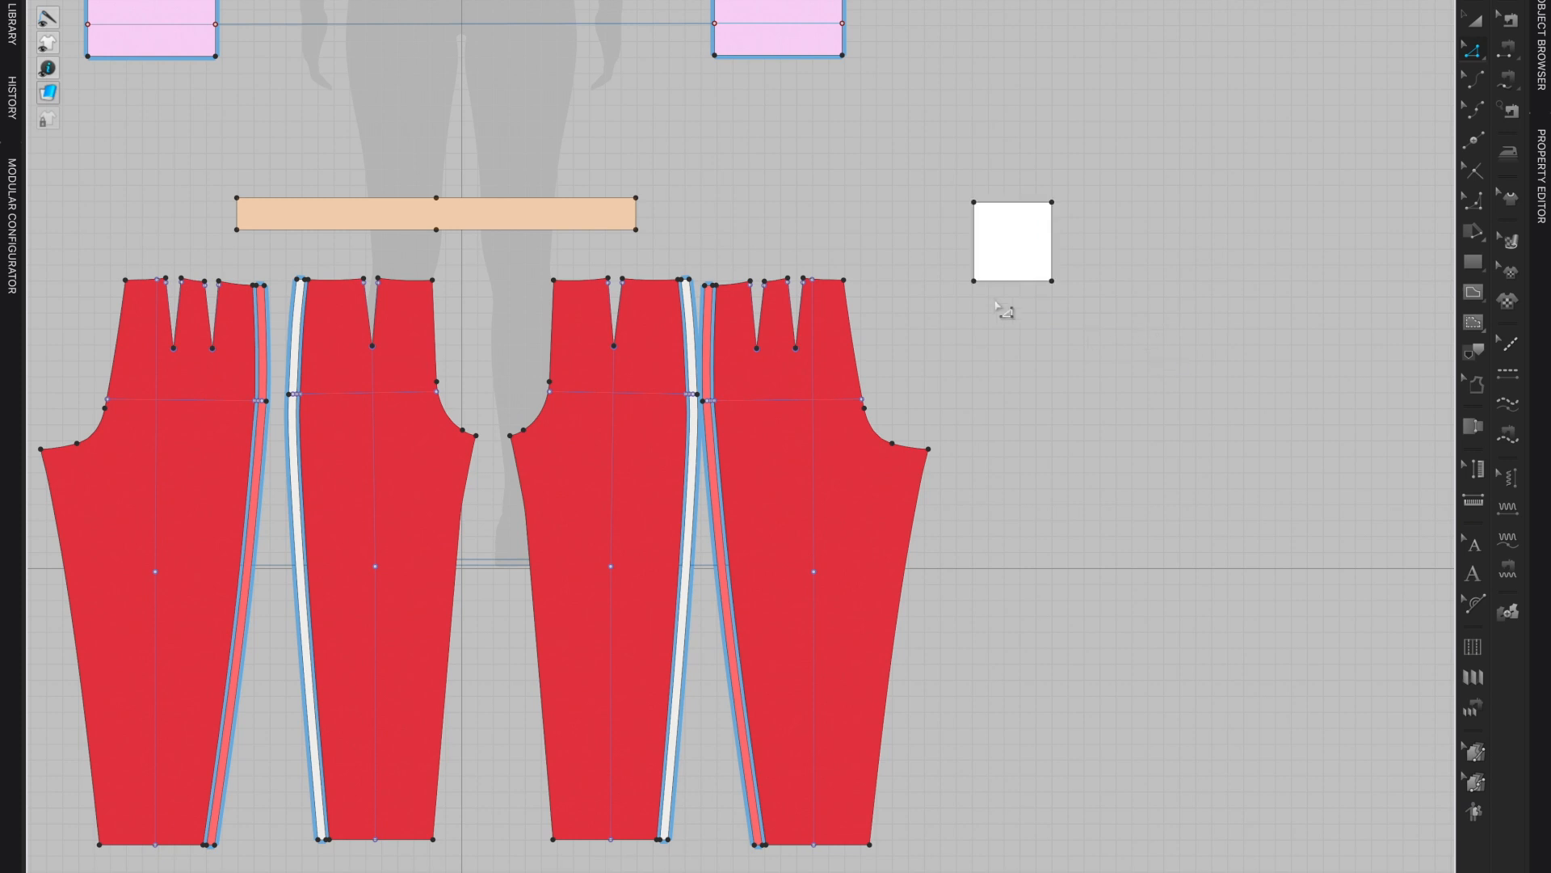
Bring up Split Line settings for the square's bottom edge, showing two ~2.44 in parts
{"action": "right_click", "coordinate": [1008, 275]}
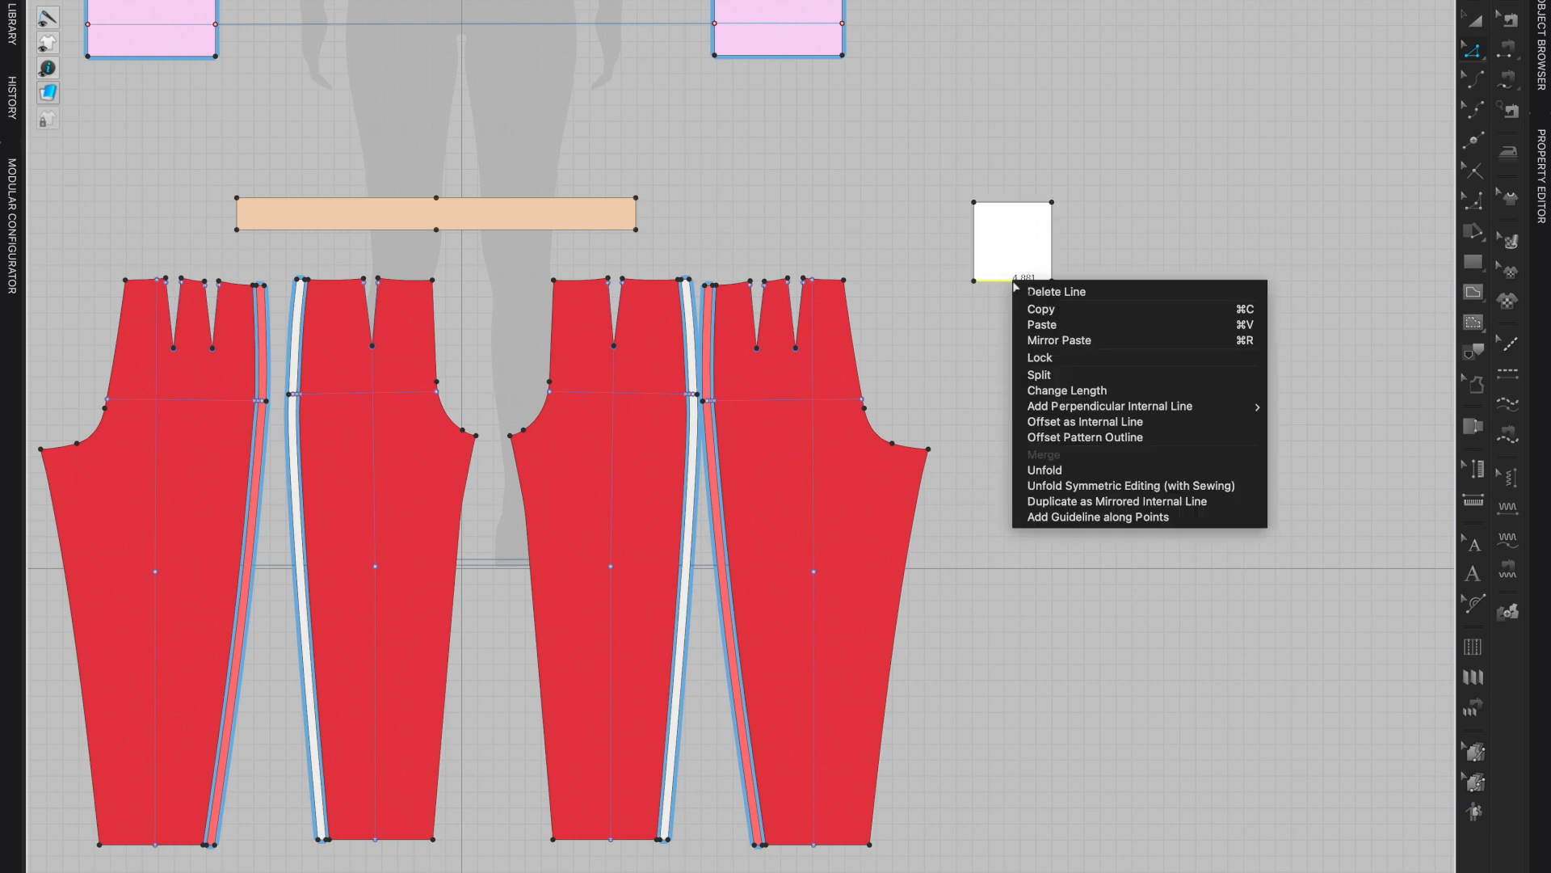
{"action": "left_click", "coordinate": [1039, 374]}
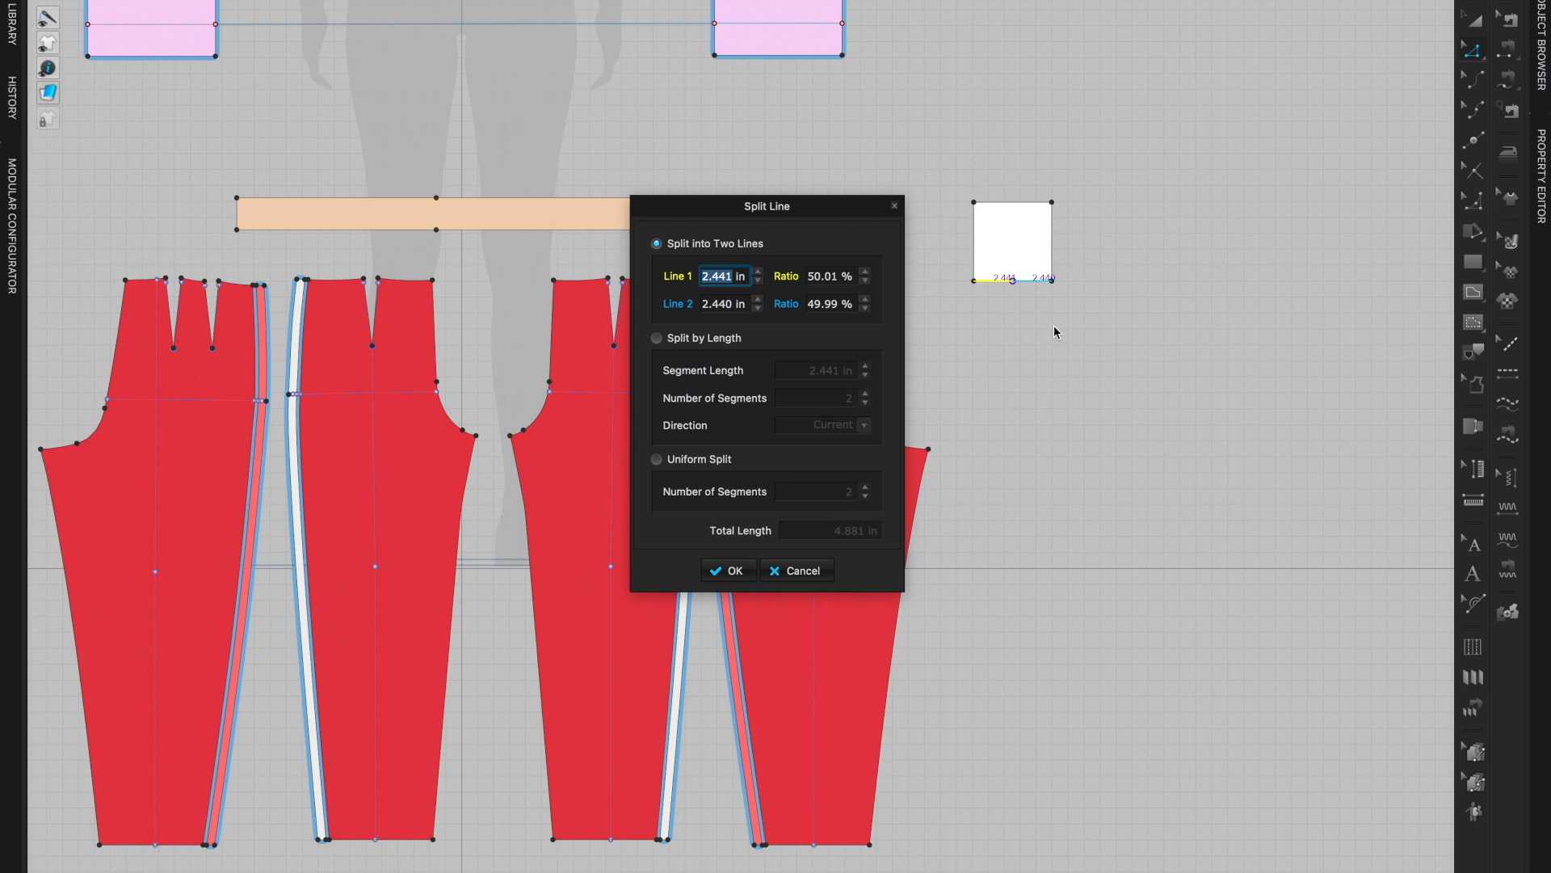
{"action": "mouse_move", "coordinate": [1408, 160]}
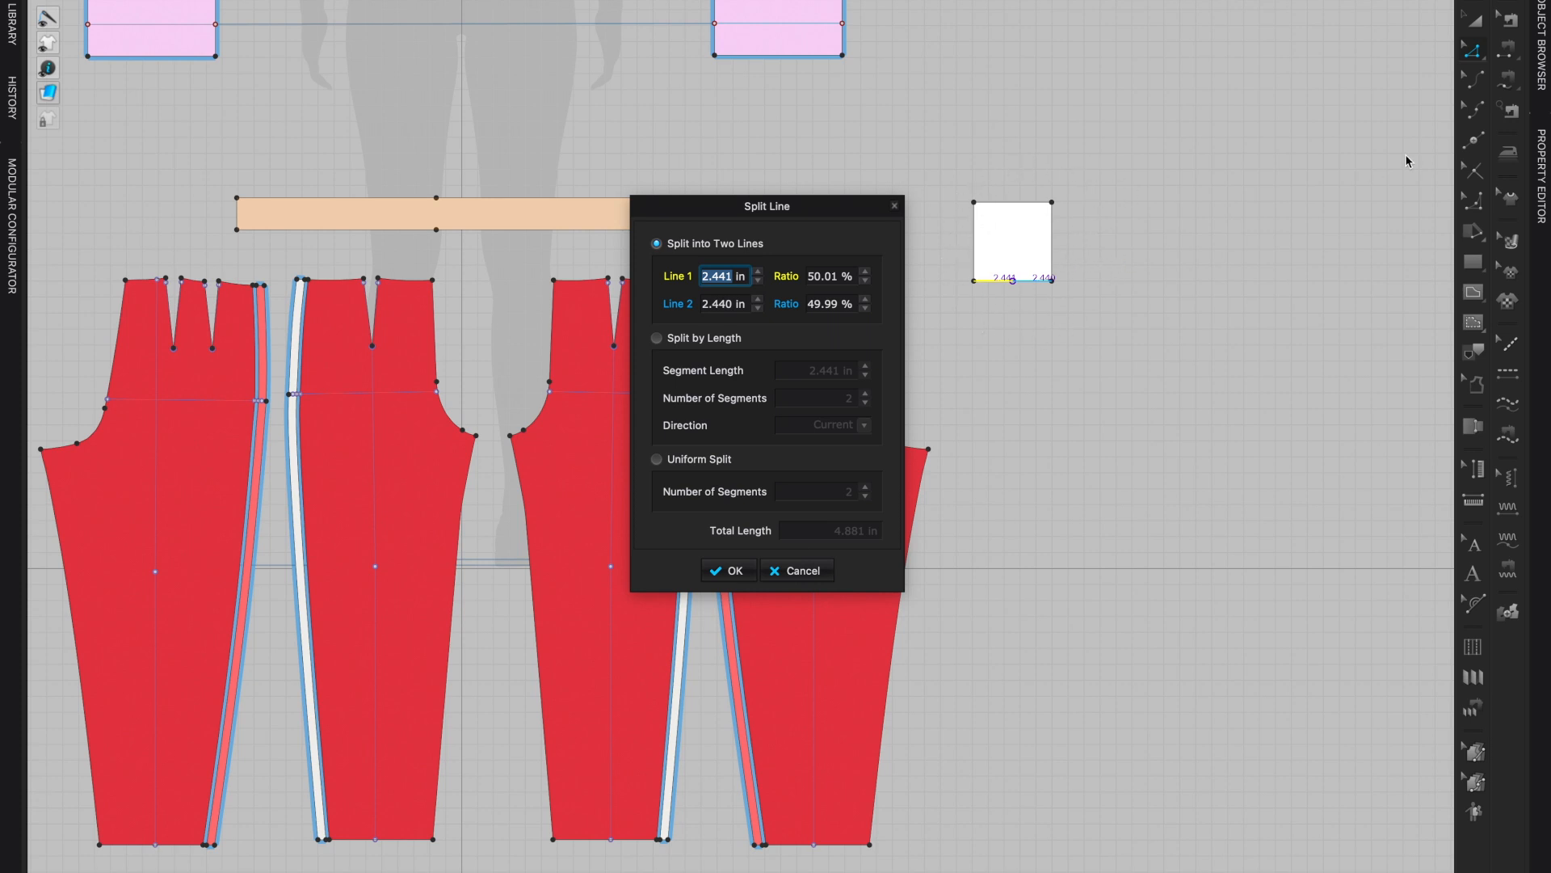
{"action": "mouse_move", "coordinate": [1338, 170]}
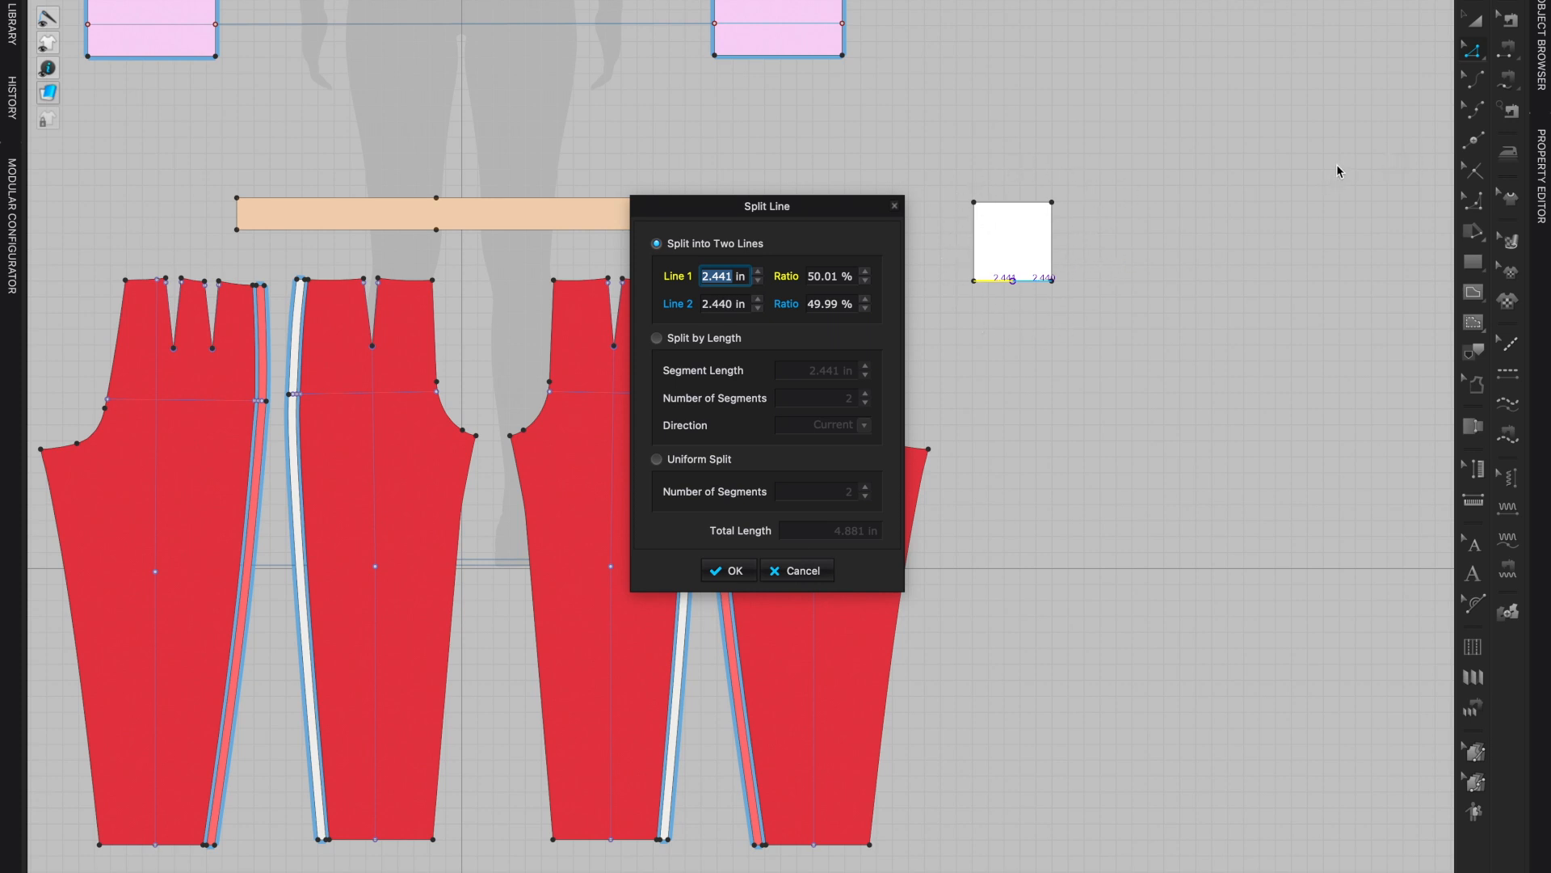
{"action": "mouse_move", "coordinate": [1343, 204]}
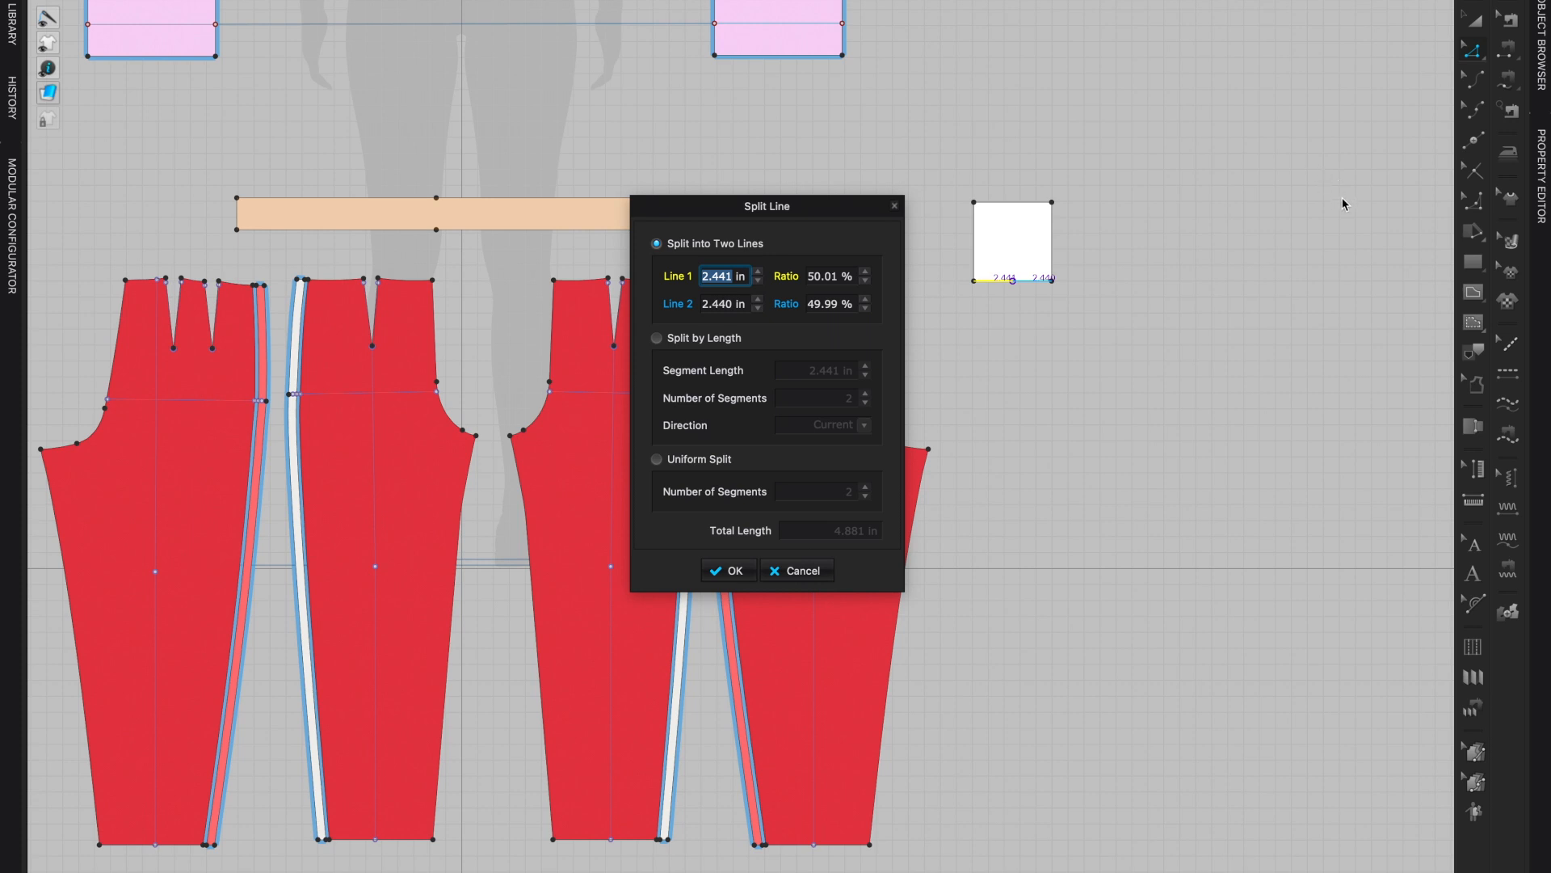
{"action": "mouse_move", "coordinate": [1213, 236]}
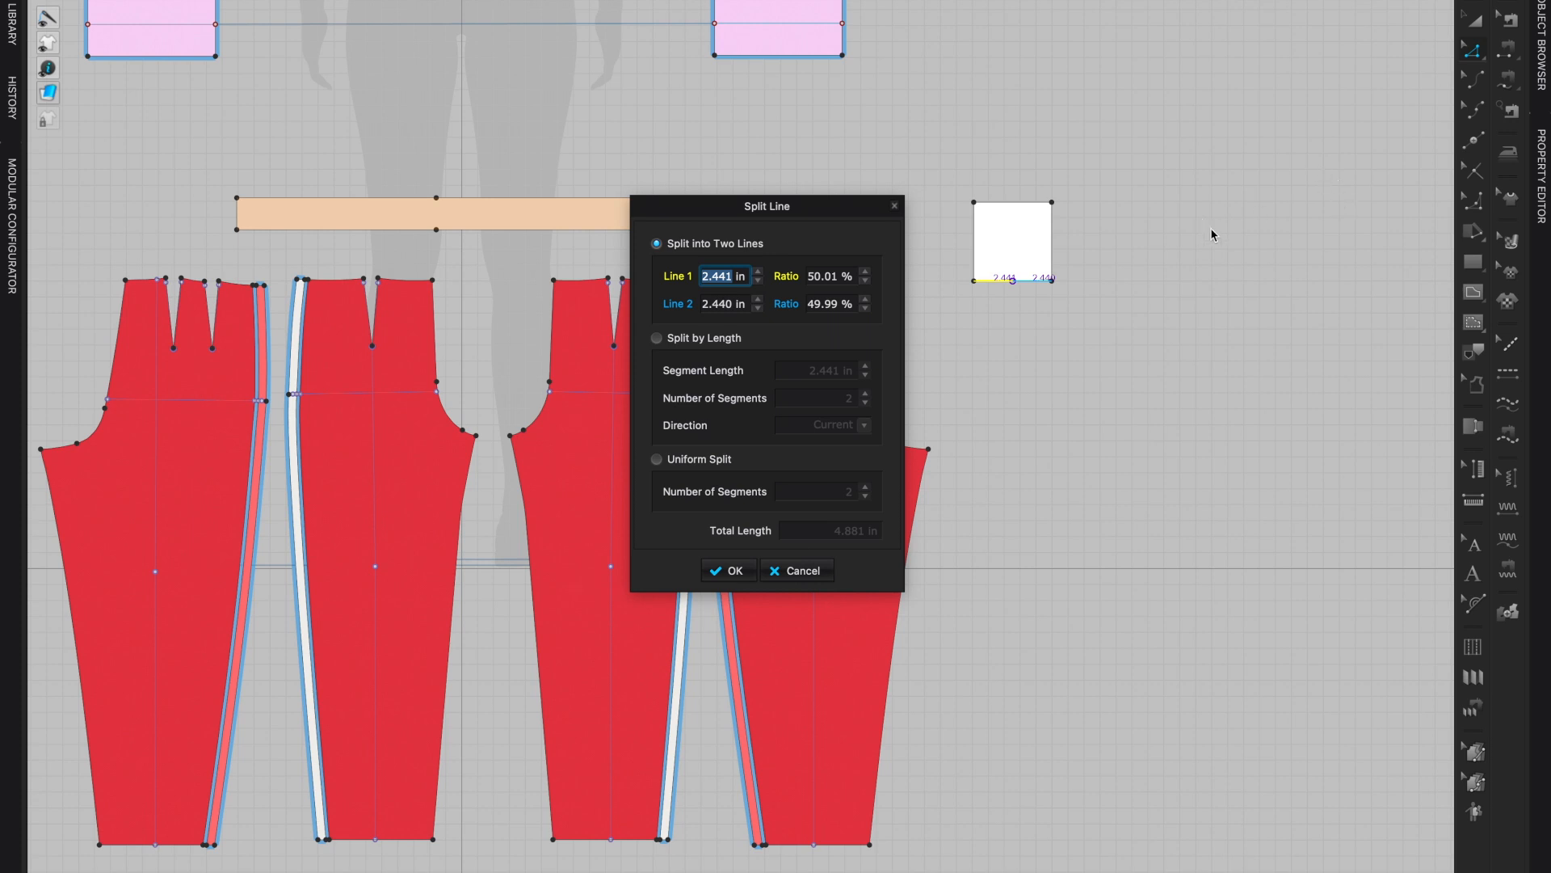
{"action": "mouse_move", "coordinate": [1193, 191]}
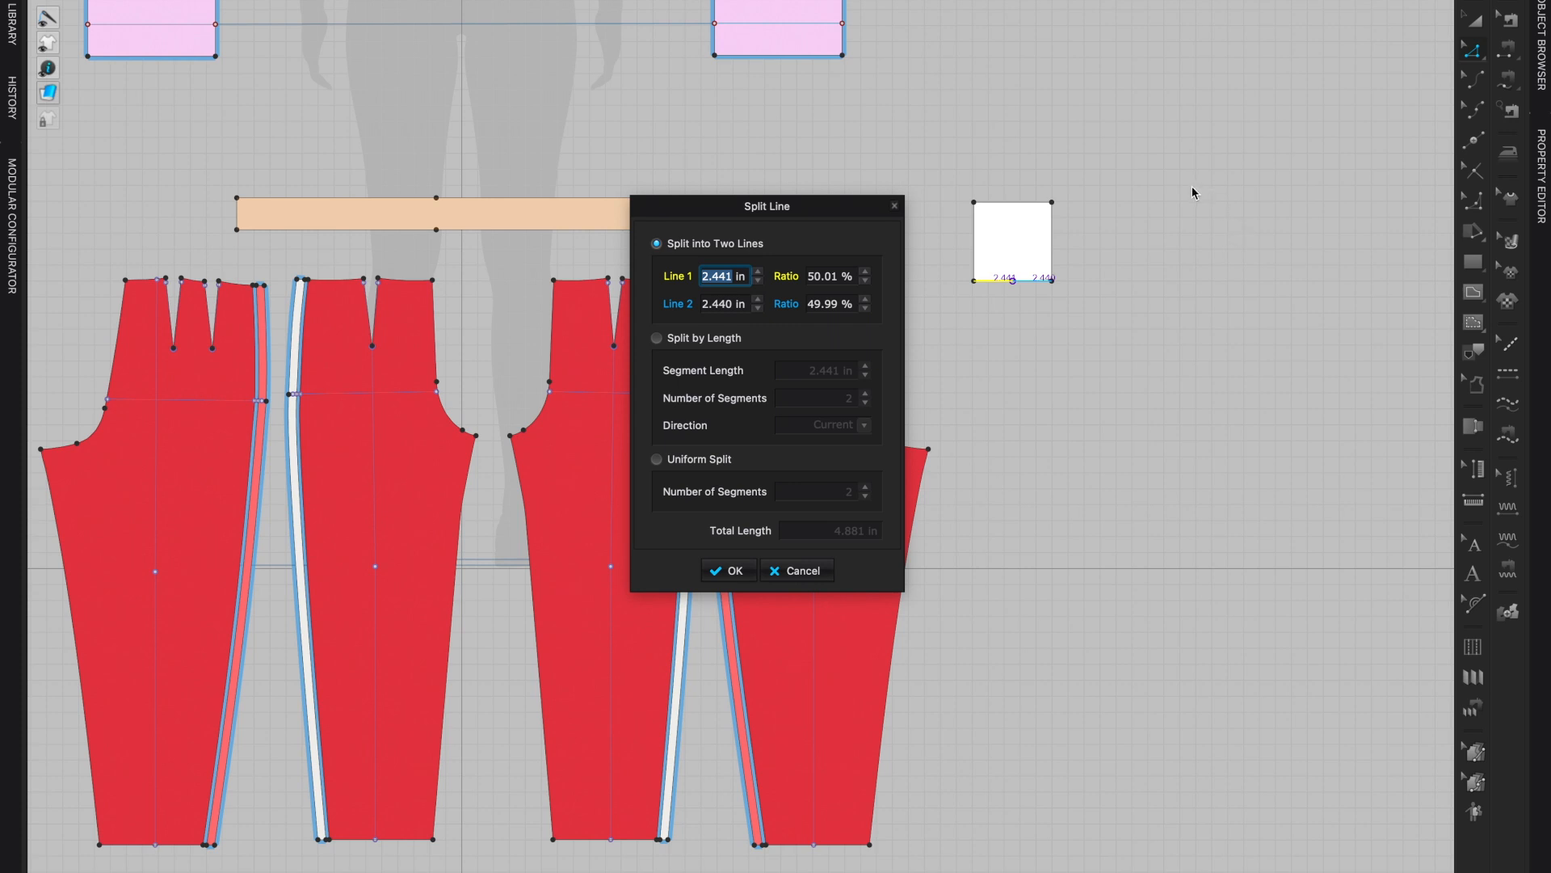
{"action": "mouse_move", "coordinate": [1118, 222]}
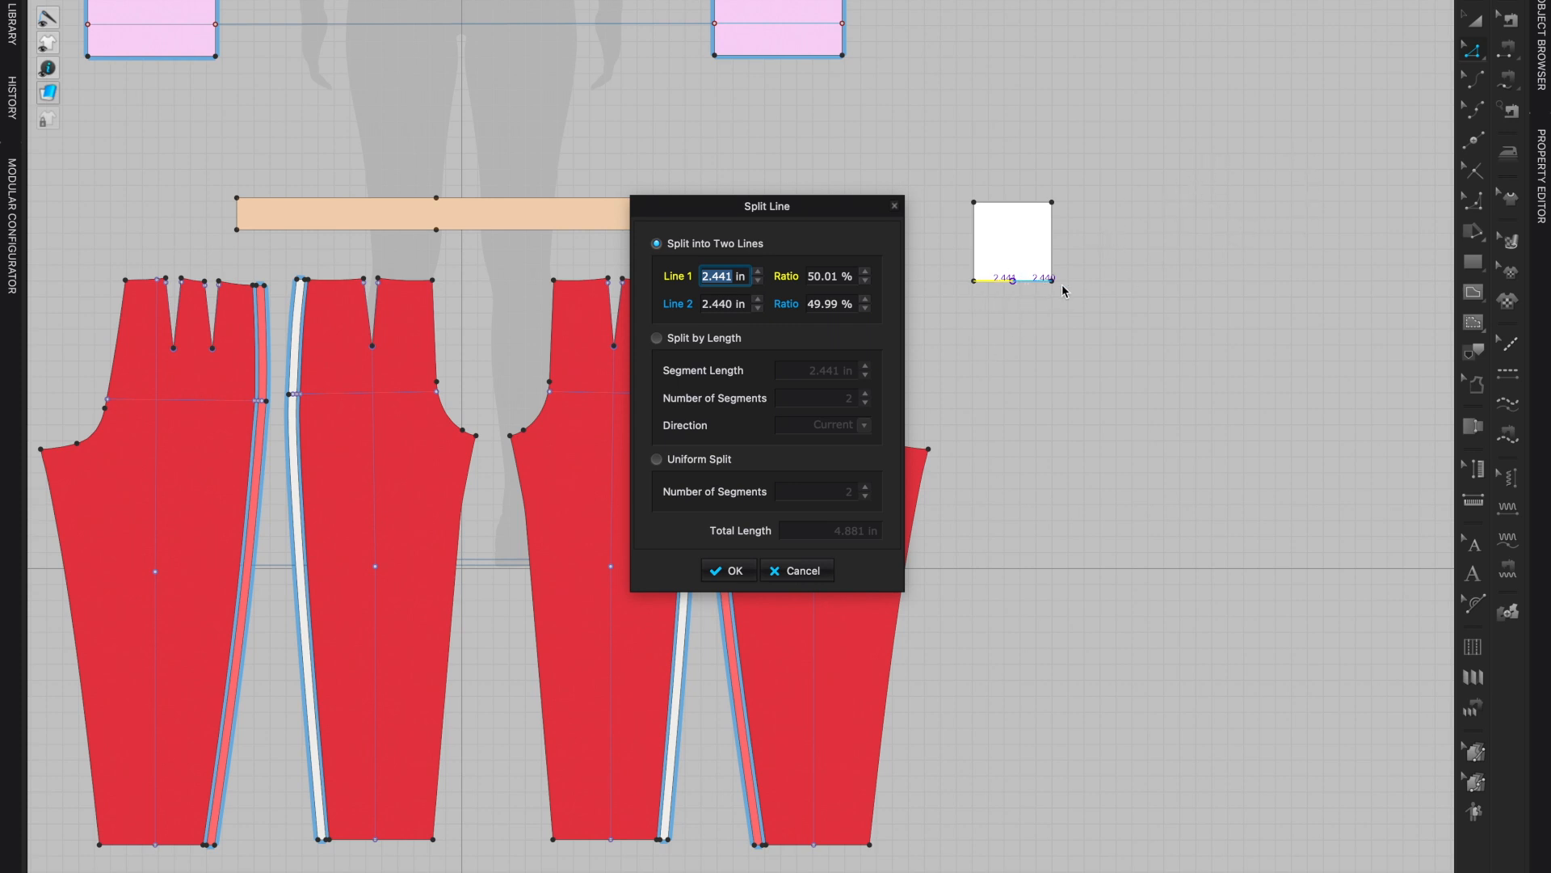
{"action": "mouse_move", "coordinate": [1015, 289]}
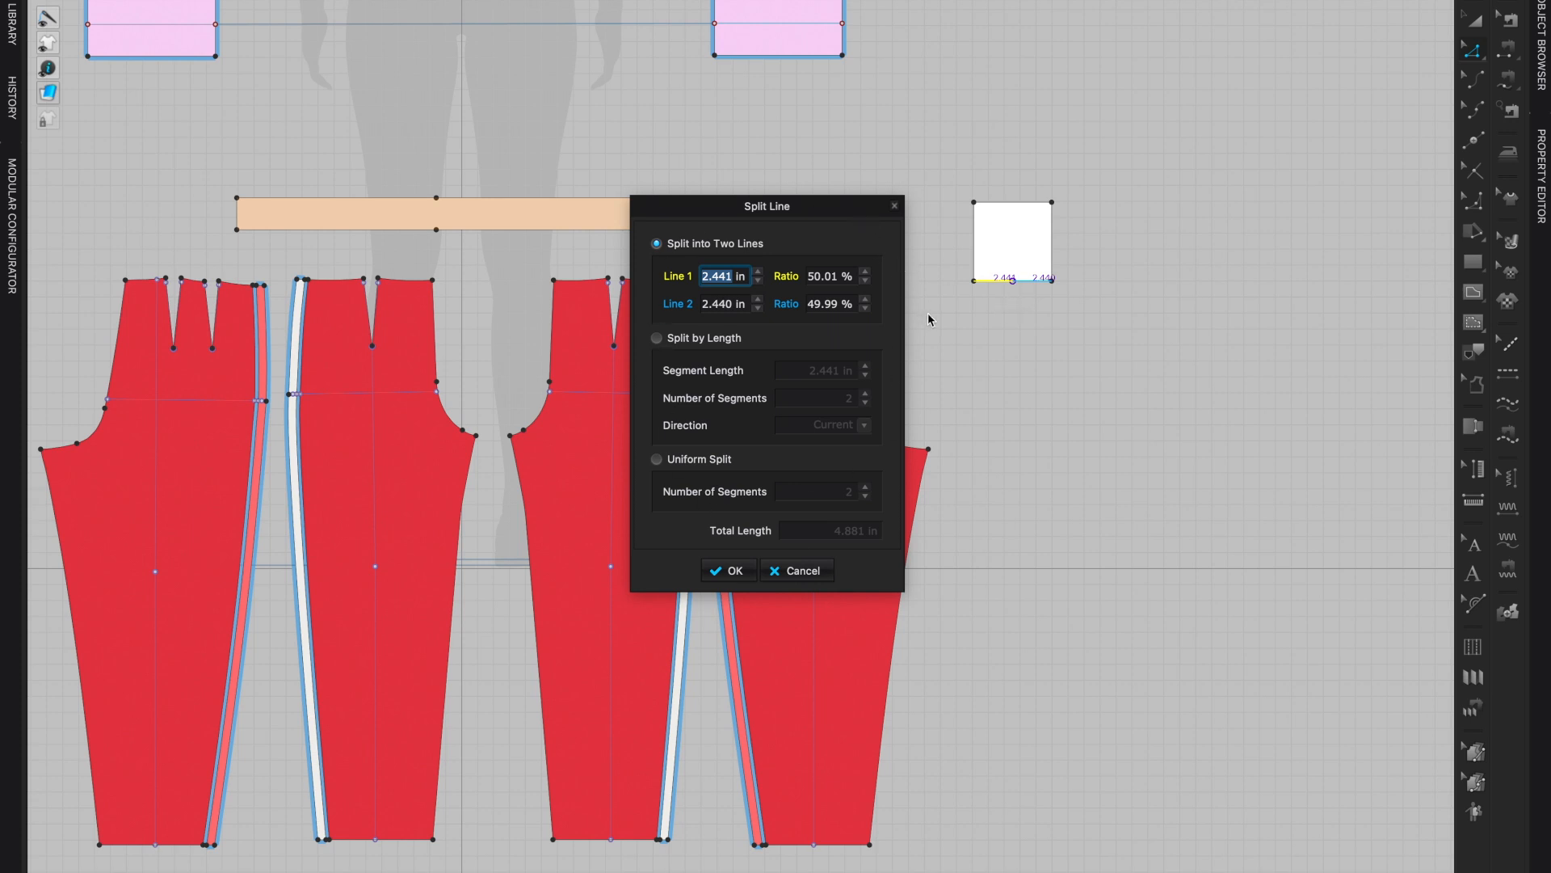
{"action": "mouse_move", "coordinate": [671, 284]}
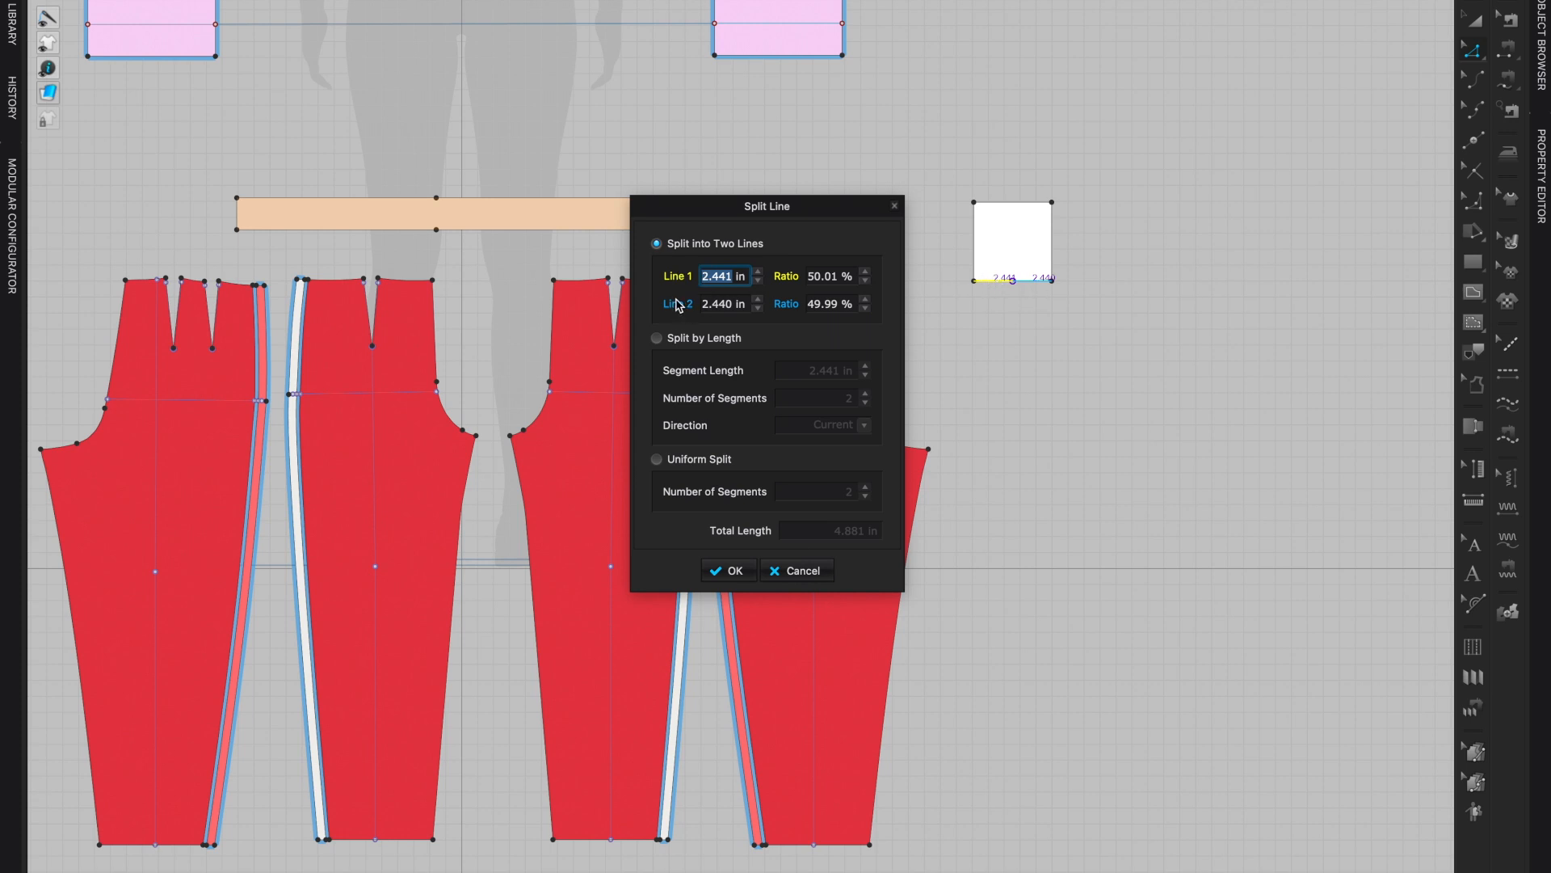
{"action": "mouse_move", "coordinate": [983, 370]}
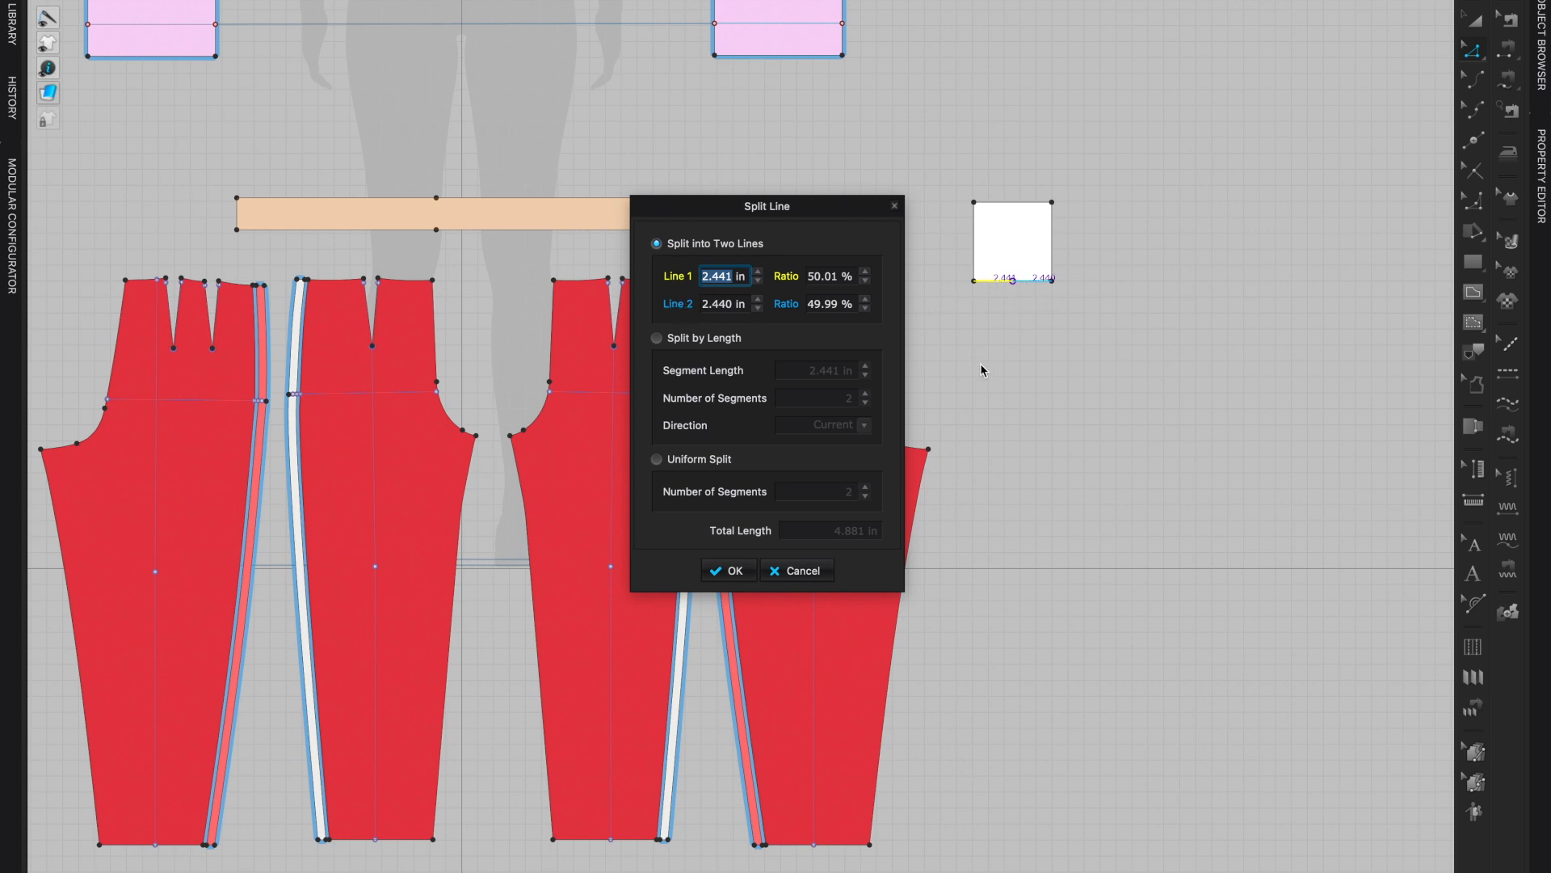
{"action": "mouse_move", "coordinate": [1011, 302]}
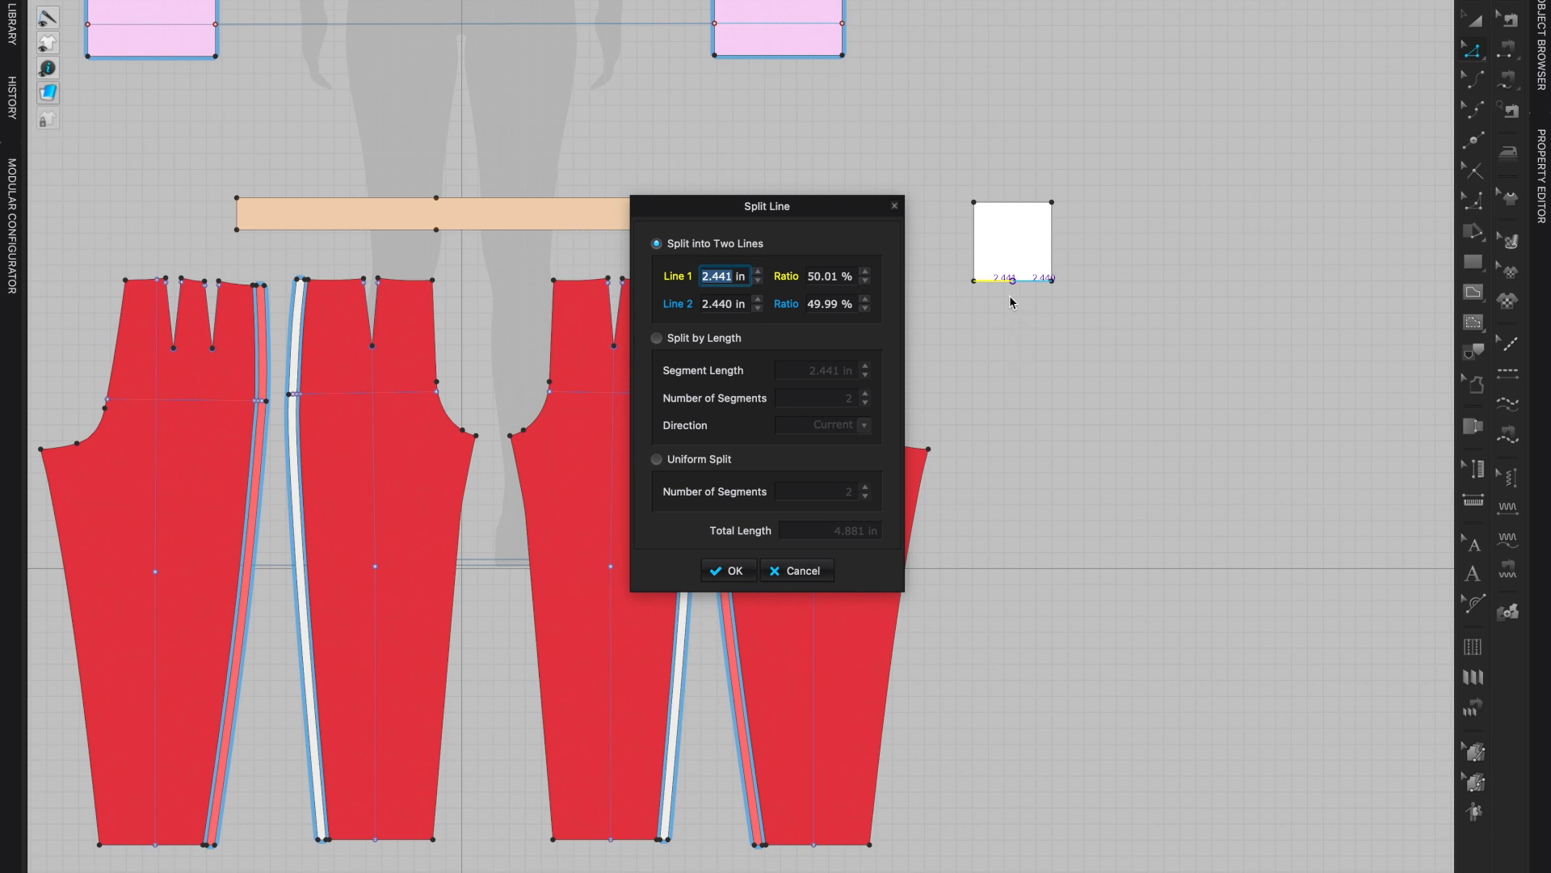
{"action": "mouse_move", "coordinate": [756, 326]}
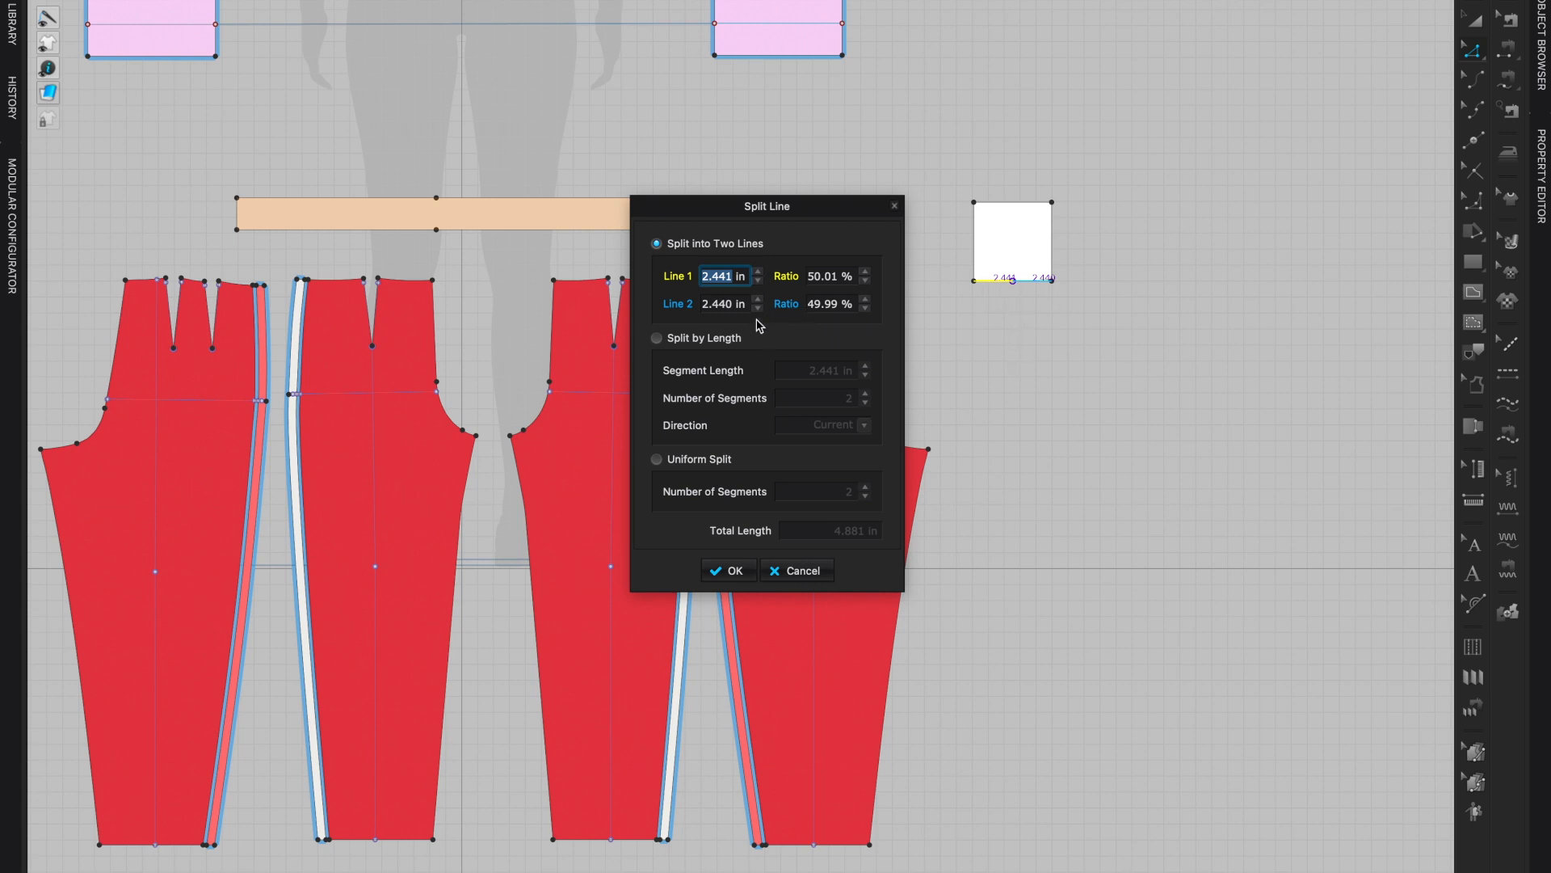
{"action": "mouse_move", "coordinate": [743, 324]}
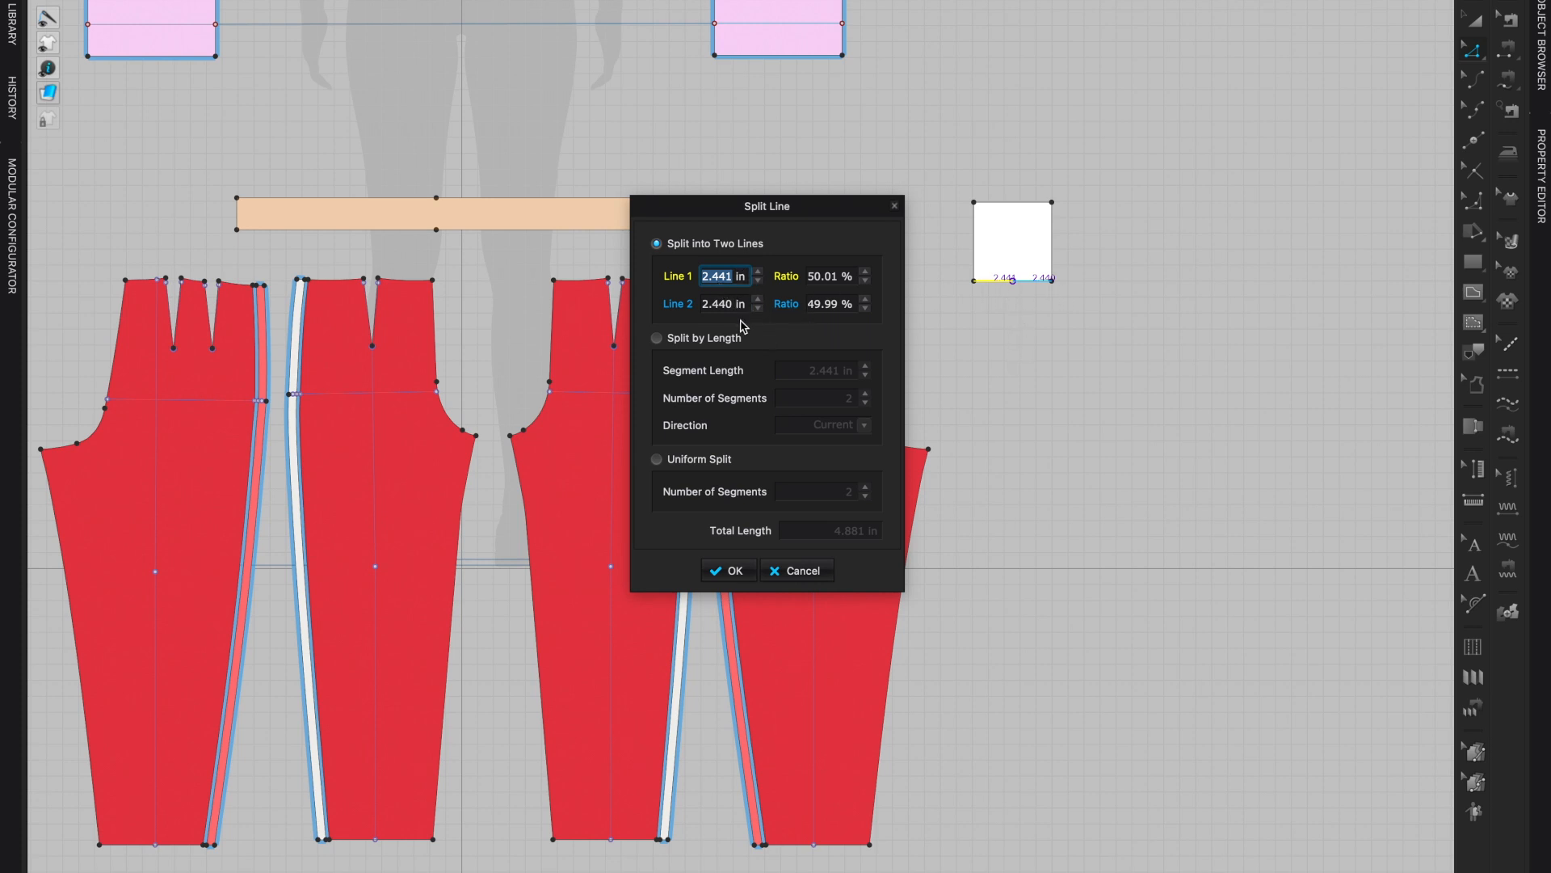
{"action": "mouse_move", "coordinate": [727, 276]}
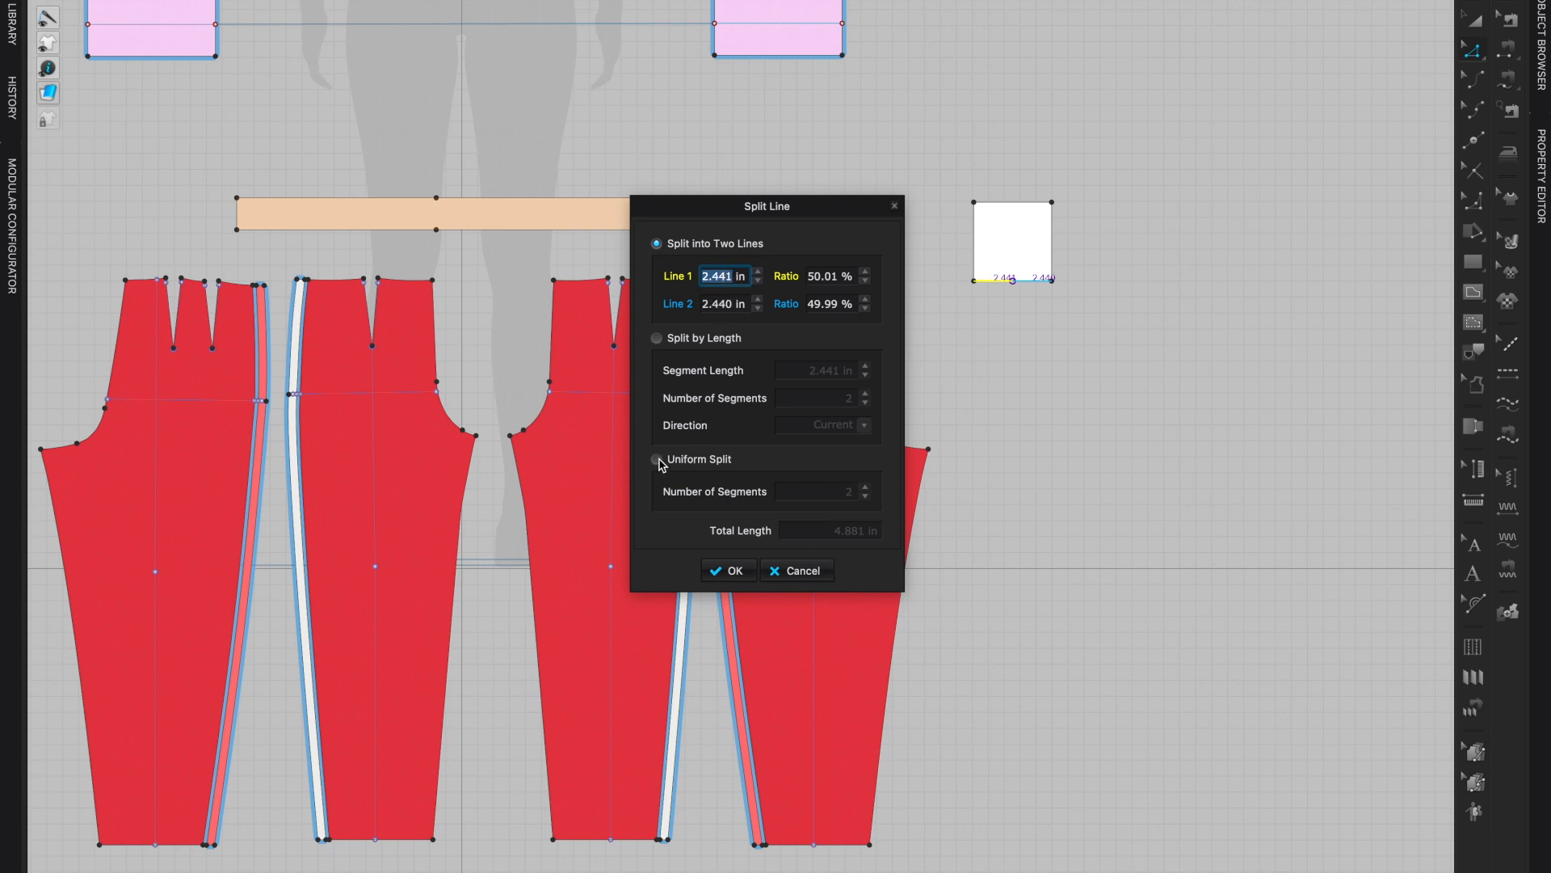
Split the square's bottom edge uniformly into 2 equal segments with a midpoint
{"action": "left_click", "coordinate": [658, 459]}
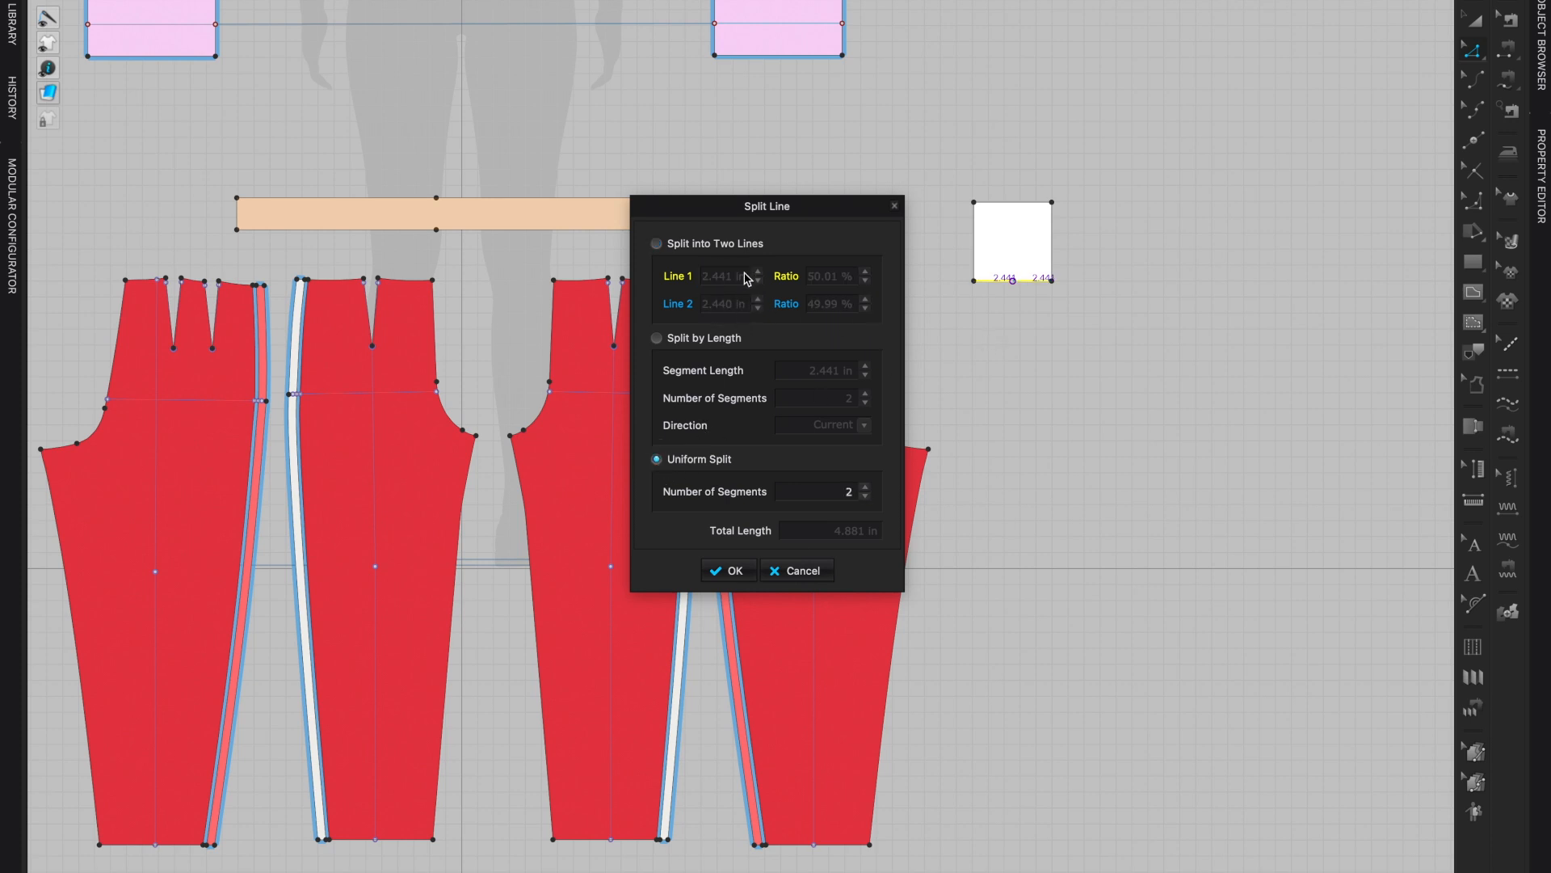
{"action": "mouse_move", "coordinate": [732, 297]}
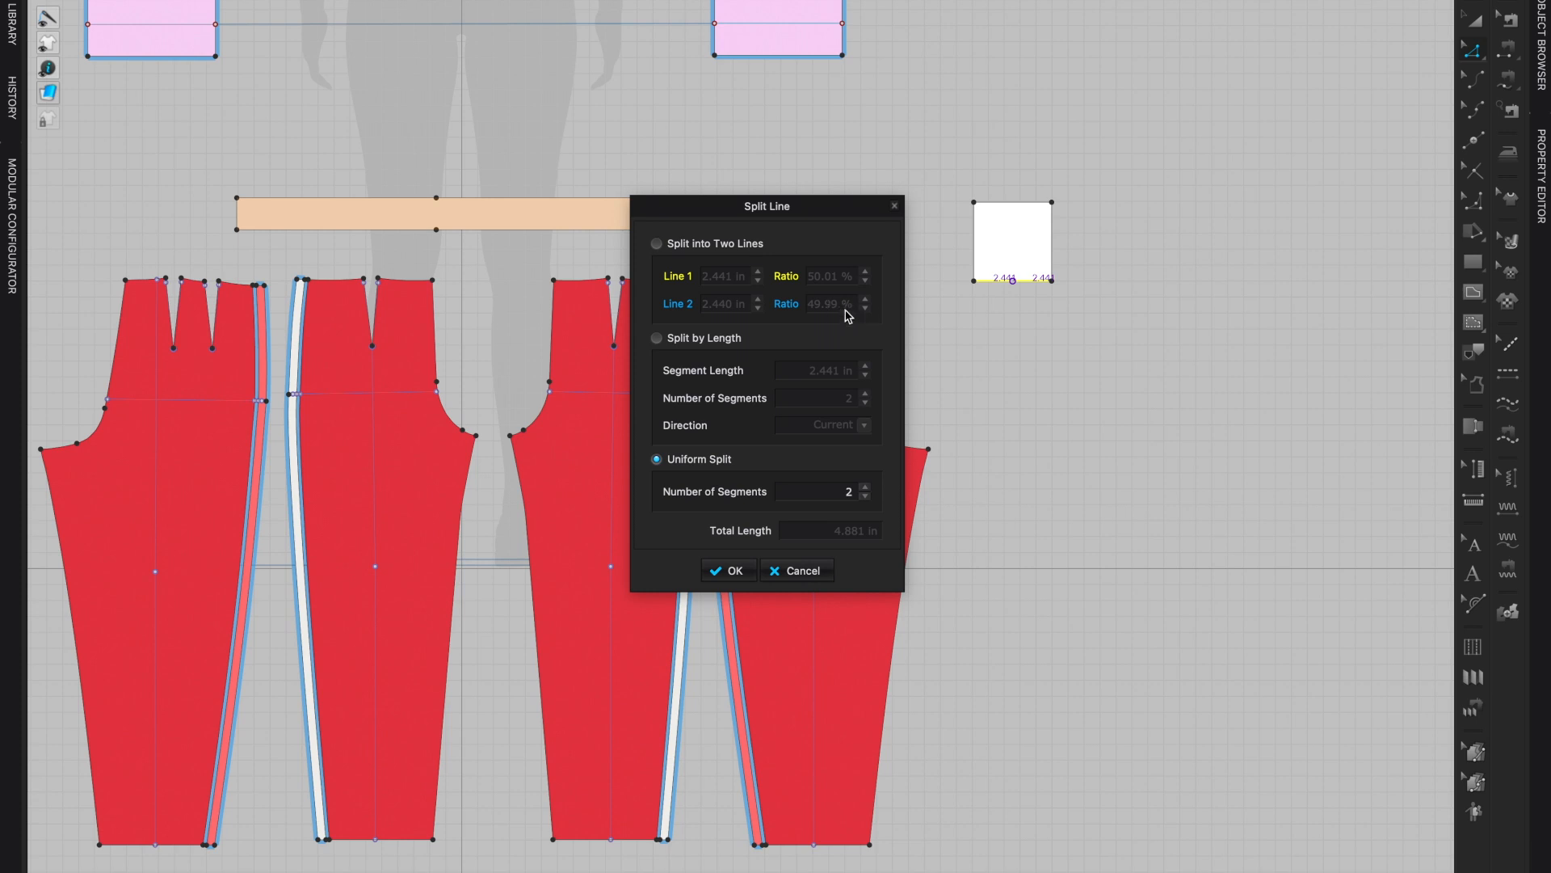
{"action": "mouse_move", "coordinate": [1056, 284]}
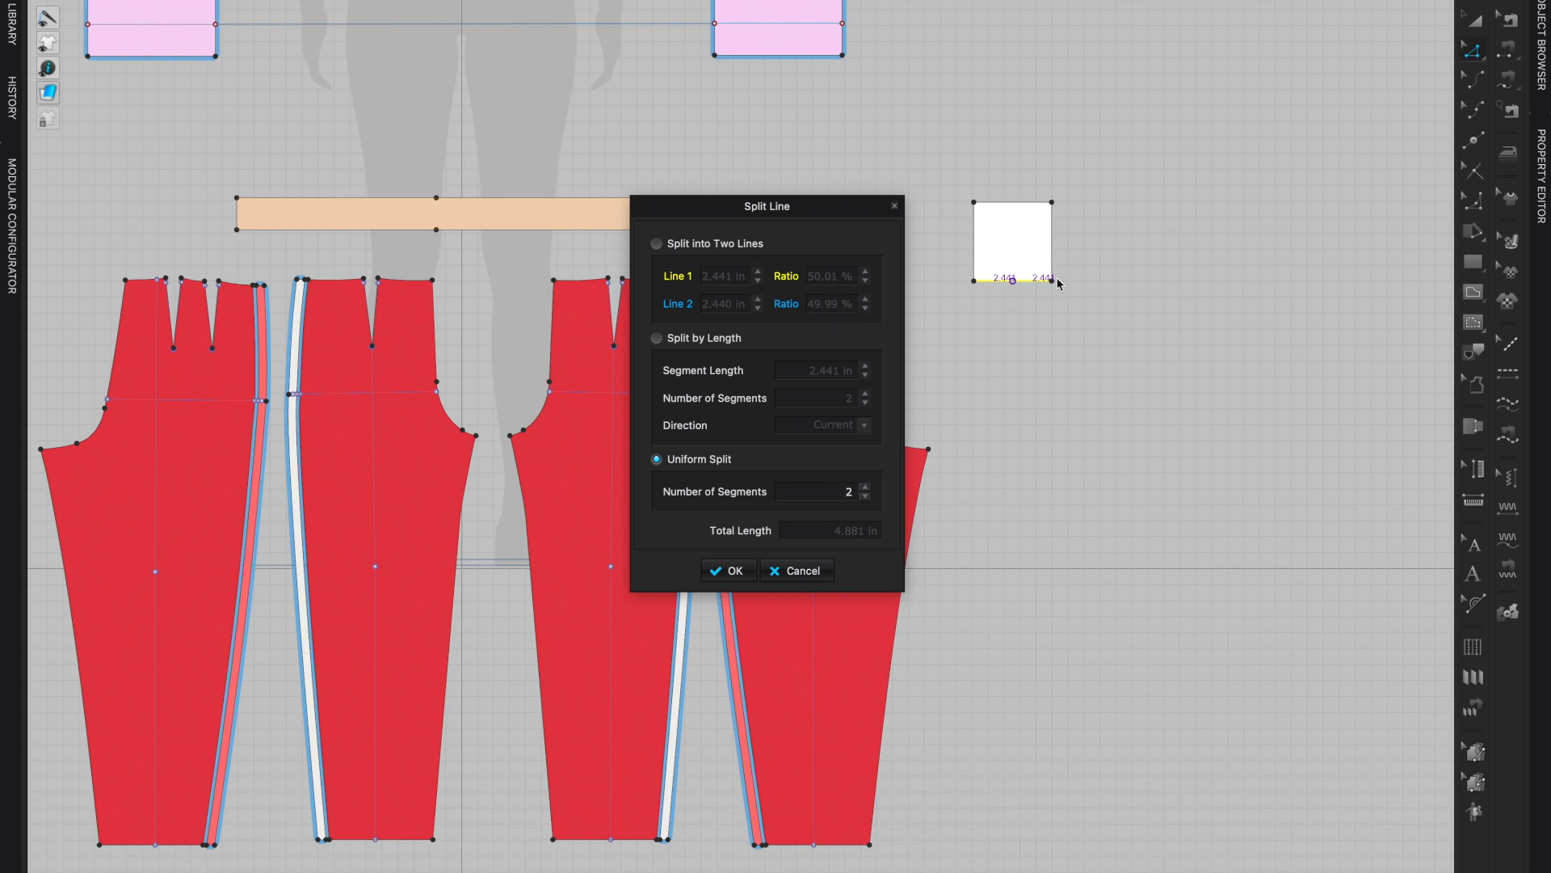
{"action": "mouse_move", "coordinate": [800, 404]}
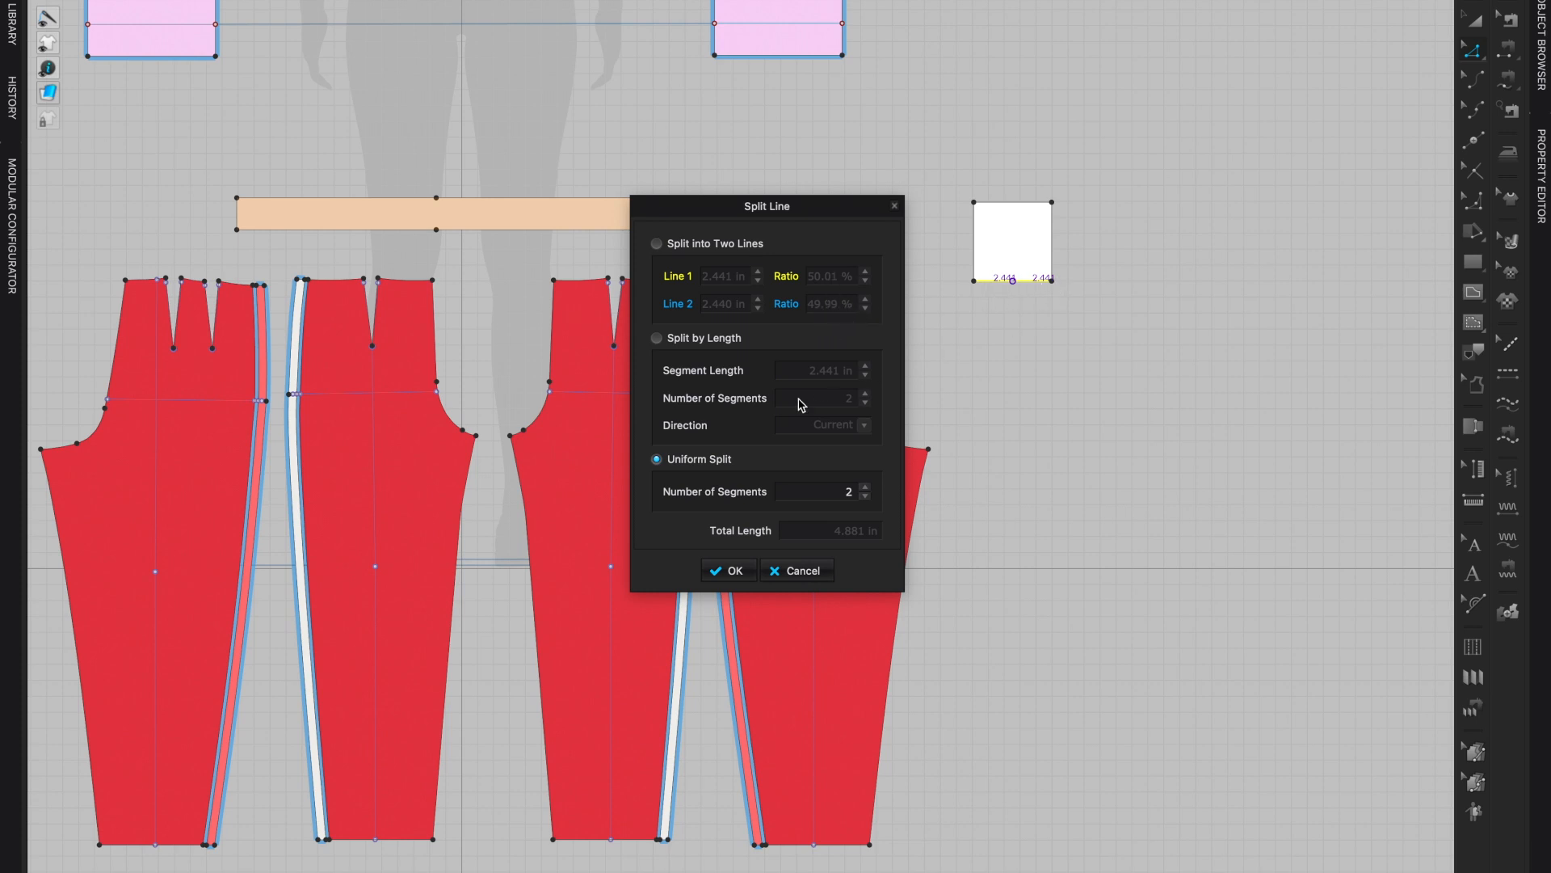
{"action": "left_click", "coordinate": [728, 570]}
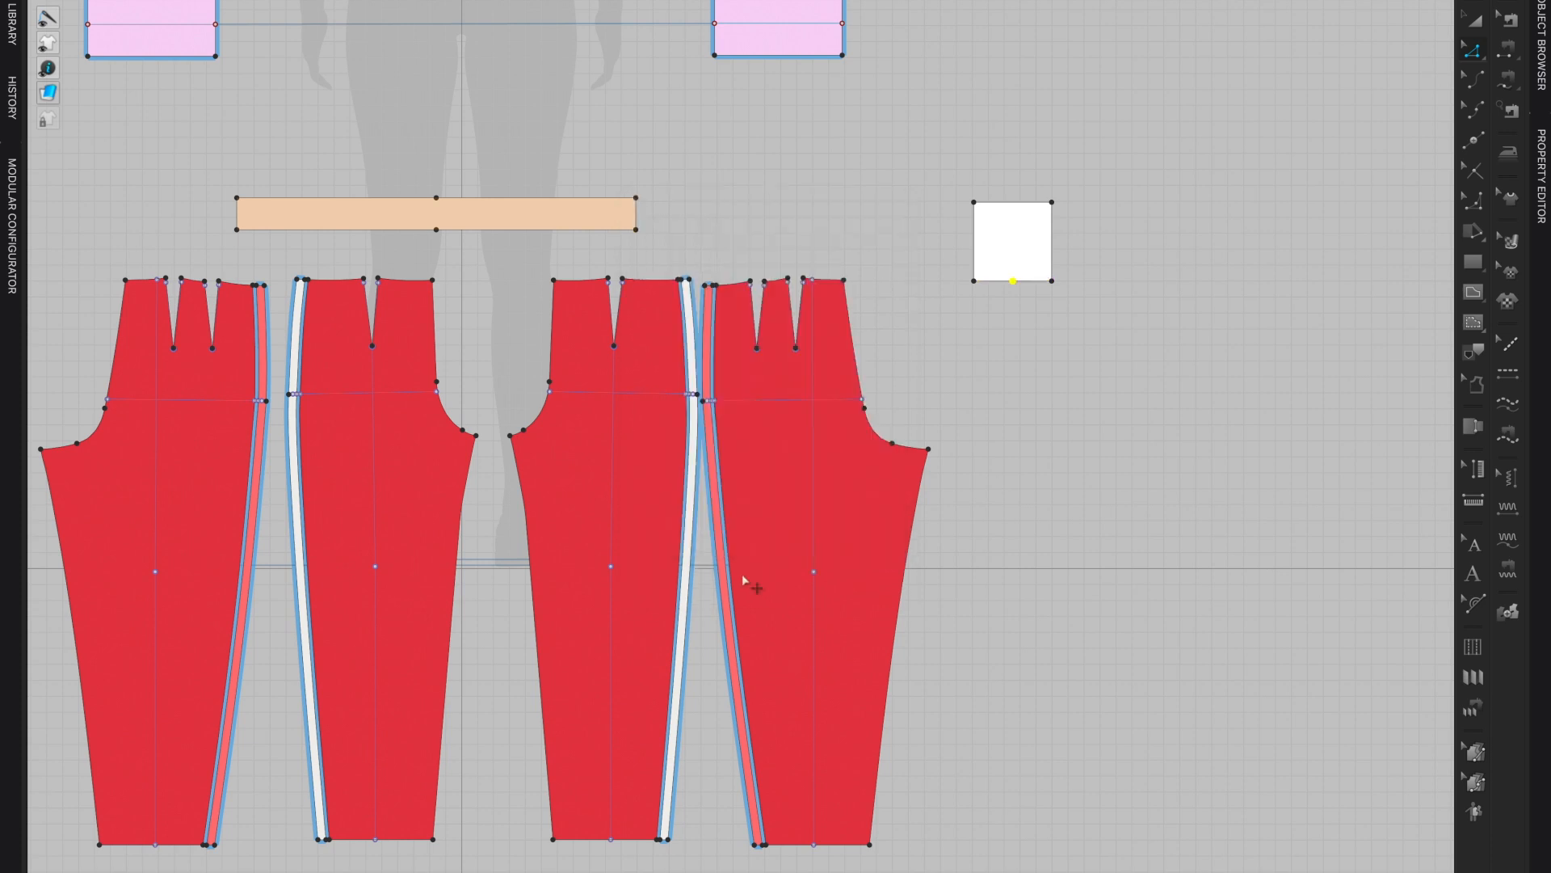
{"action": "mouse_move", "coordinate": [1110, 312]}
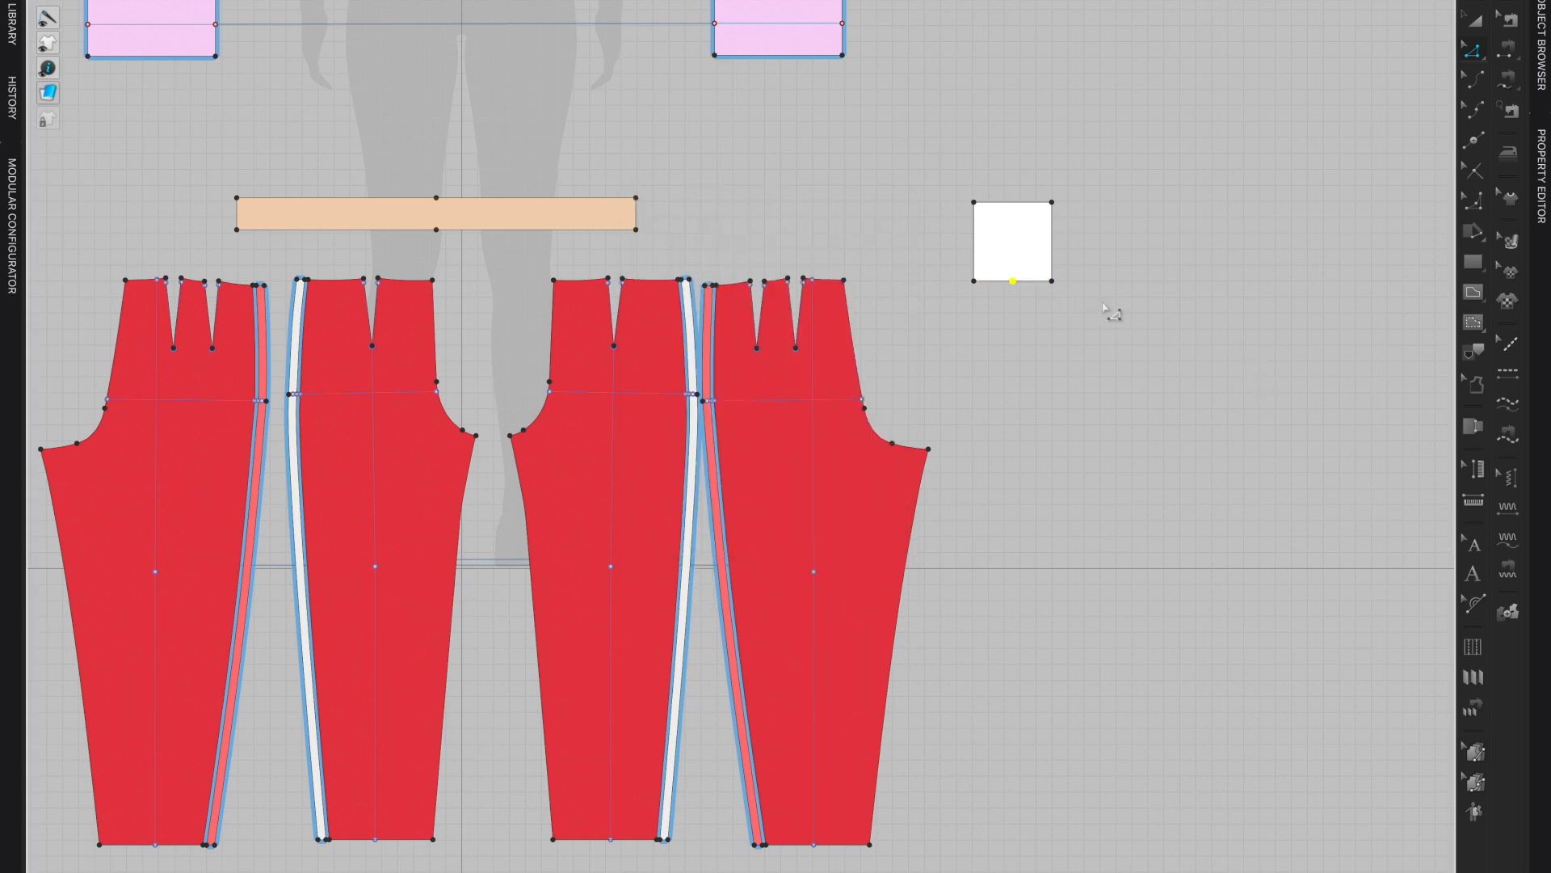
{"action": "mouse_move", "coordinate": [1138, 446]}
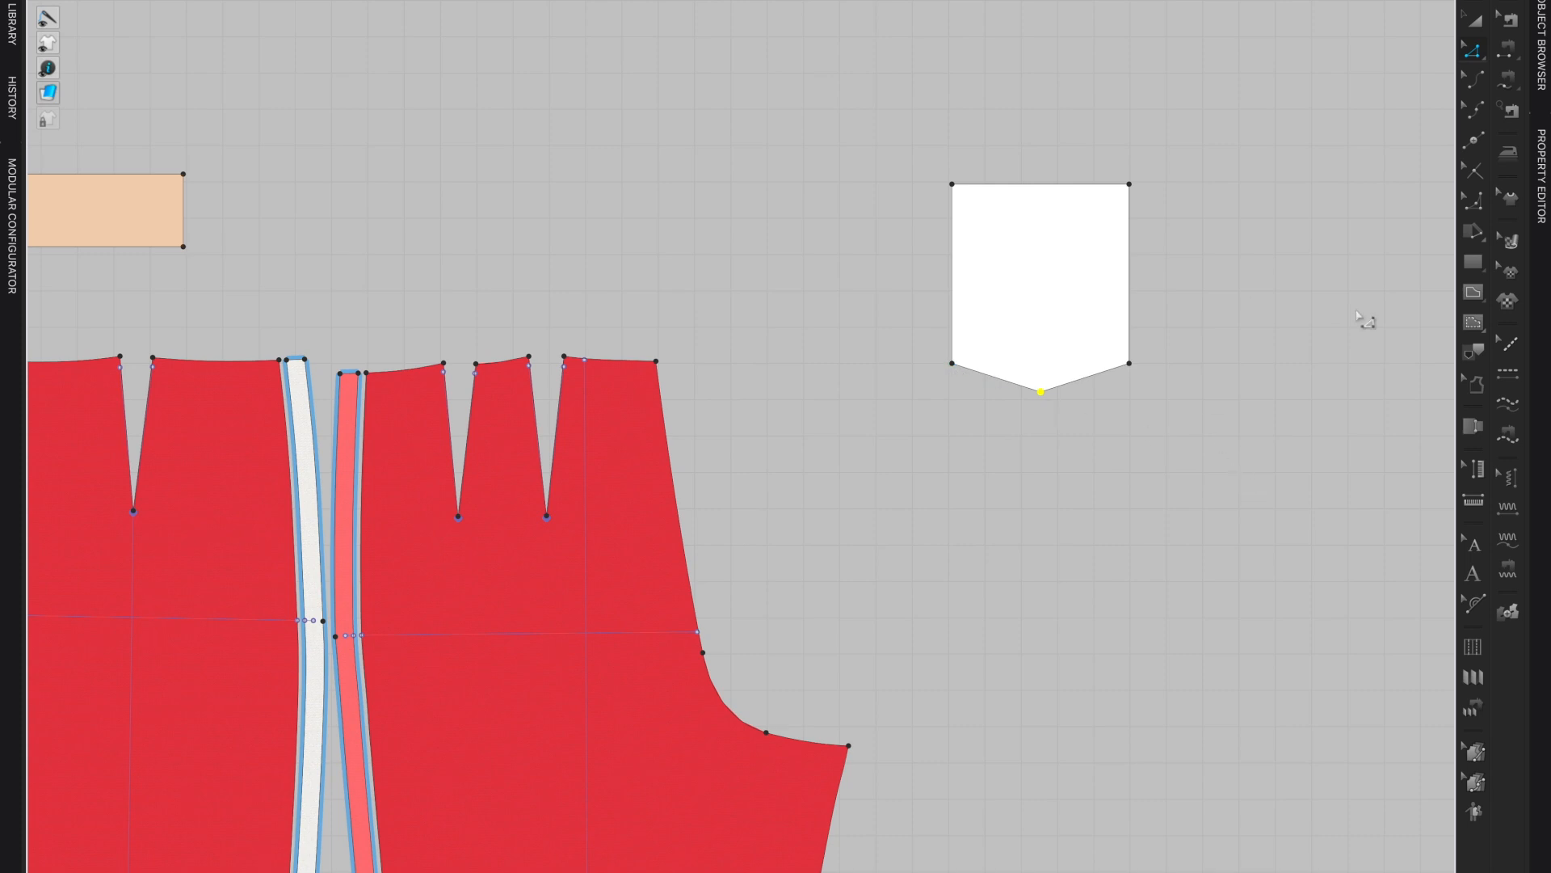
{"action": "mouse_move", "coordinate": [1267, 187]}
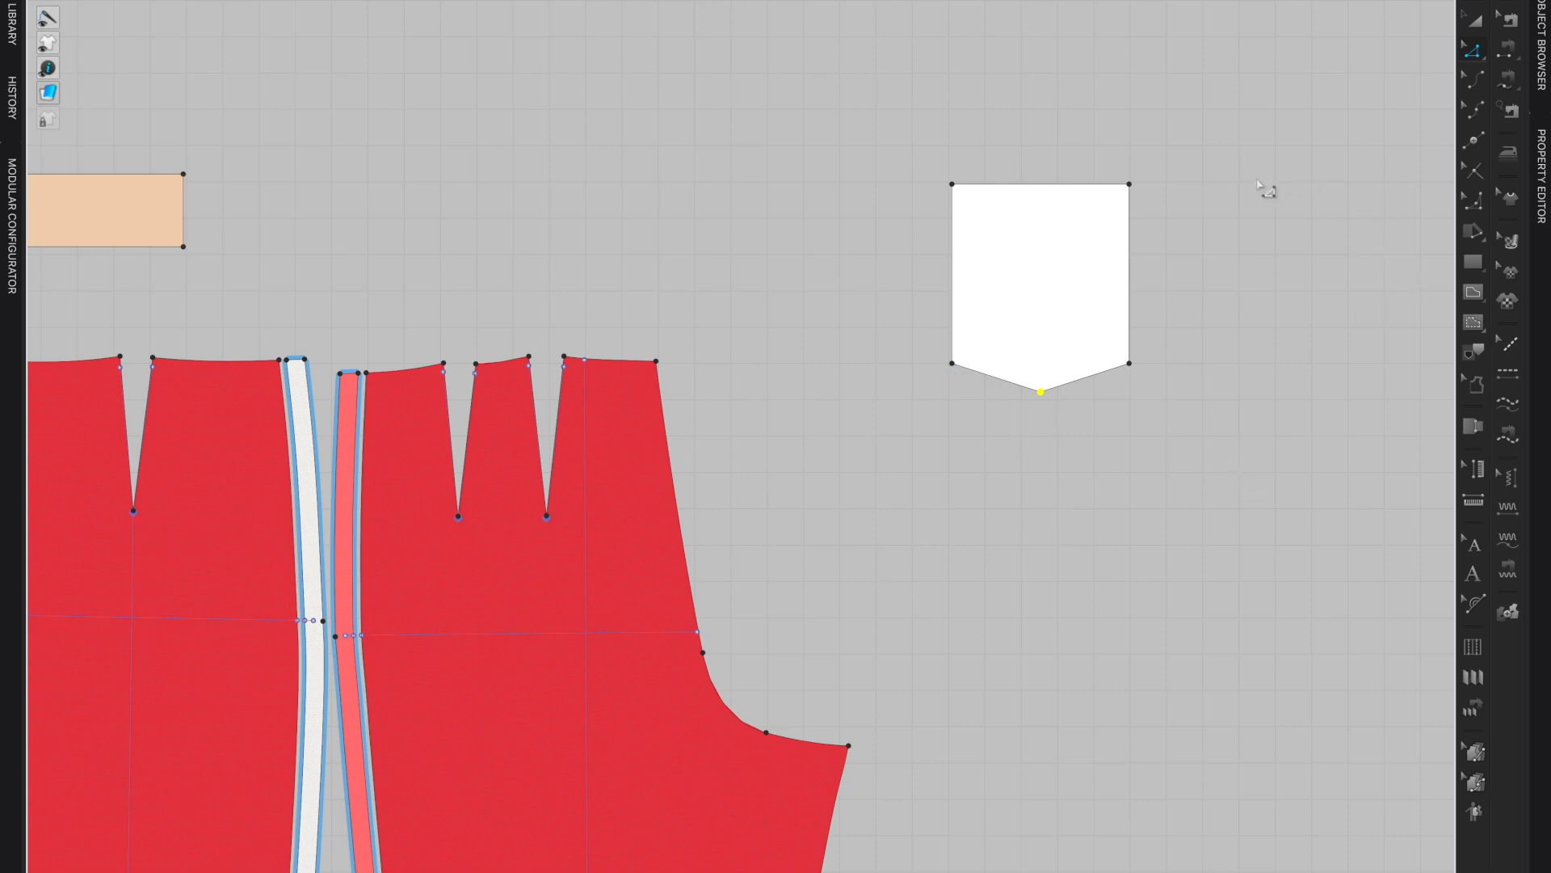
{"action": "mouse_move", "coordinate": [909, 330]}
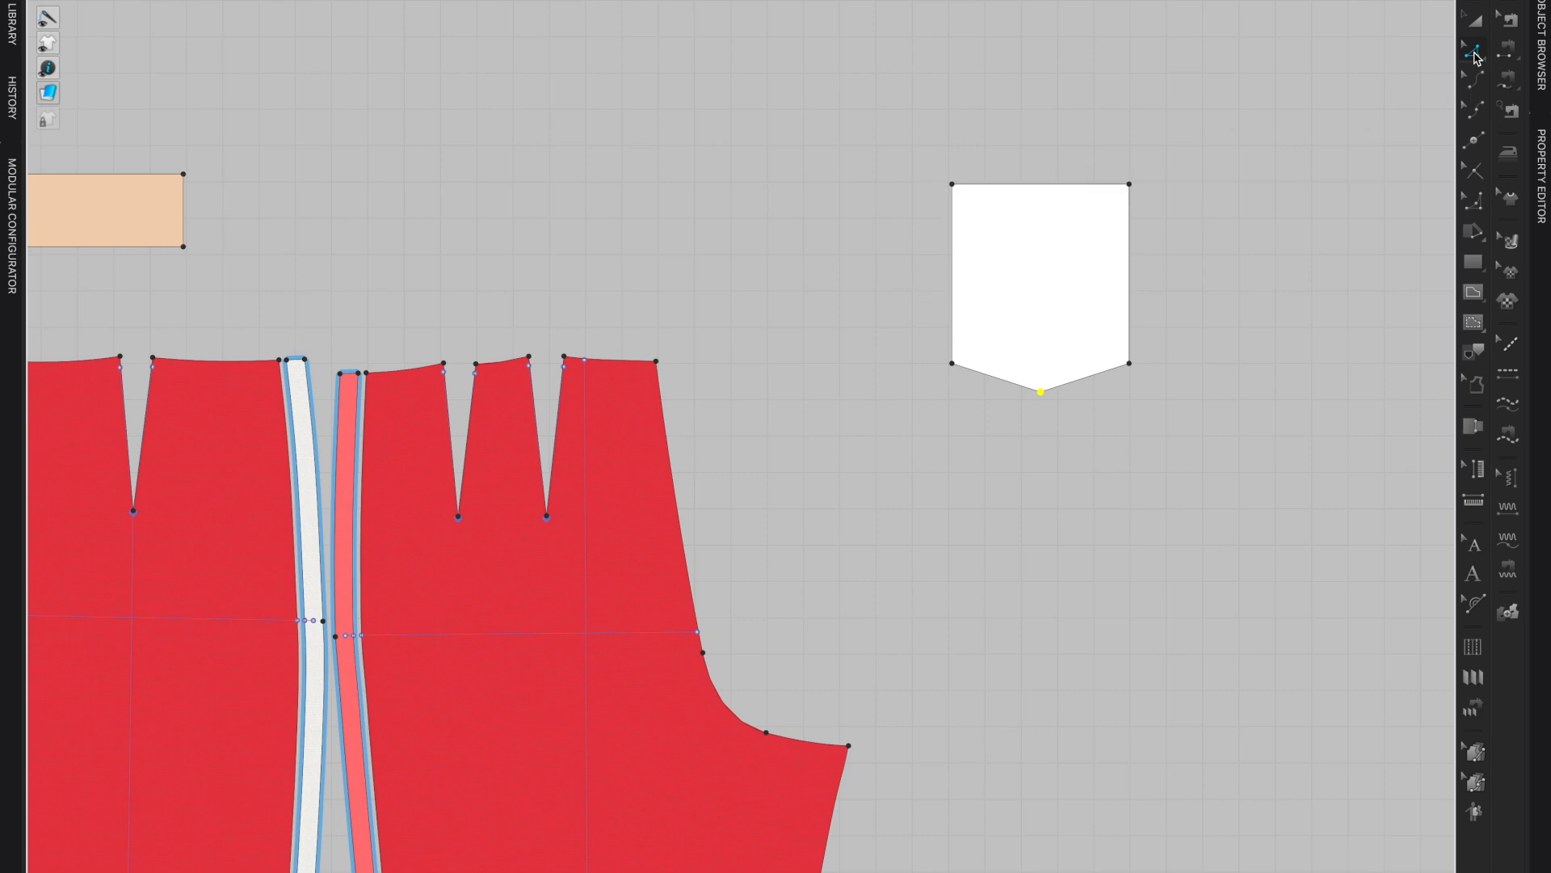
{"action": "mouse_move", "coordinate": [1473, 47]}
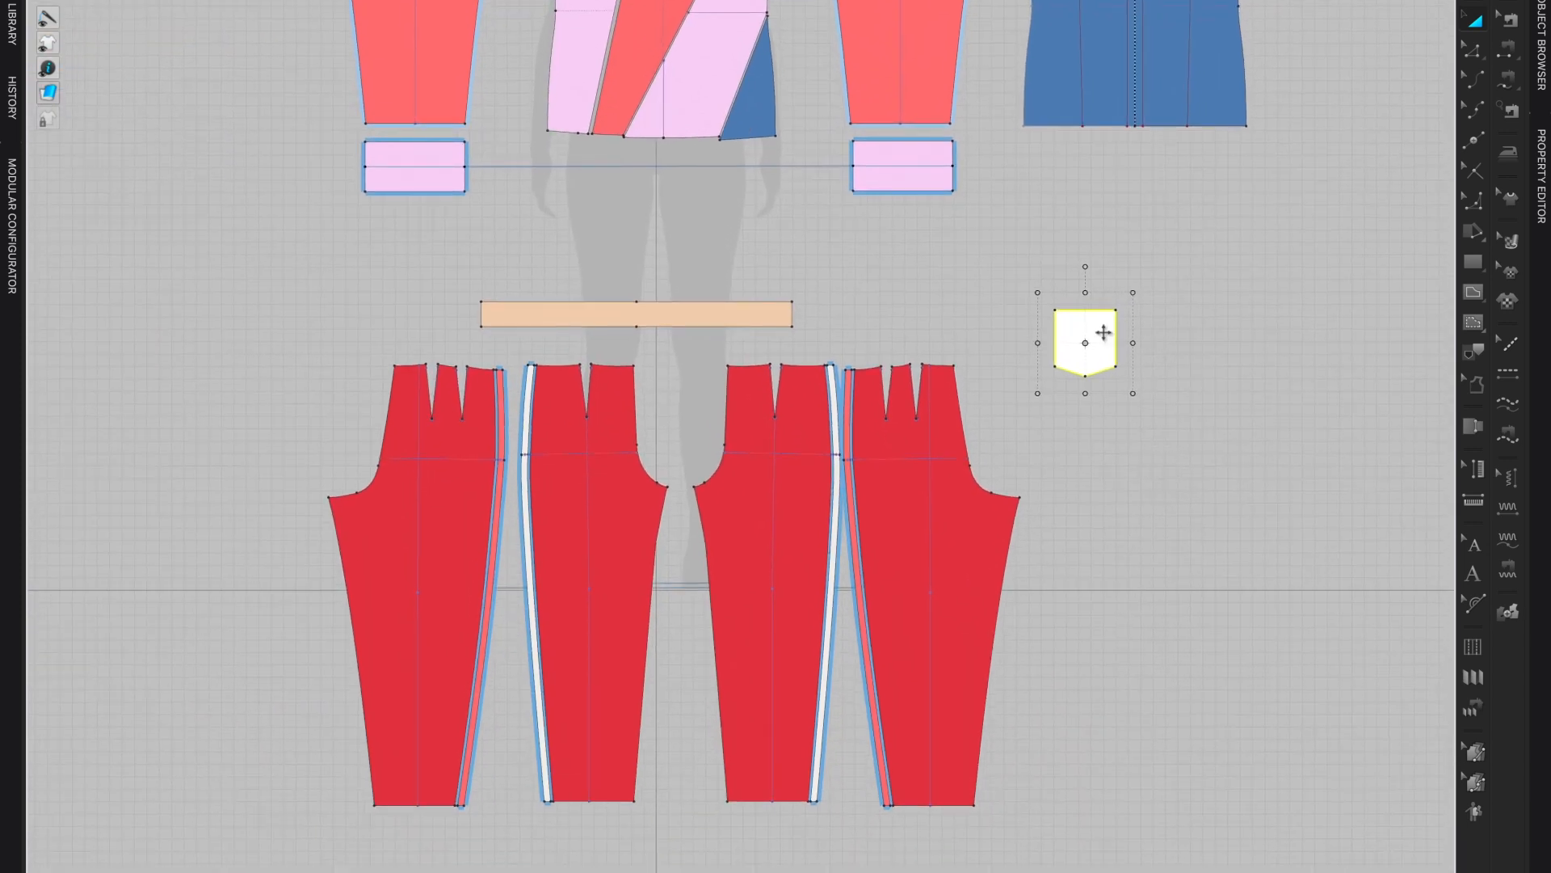
{"action": "left_click_drag", "start_coordinate": [1086, 341], "coordinate": [925, 461]}
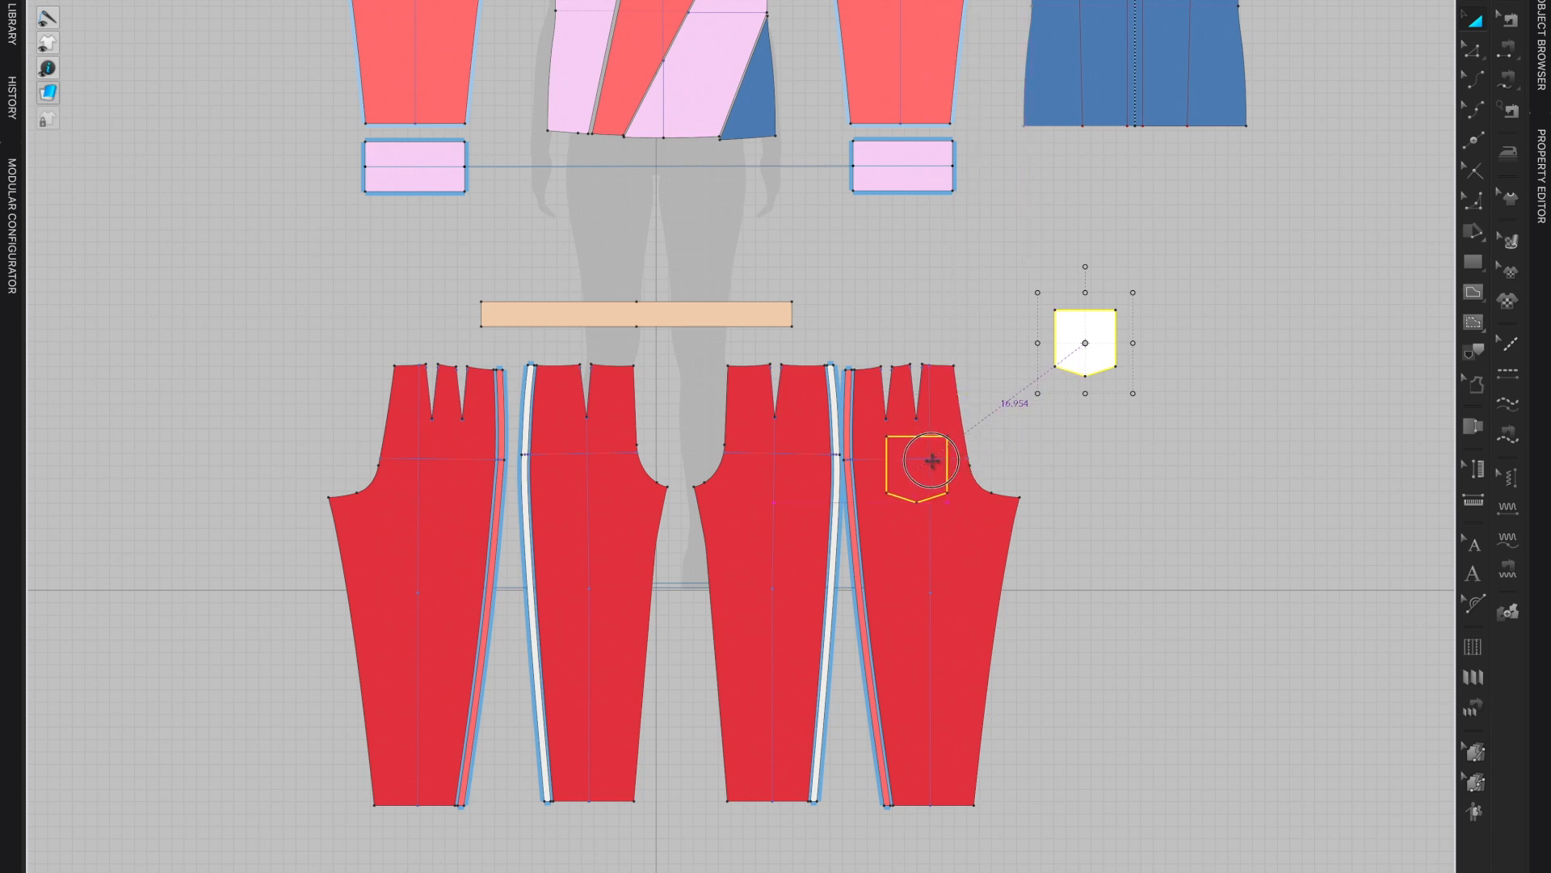
{"action": "left_click_drag", "start_coordinate": [931, 457], "coordinate": [917, 433]}
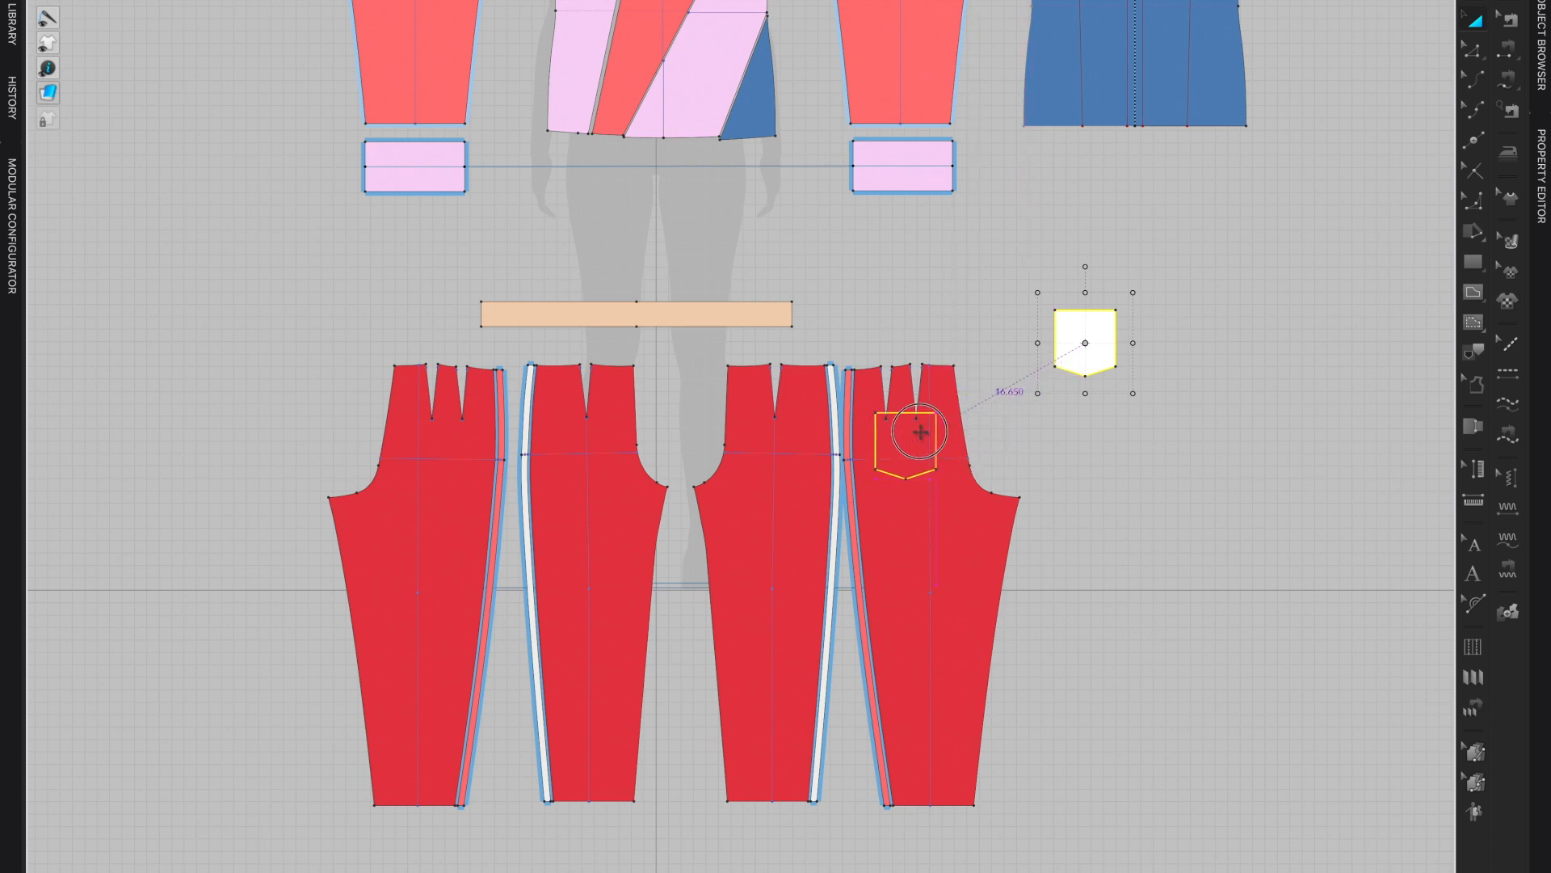
{"action": "left_click_drag", "start_coordinate": [918, 433], "coordinate": [917, 422]}
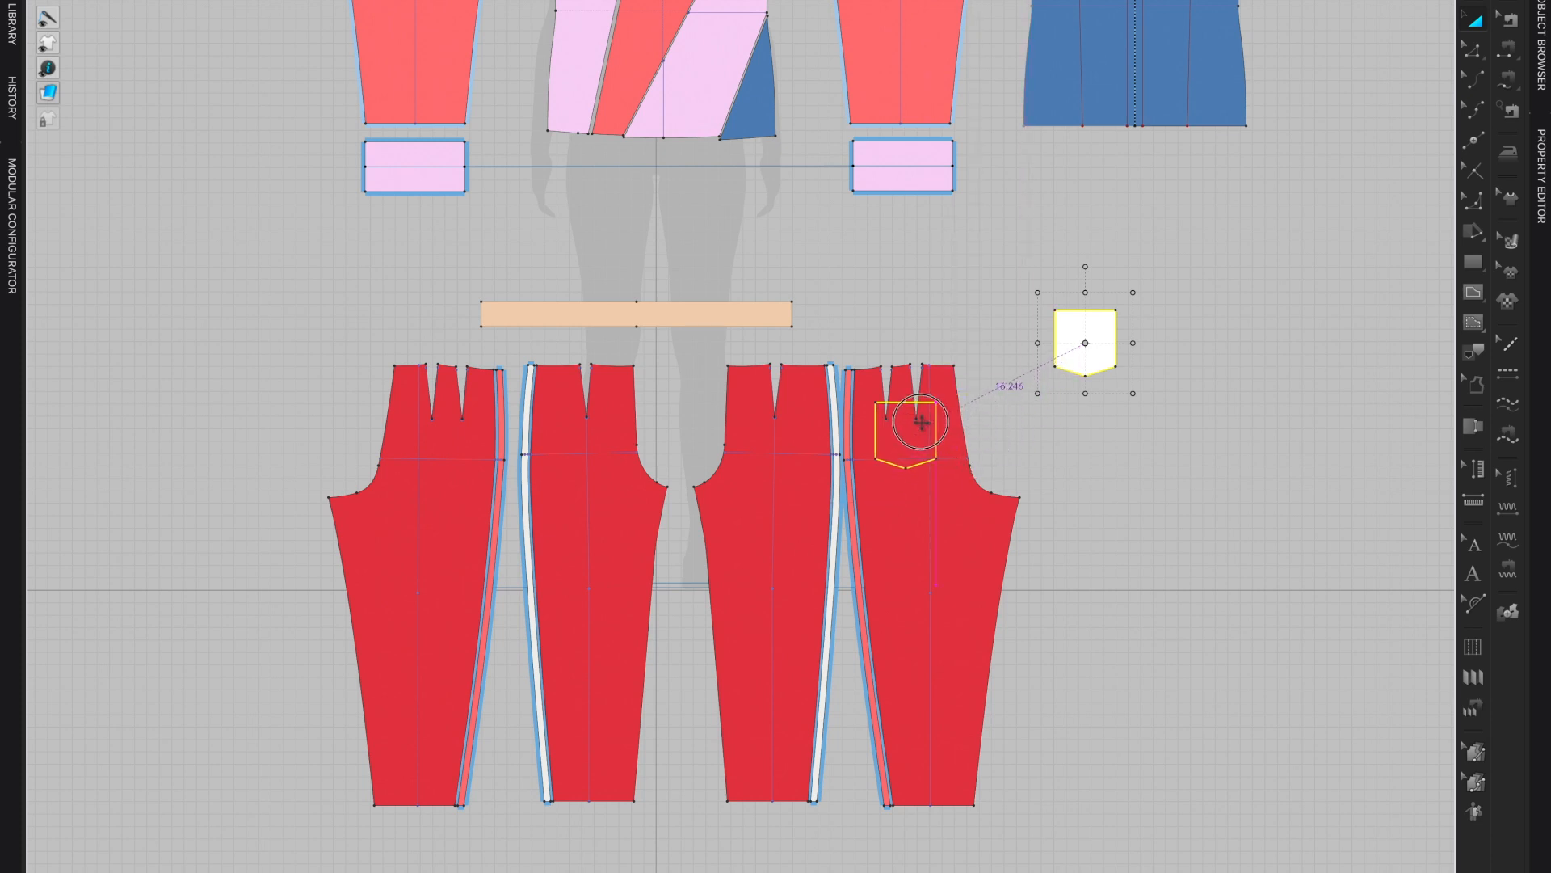
{"action": "left_click_drag", "start_coordinate": [914, 420], "coordinate": [1082, 331]}
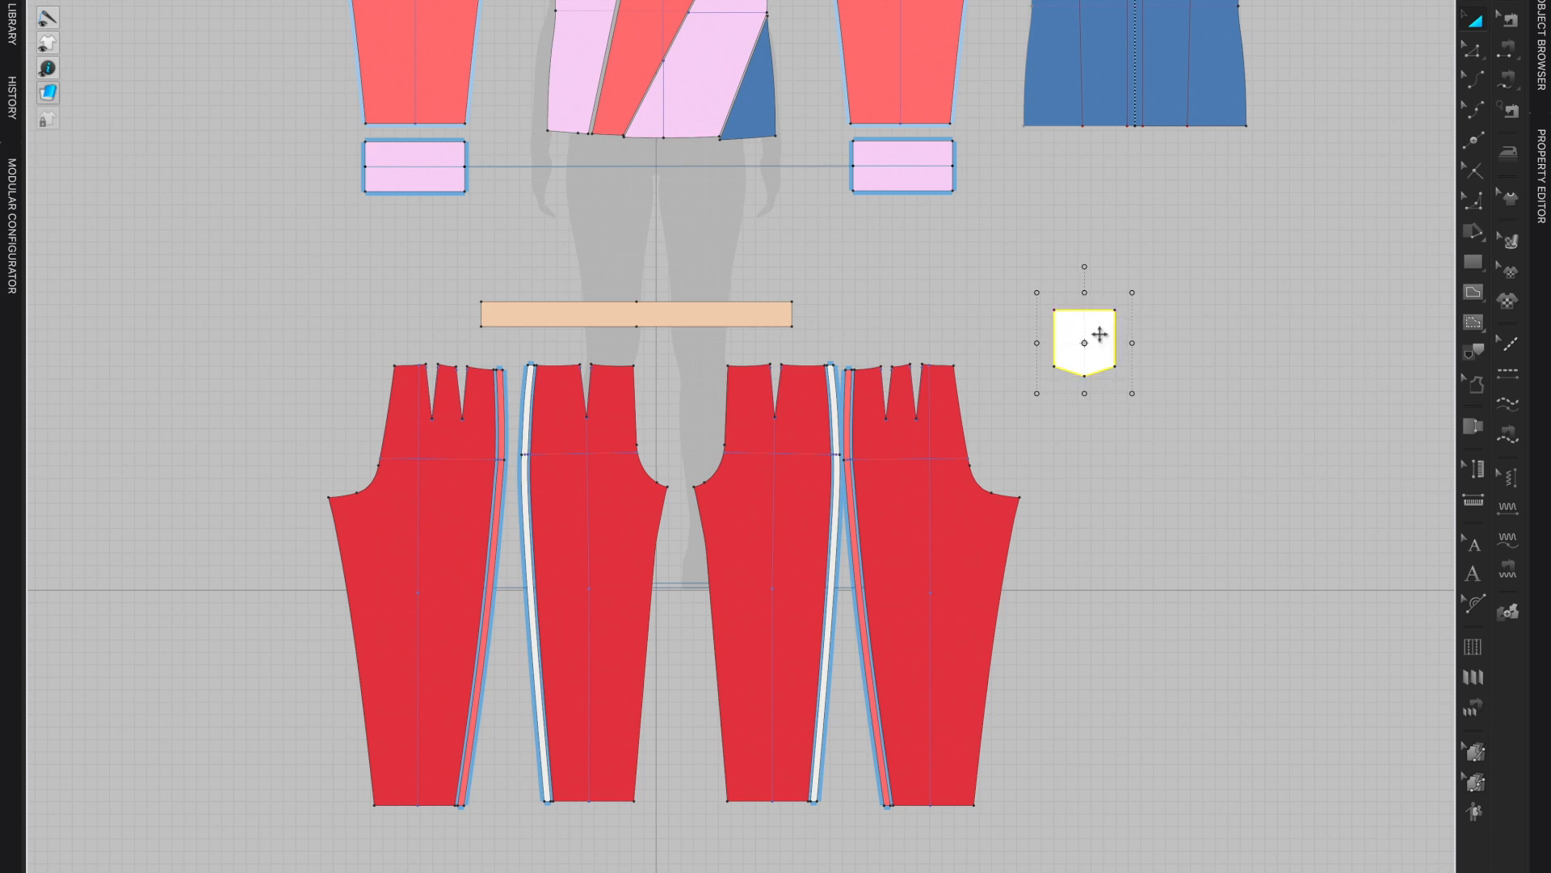
{"action": "mouse_move", "coordinate": [1277, 307]}
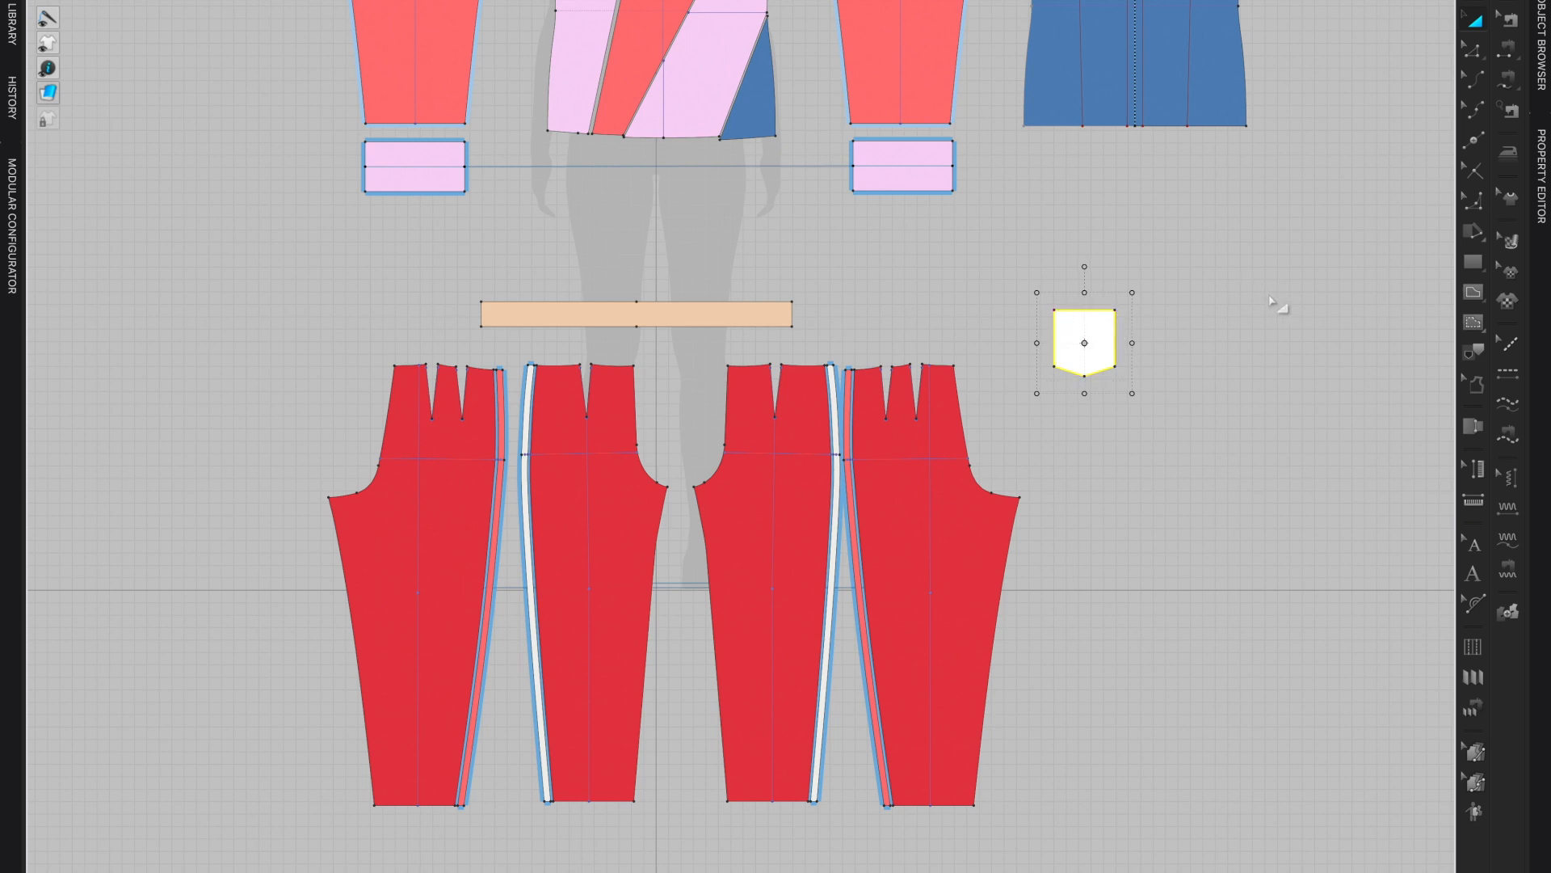
{"action": "mouse_move", "coordinate": [1095, 357]}
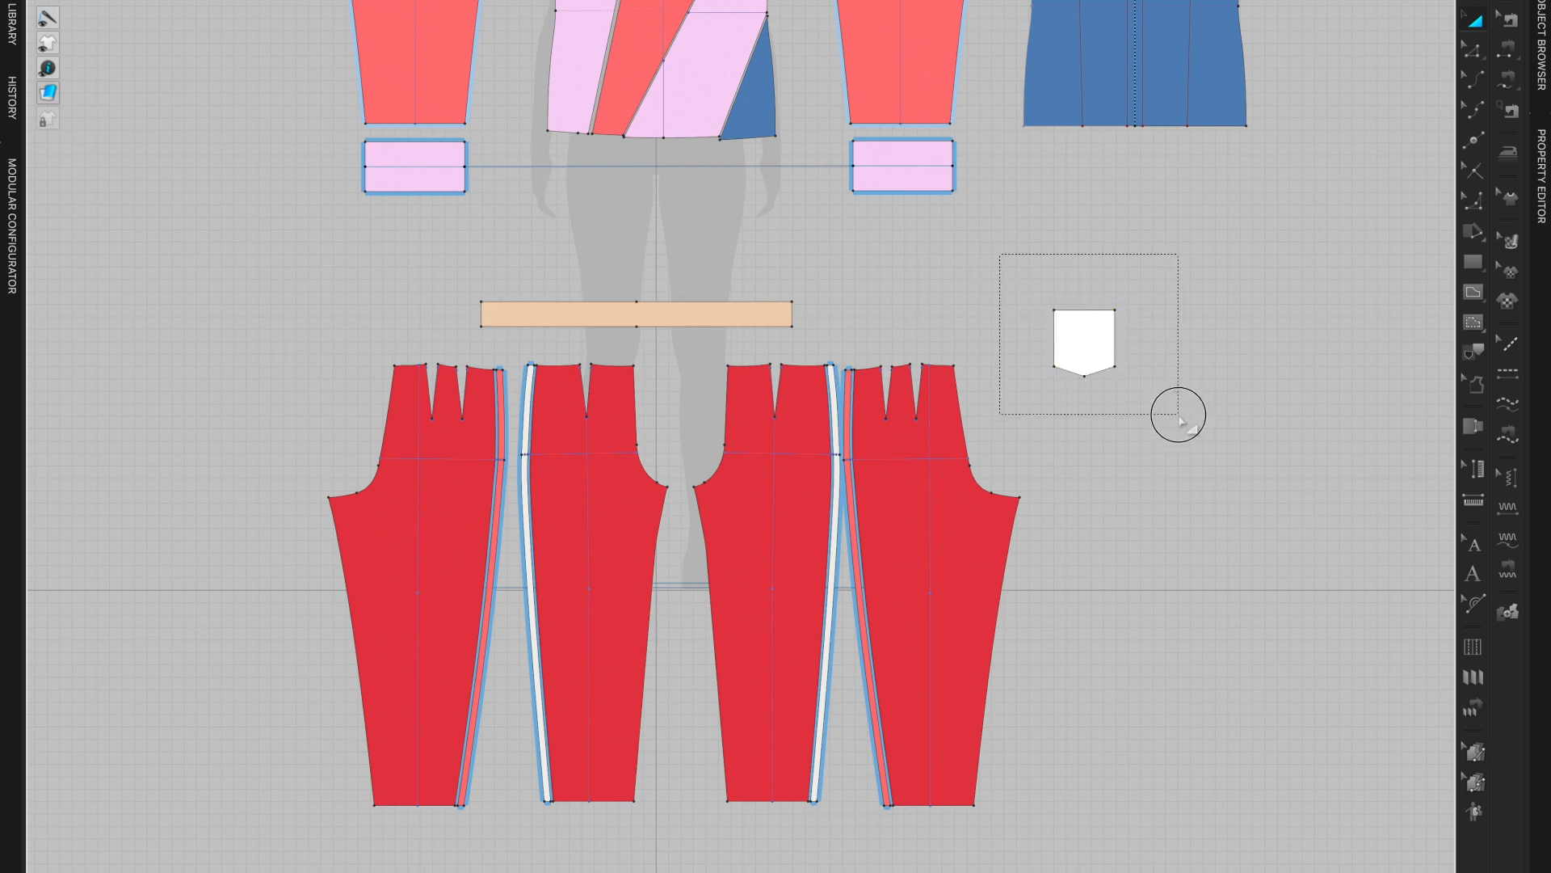
Start a Symmetric Pattern (with Sewing) linked clone of the pointed pocket piece
{"action": "left_click", "coordinate": [1084, 341]}
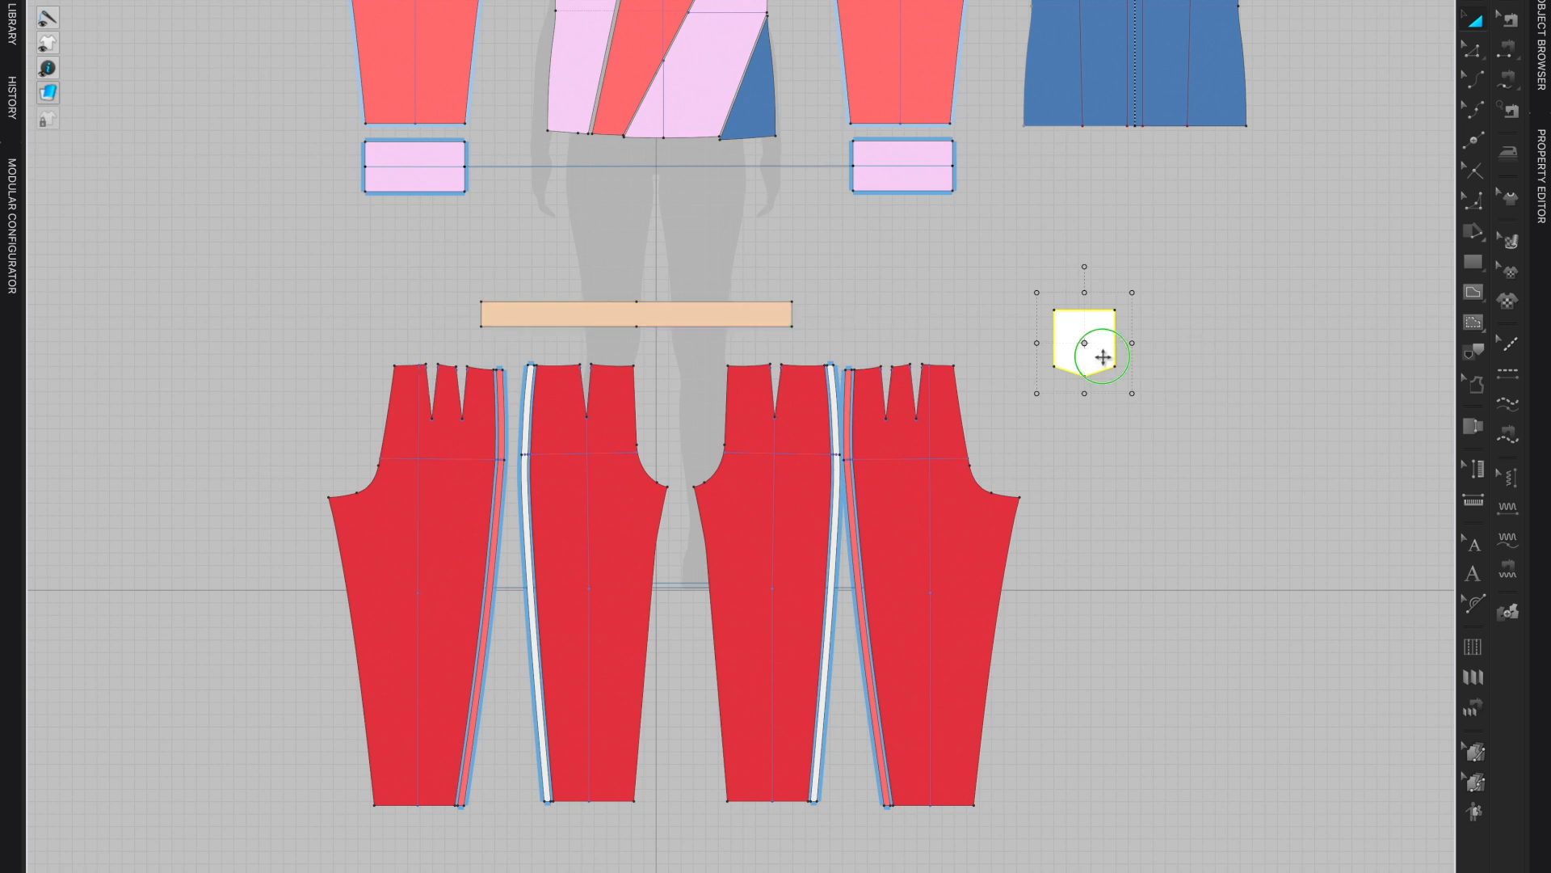
{"action": "right_click", "coordinate": [1099, 356]}
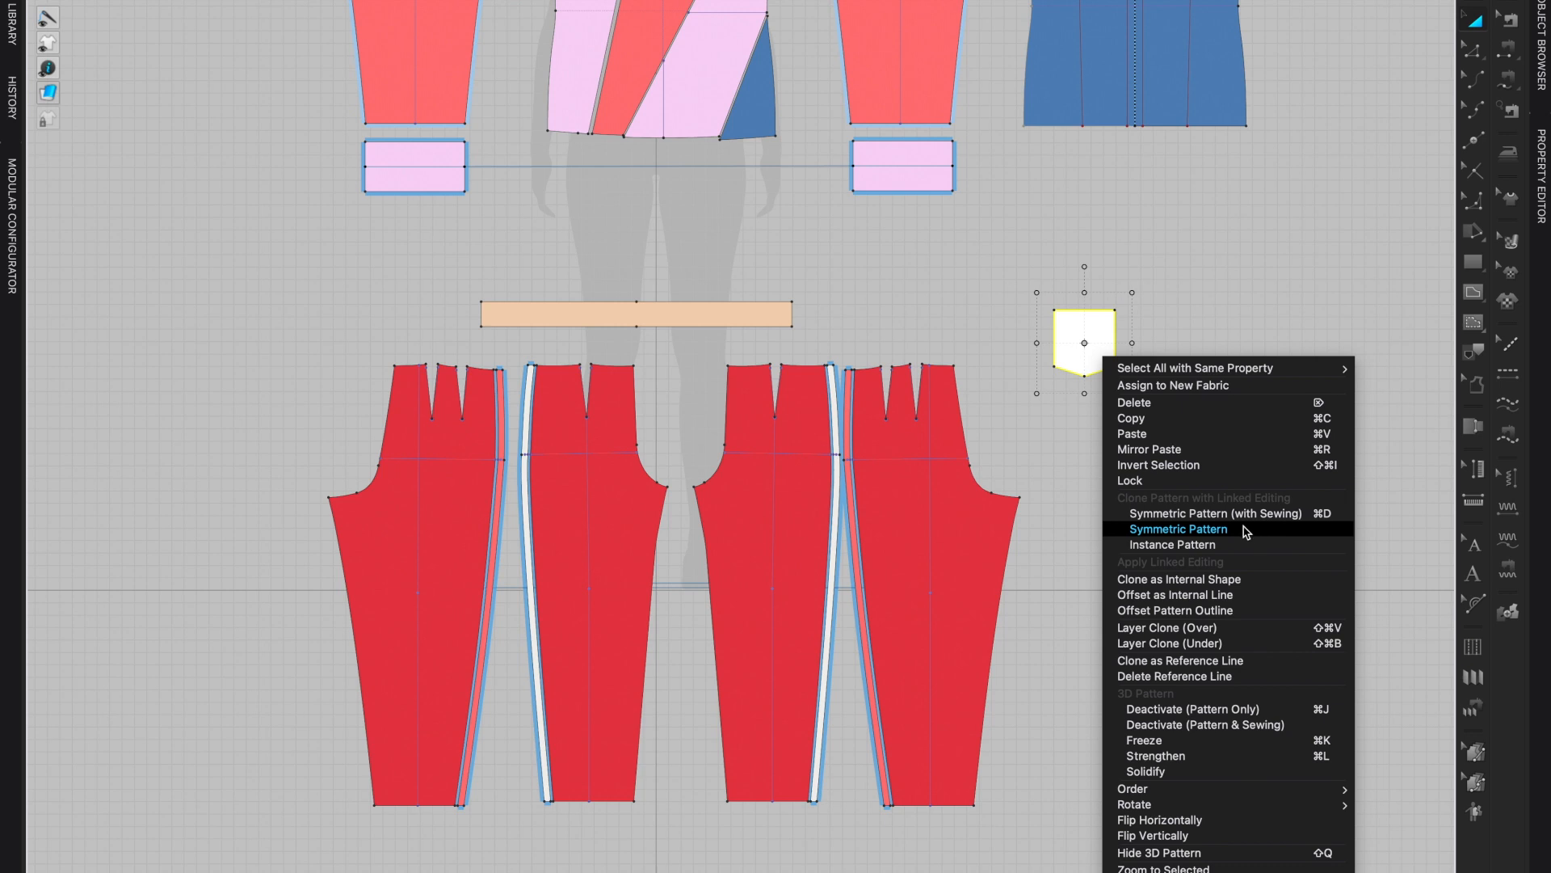
{"action": "mouse_move", "coordinate": [1212, 518]}
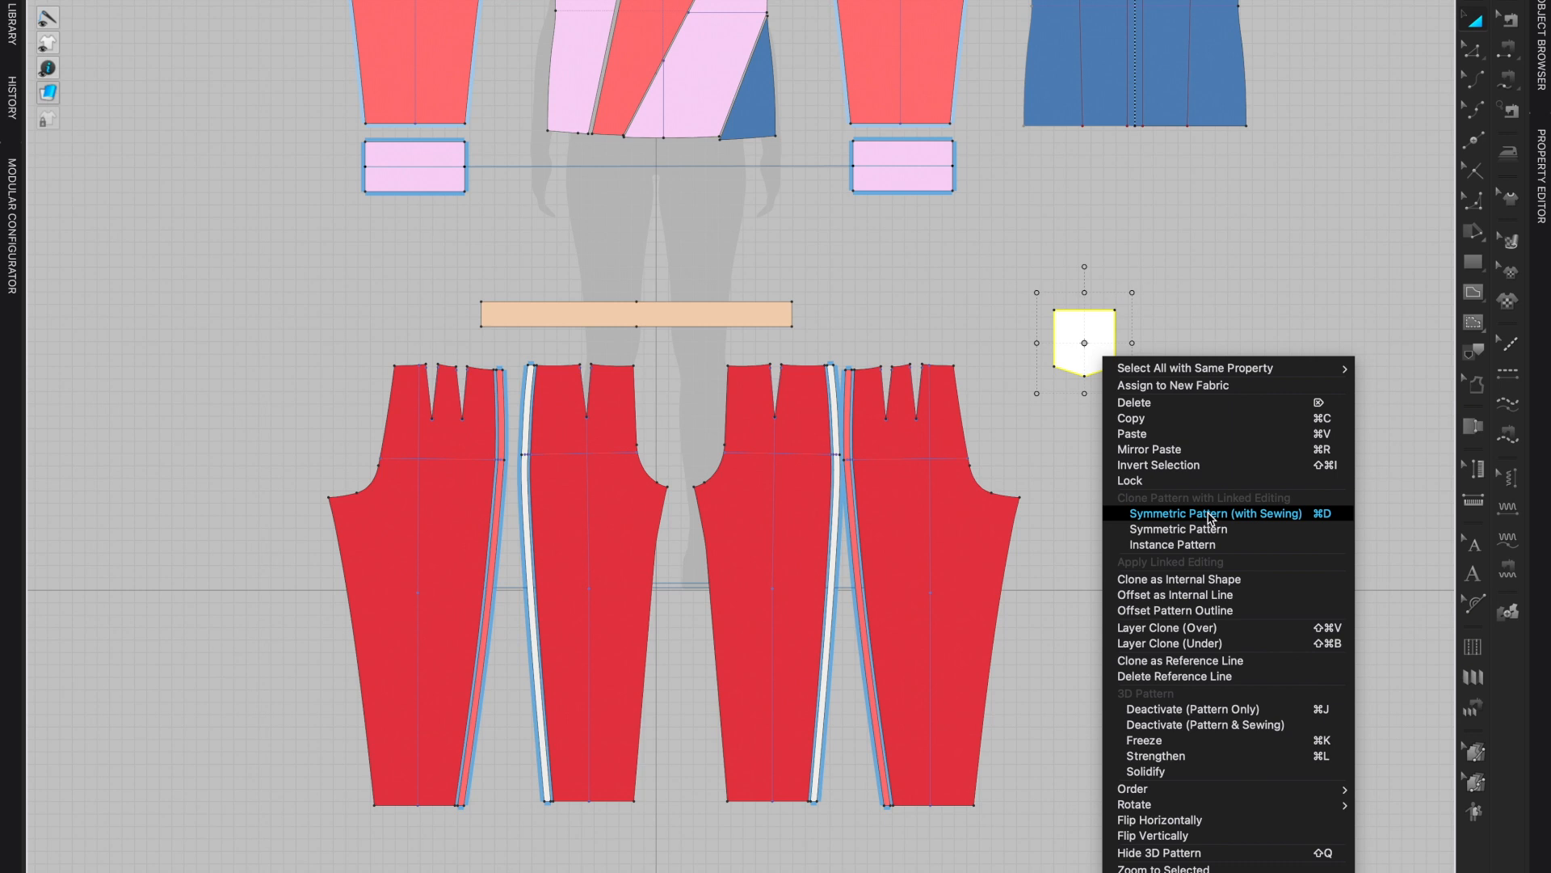
{"action": "mouse_move", "coordinate": [1178, 529]}
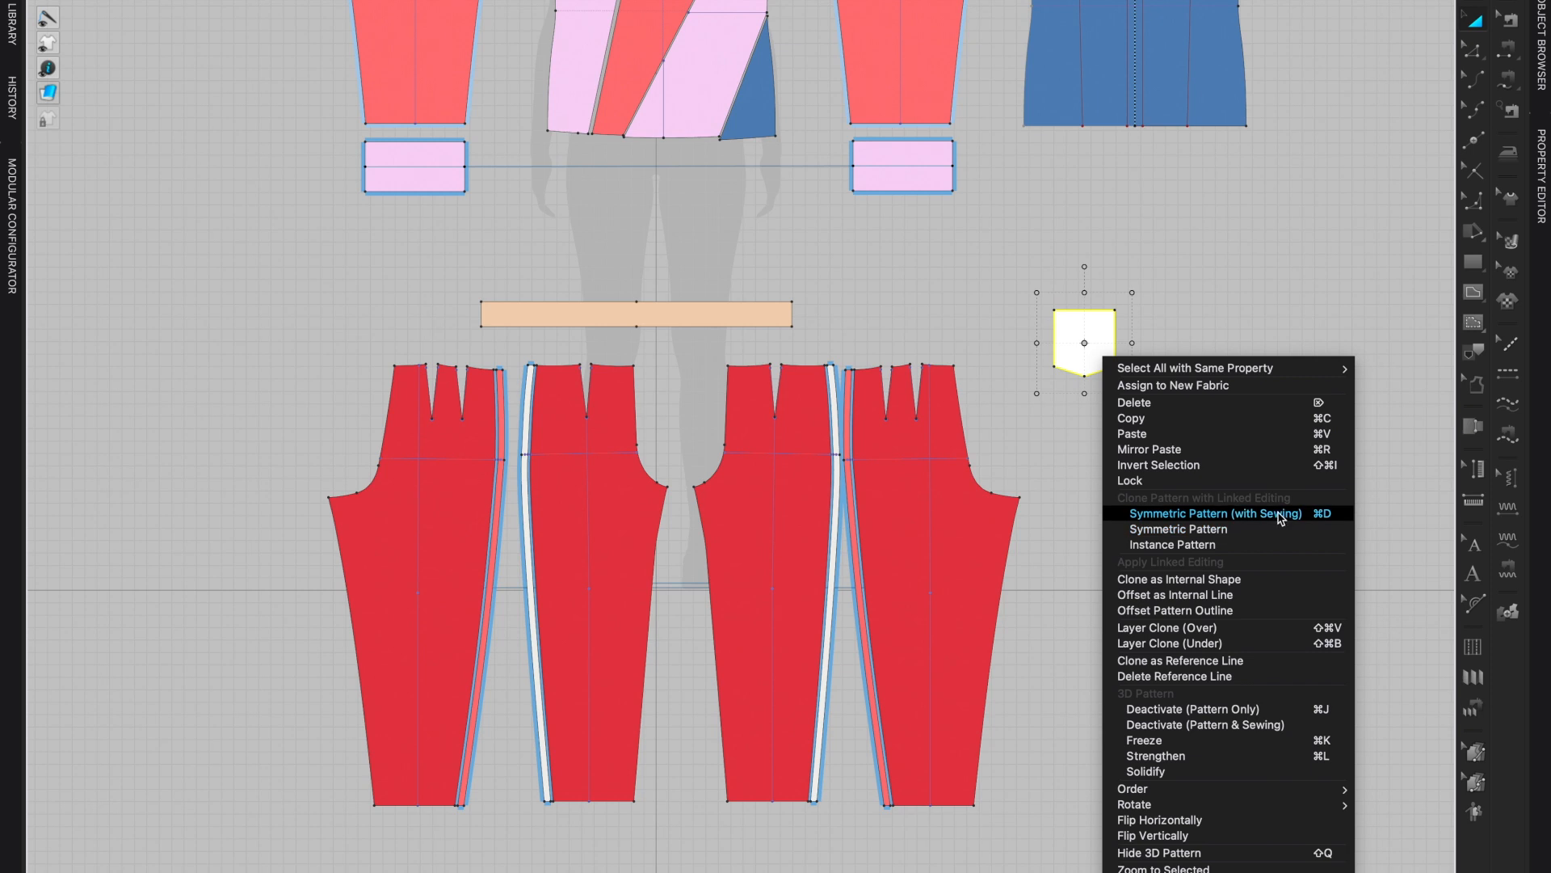
{"action": "left_click", "coordinate": [1216, 512]}
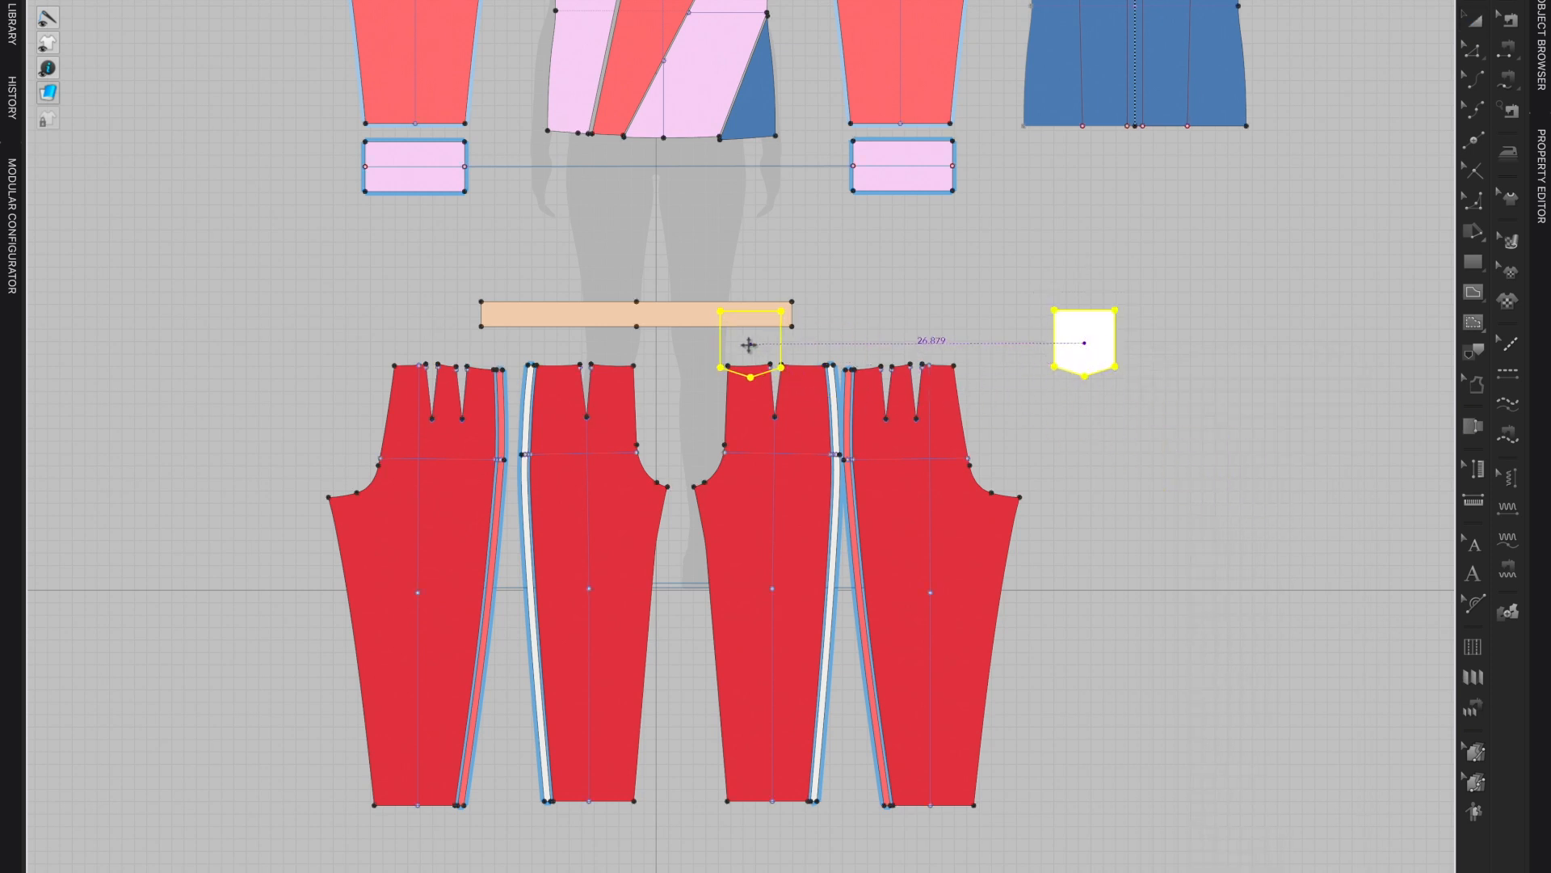
Place the mirrored pocket copy left of the pants and deselect it
{"action": "left_click_drag", "start_coordinate": [751, 342], "coordinate": [270, 360]}
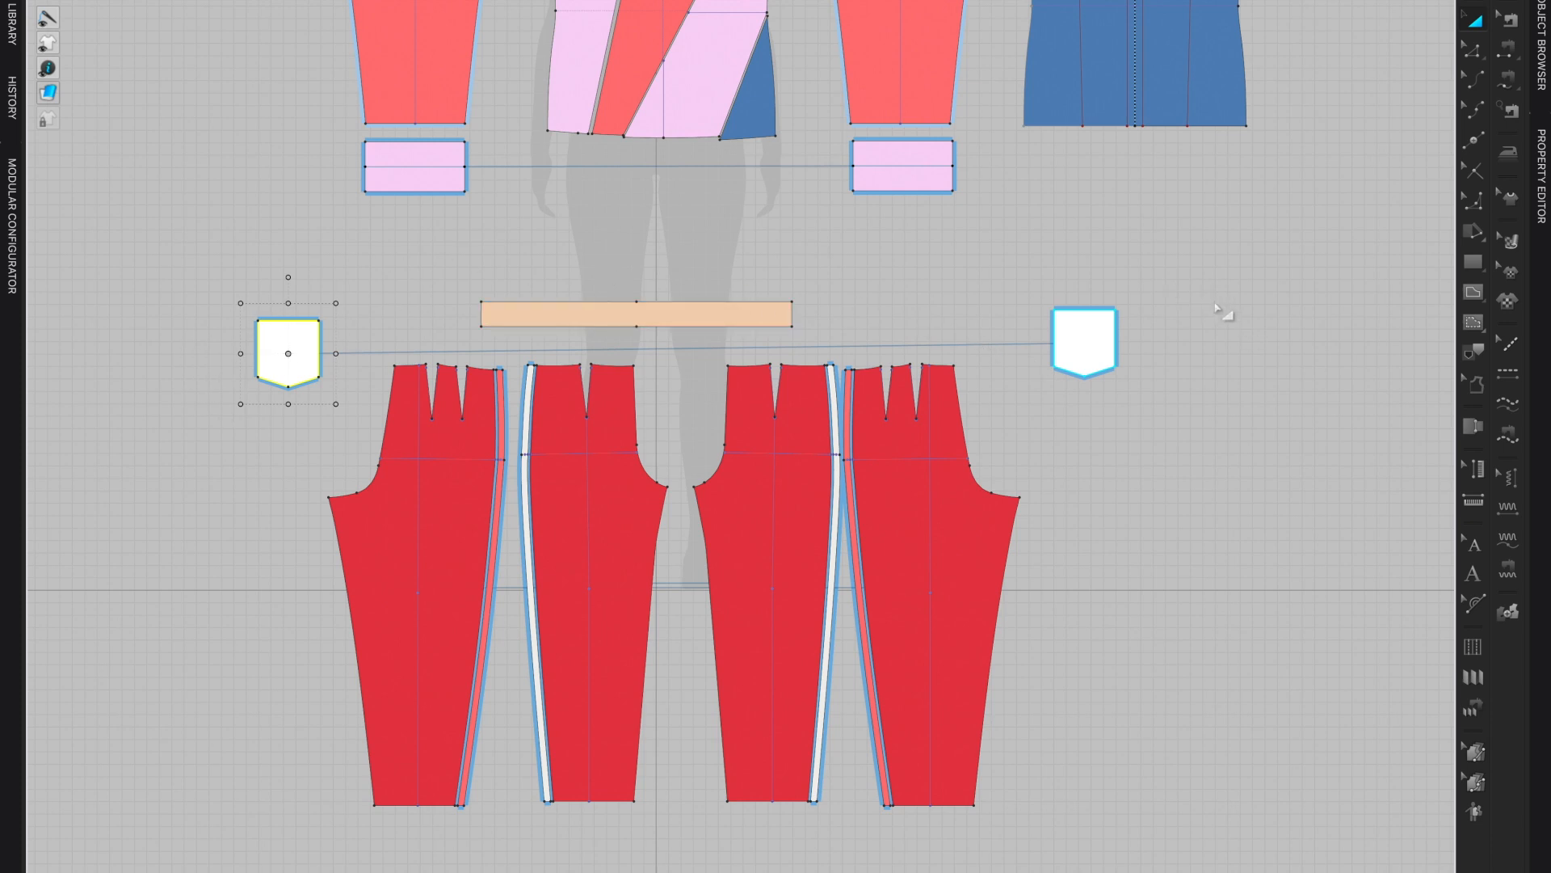
{"action": "left_click", "coordinate": [1083, 351]}
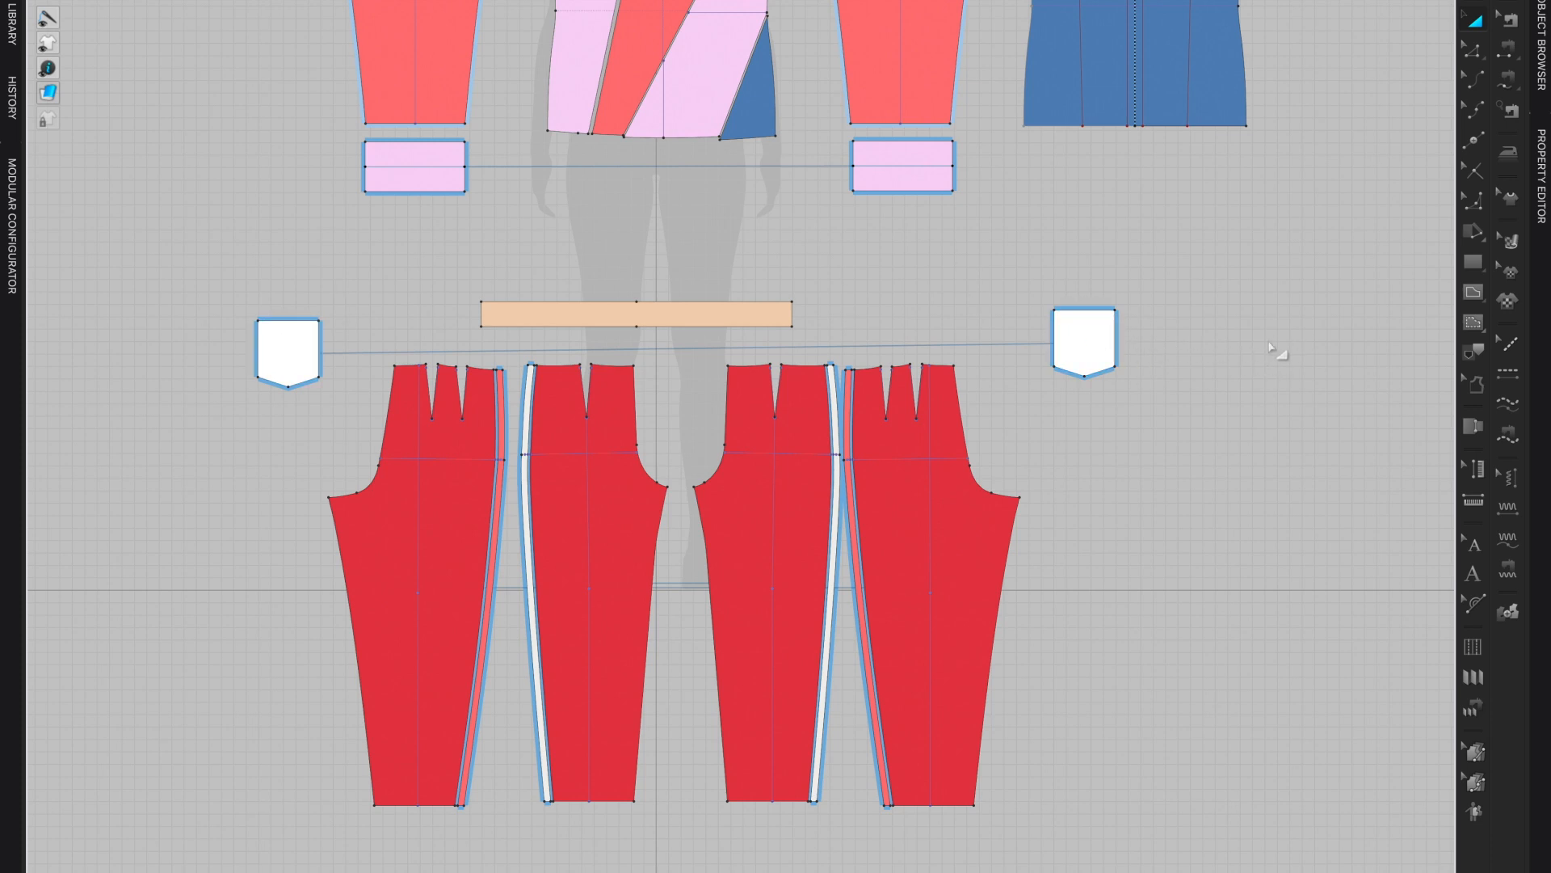
{"action": "mouse_move", "coordinate": [1229, 246]}
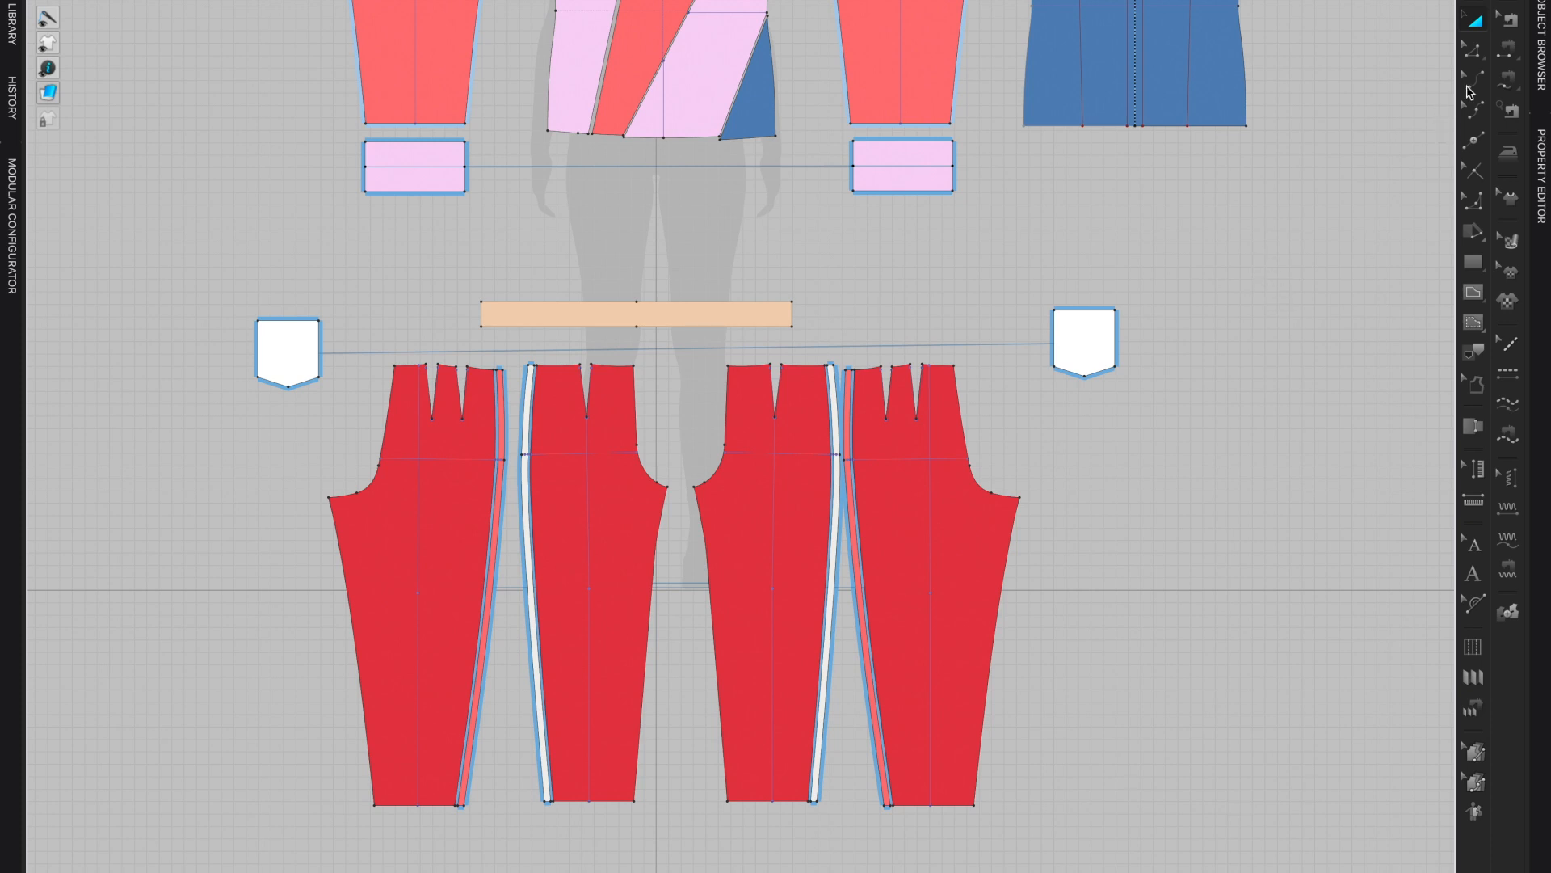
{"action": "mouse_move", "coordinate": [1510, 47]}
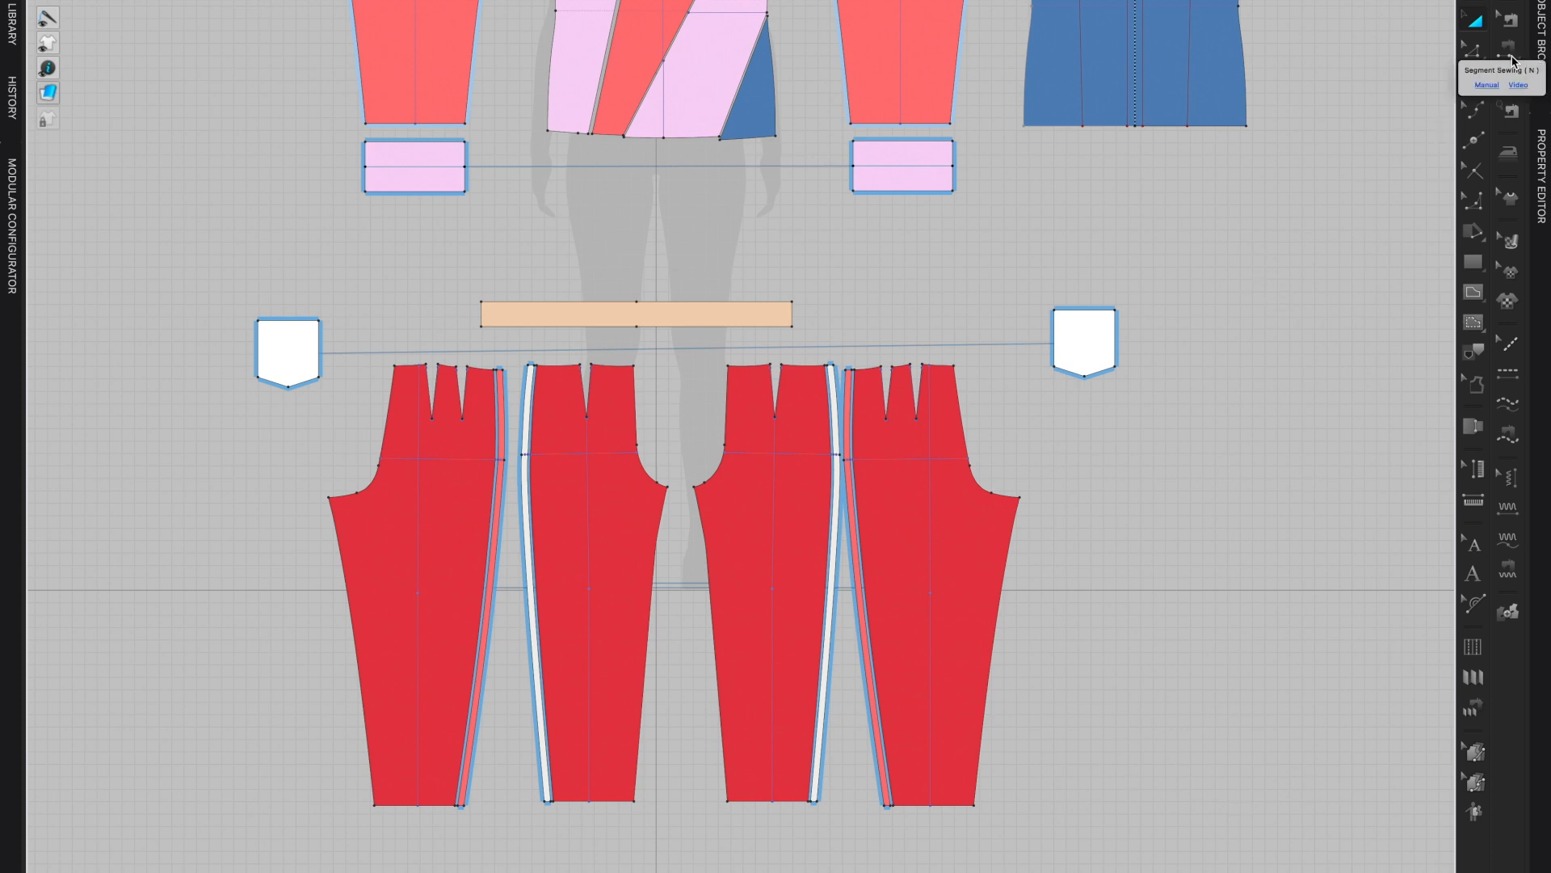
{"action": "mouse_move", "coordinate": [1528, 79]}
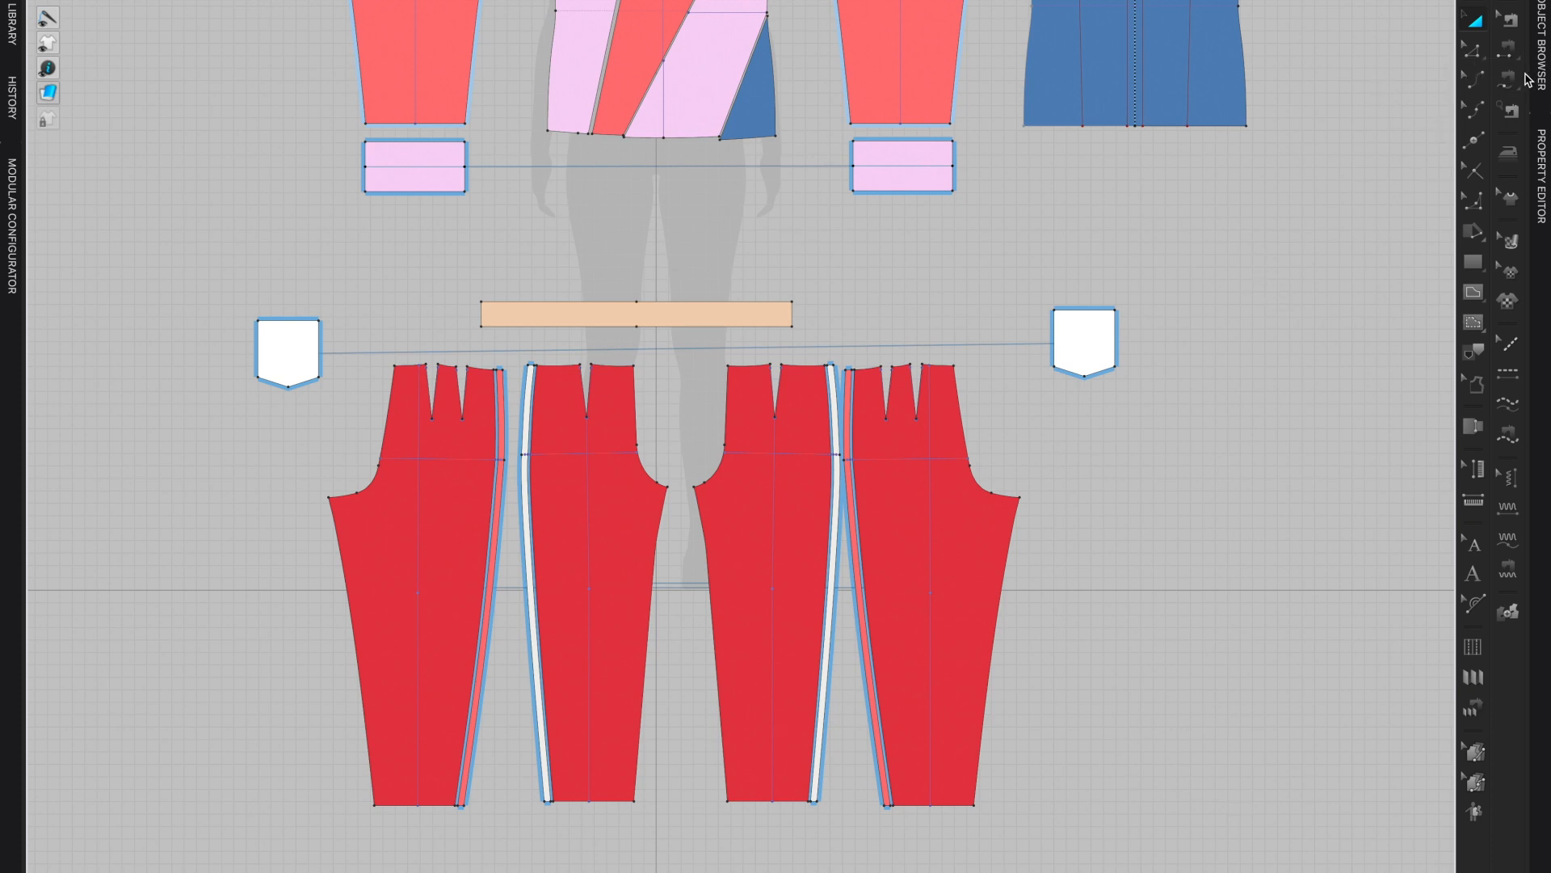
{"action": "mouse_move", "coordinate": [1509, 77]}
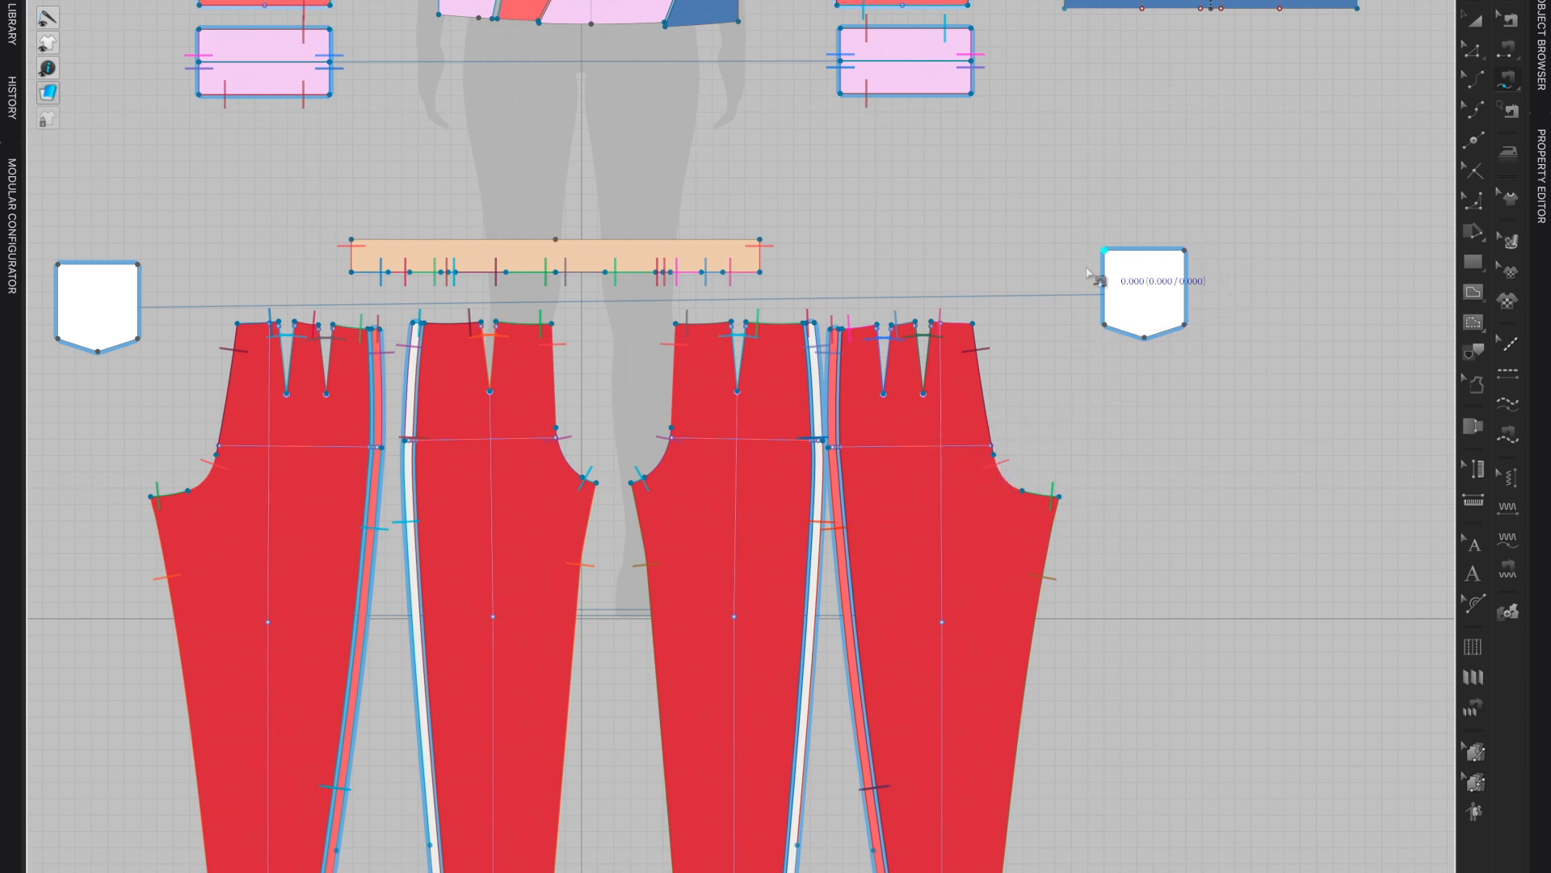
{"action": "mouse_move", "coordinate": [940, 435]}
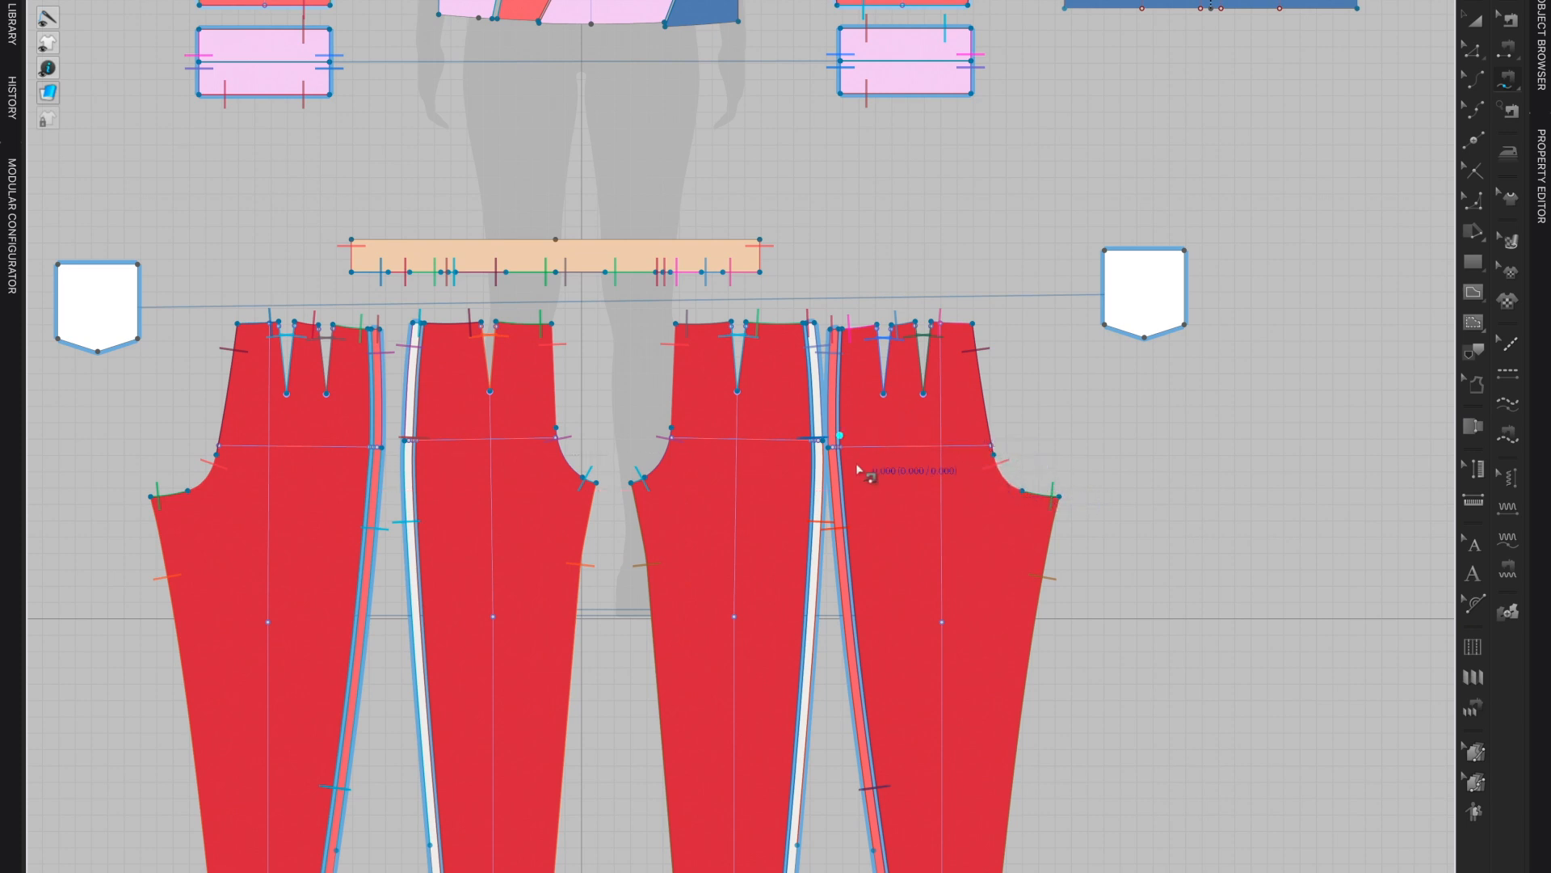
{"action": "mouse_move", "coordinate": [884, 451]}
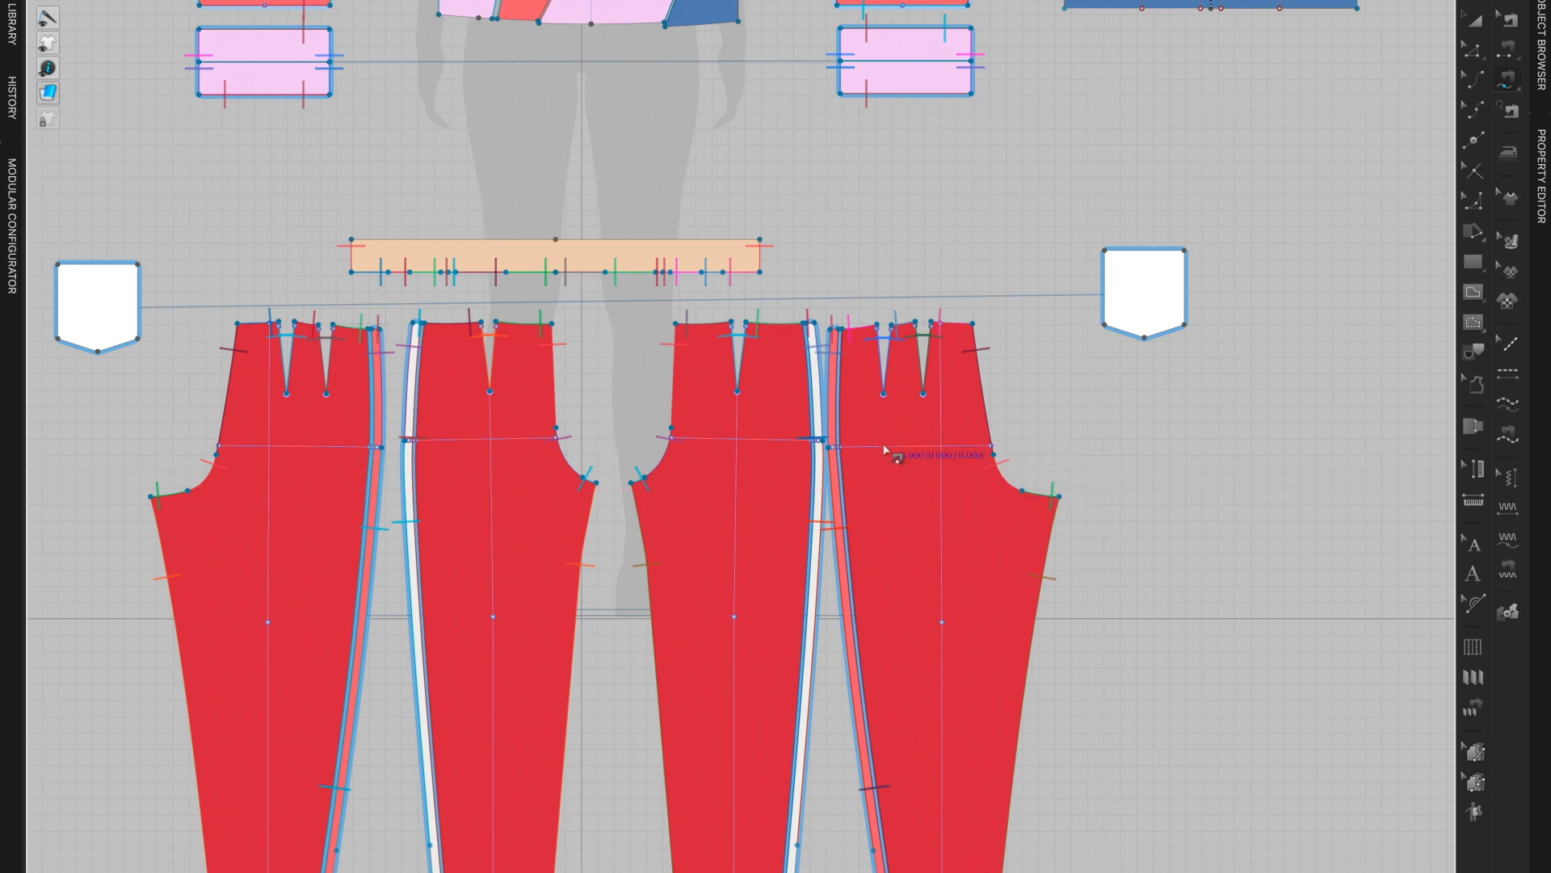
{"action": "mouse_move", "coordinate": [1099, 439]}
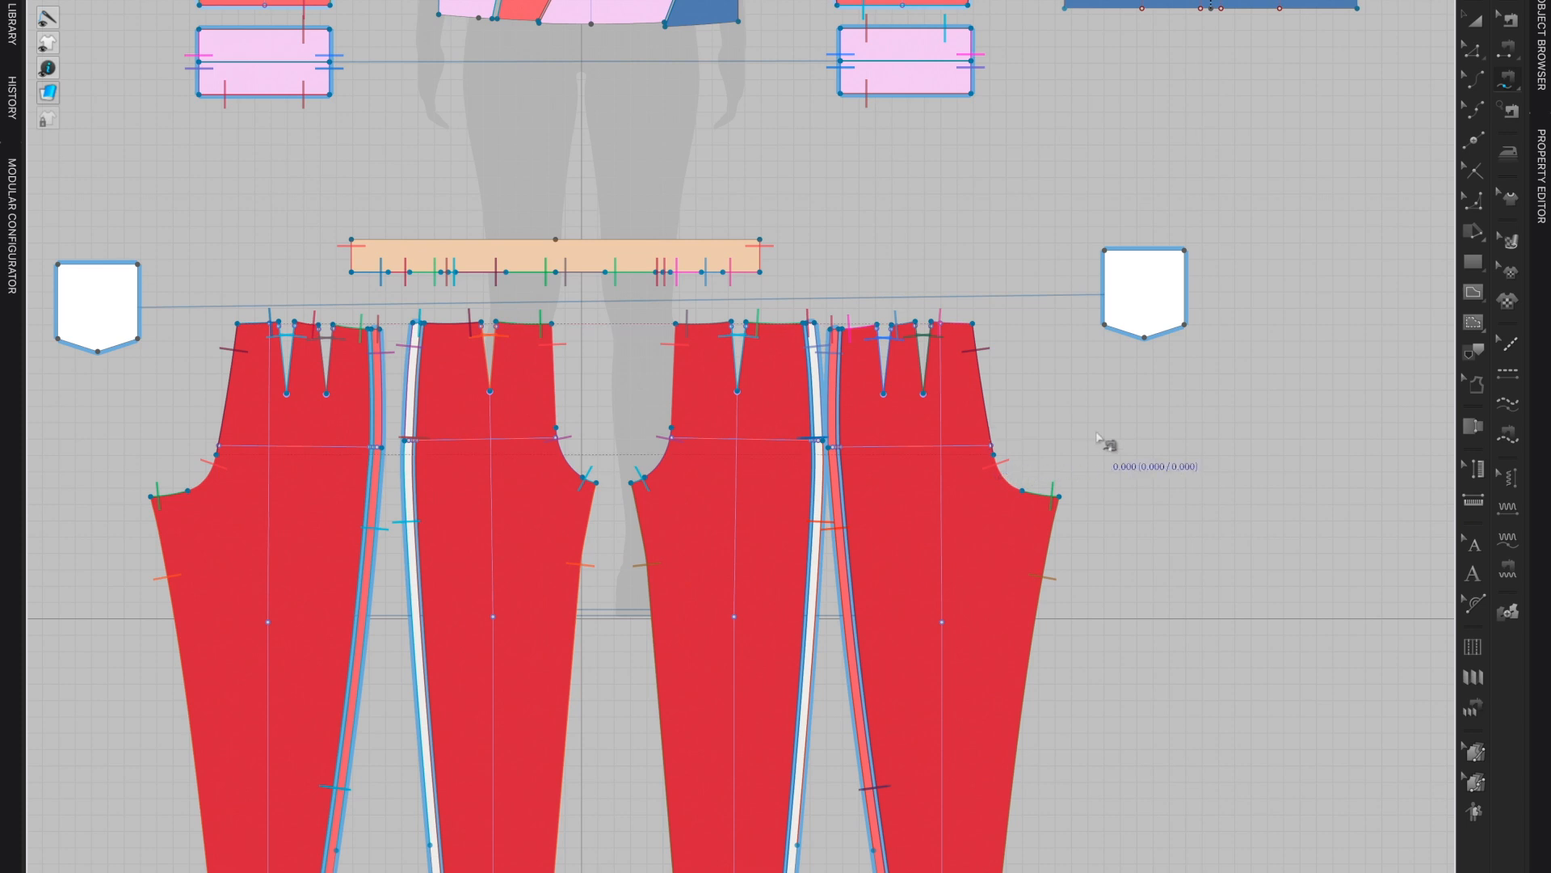
{"action": "mouse_move", "coordinate": [1347, 238]}
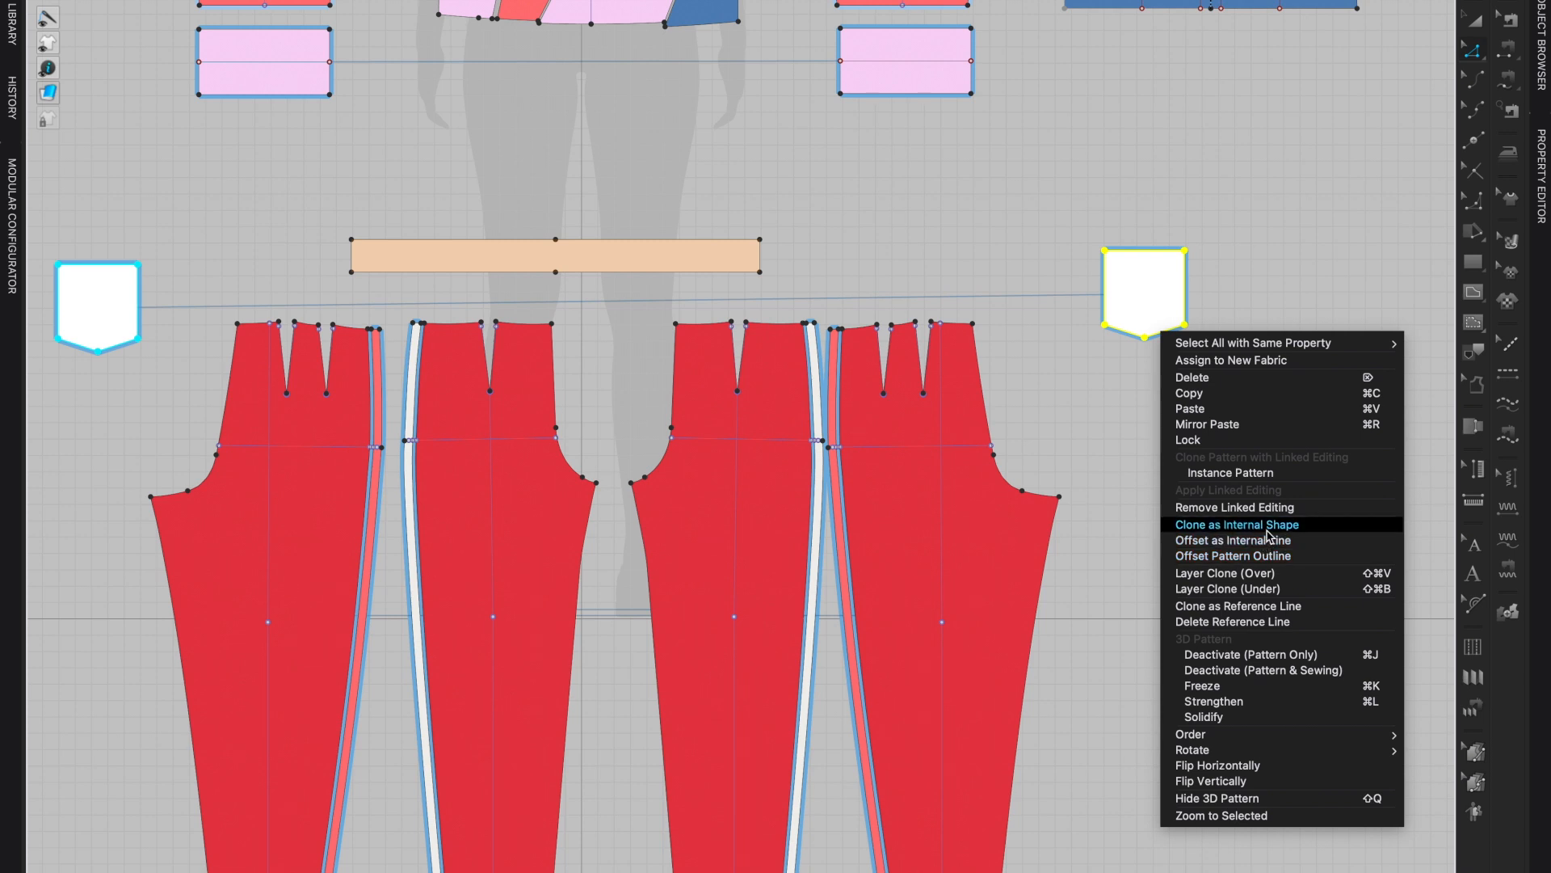
Clone the pocket as an internal shape onto the upper right back pant piece
{"action": "left_click", "coordinate": [1236, 523]}
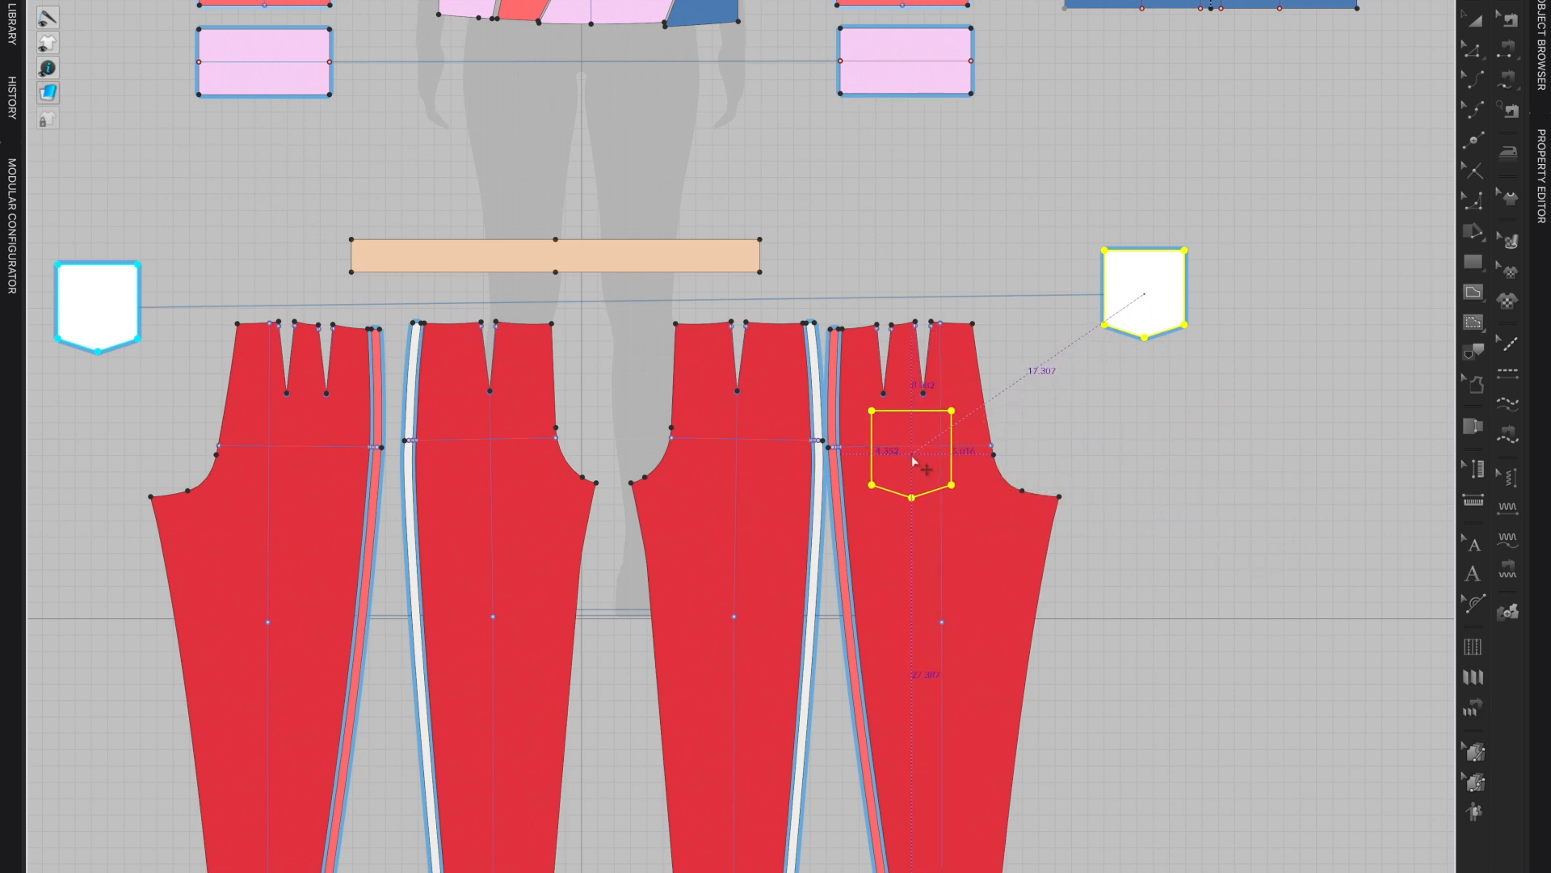
{"action": "left_click_drag", "start_coordinate": [910, 446], "coordinate": [921, 465]}
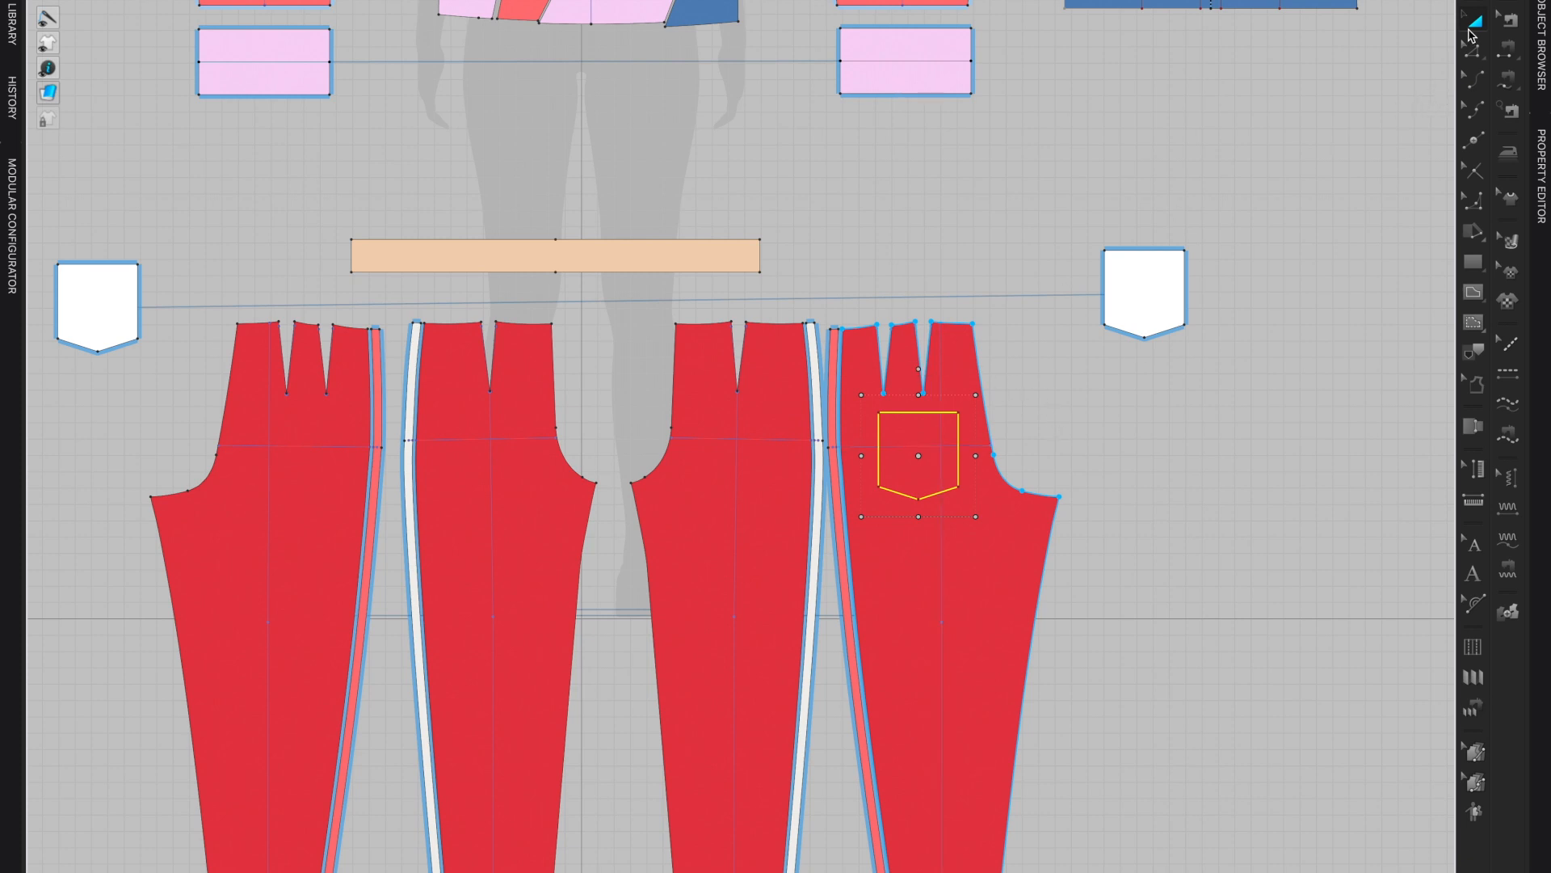
{"action": "mouse_move", "coordinate": [1473, 21]}
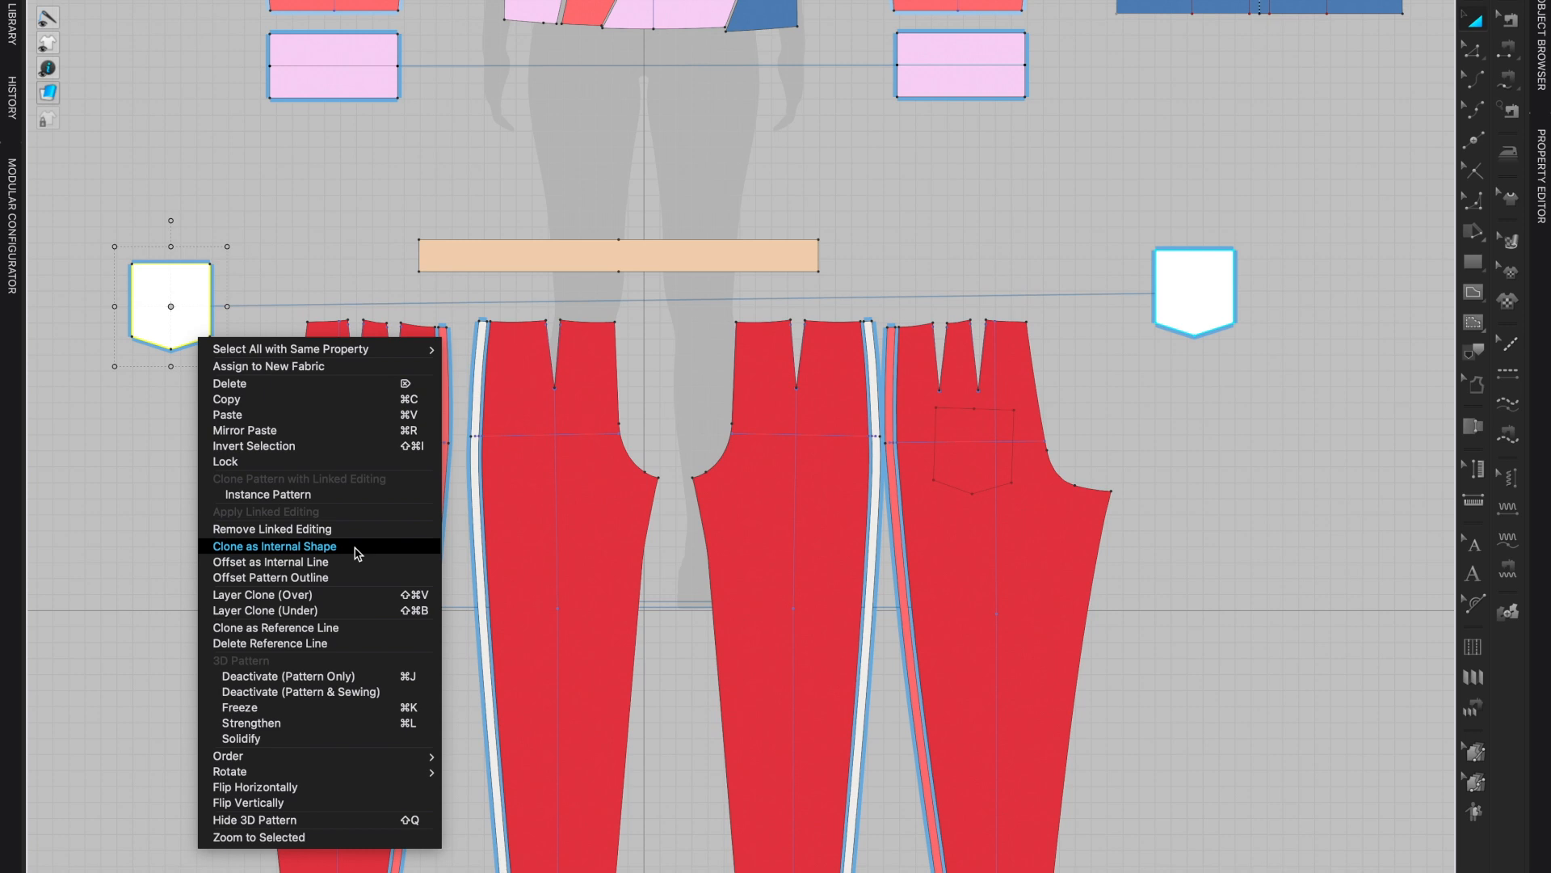
{"action": "mouse_move", "coordinate": [329, 556]}
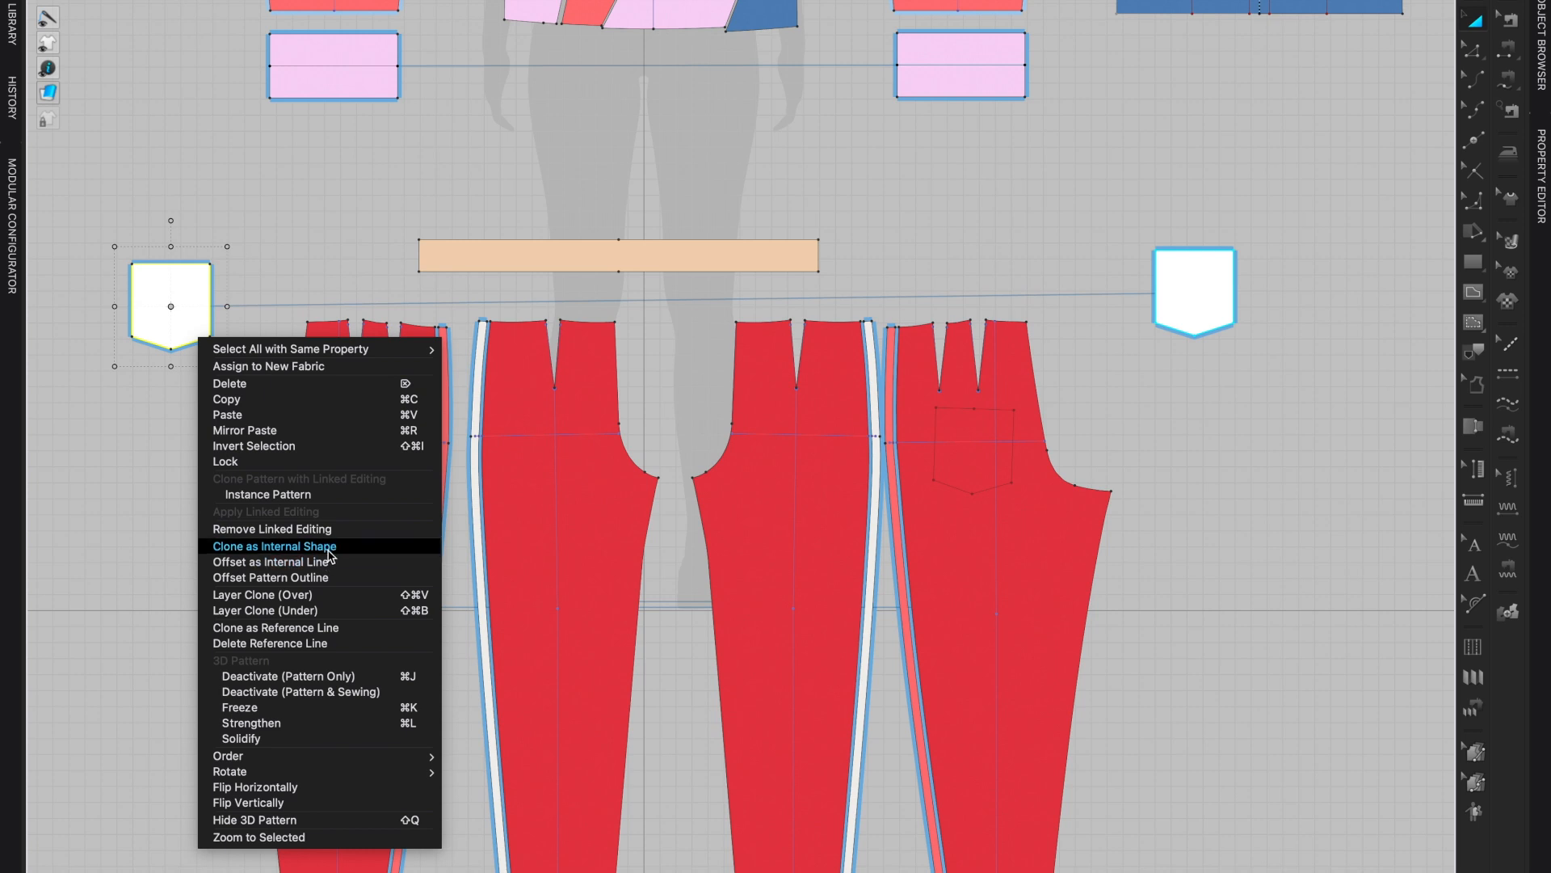
Clone the left pocket as an internal shape onto the left back pant piece
{"action": "left_click", "coordinate": [274, 544]}
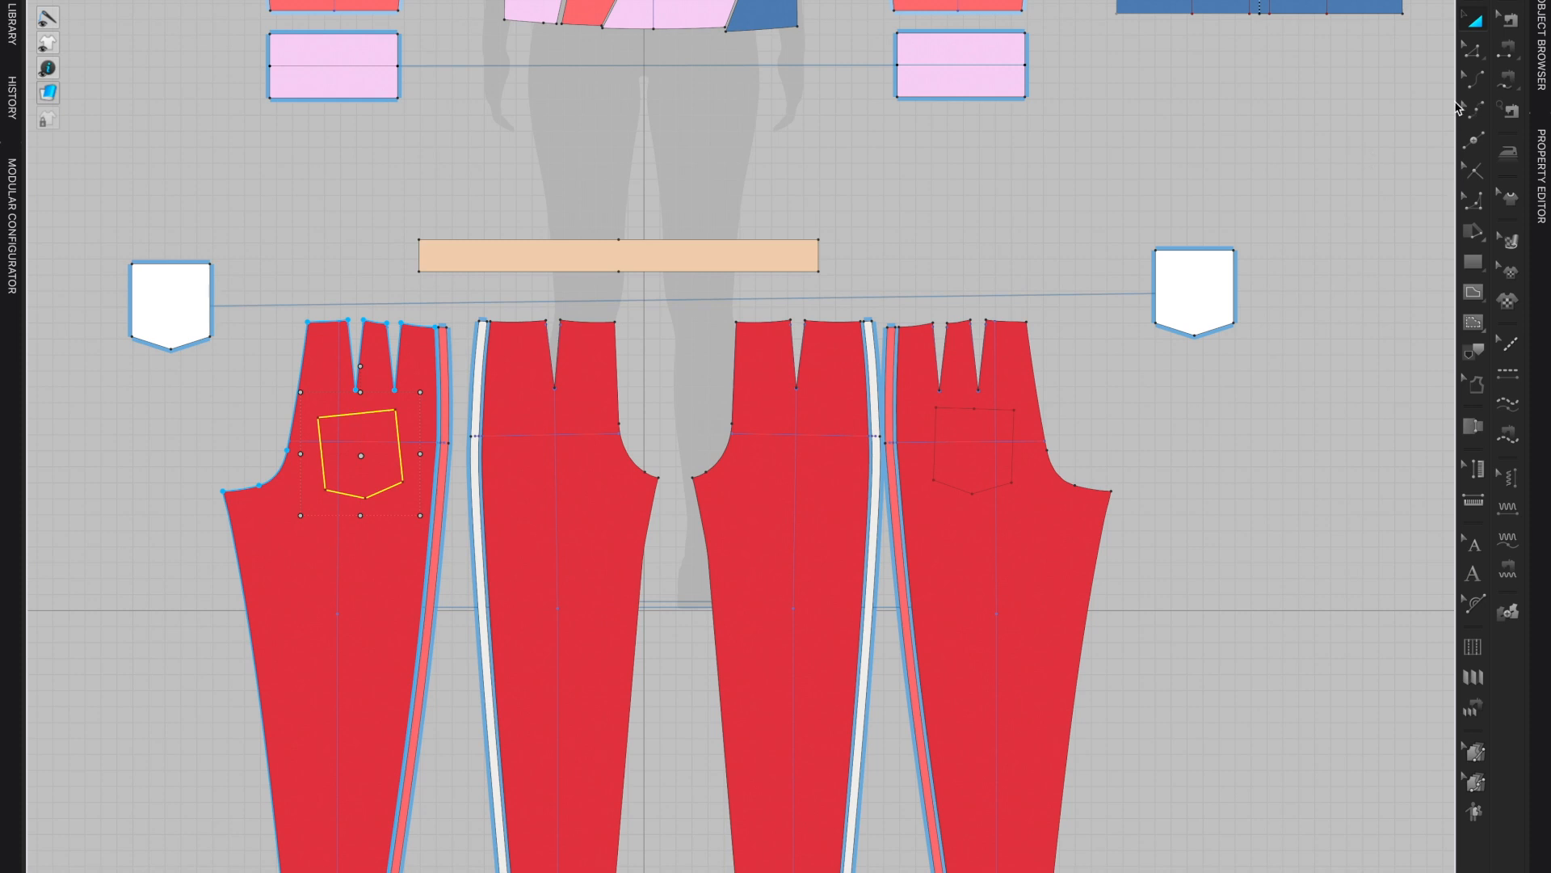
{"action": "mouse_move", "coordinate": [1514, 47]}
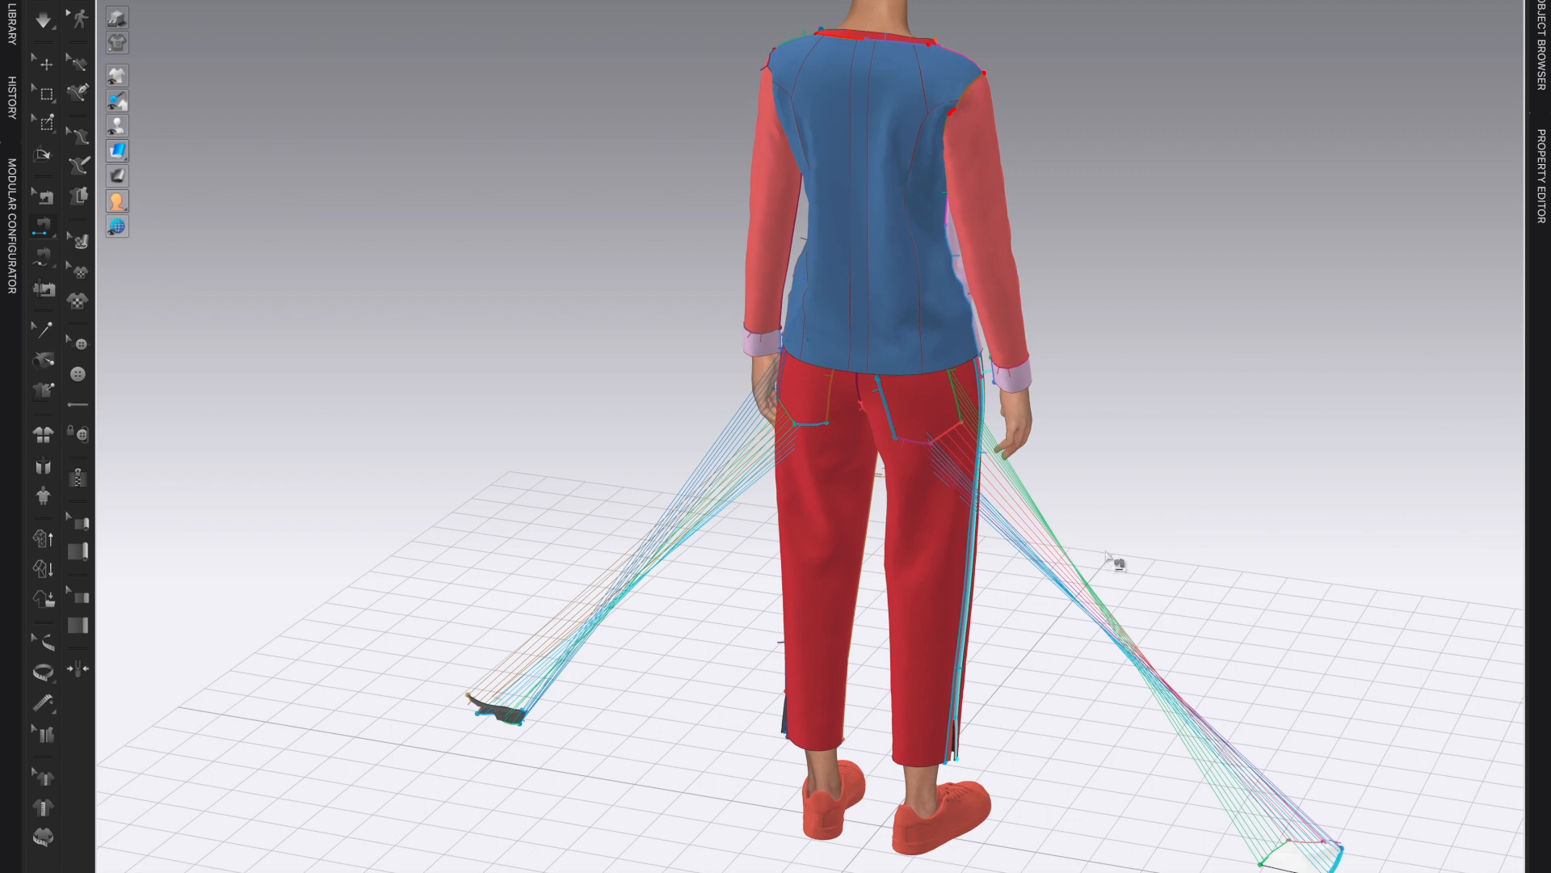
Run a trial simulation draping the sewn pockets, which fall to the ground beside the avatar
{"action": "left_click", "coordinate": [44, 18]}
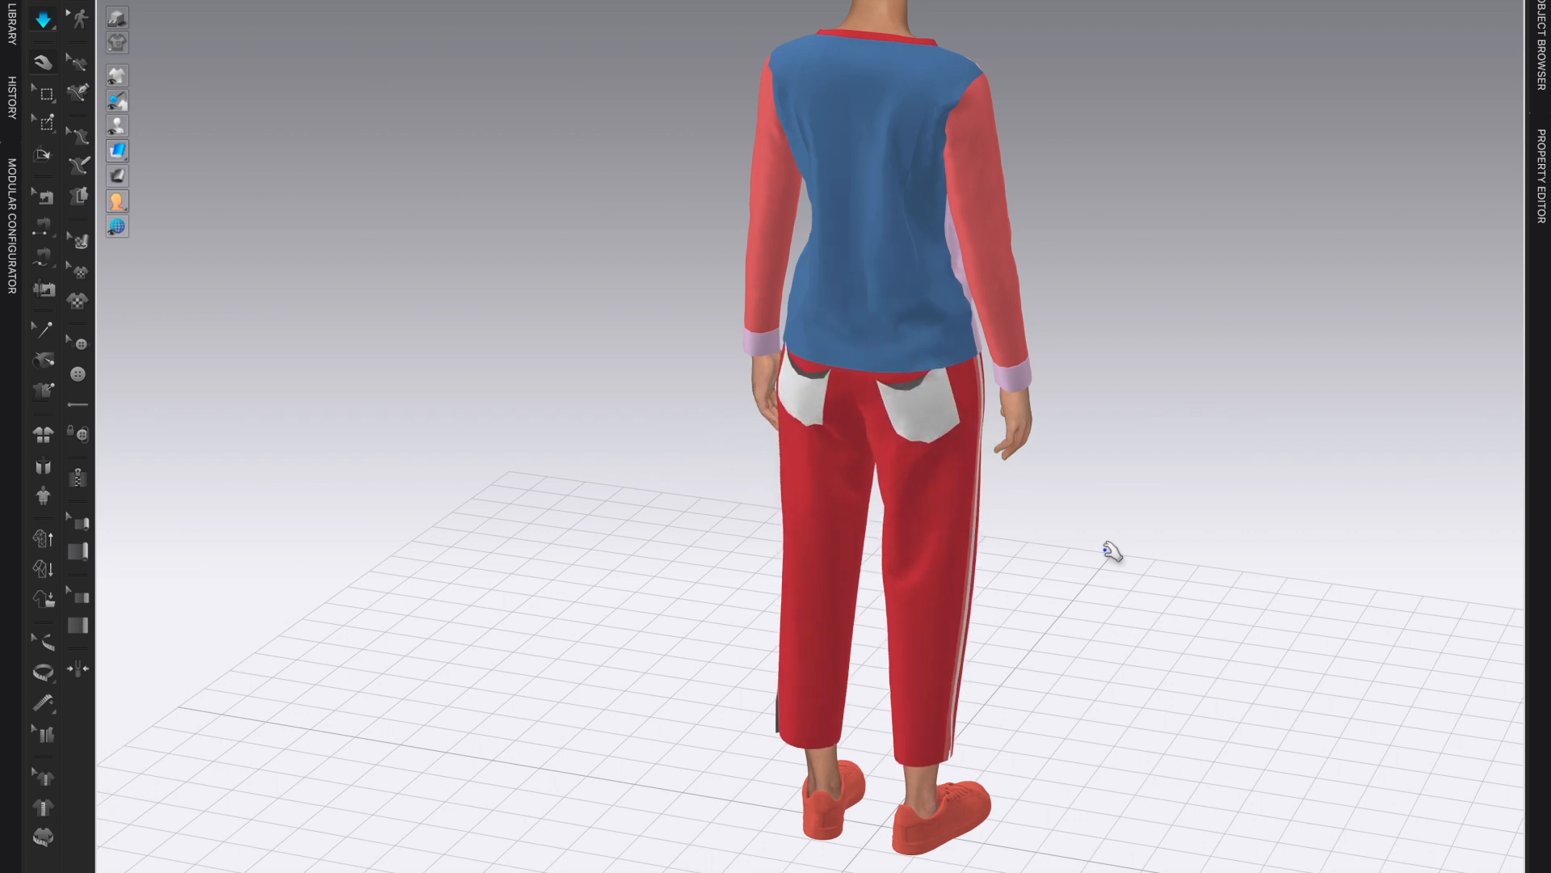
{"action": "scroll", "scroll_direction": "down", "scroll_amount": 3}
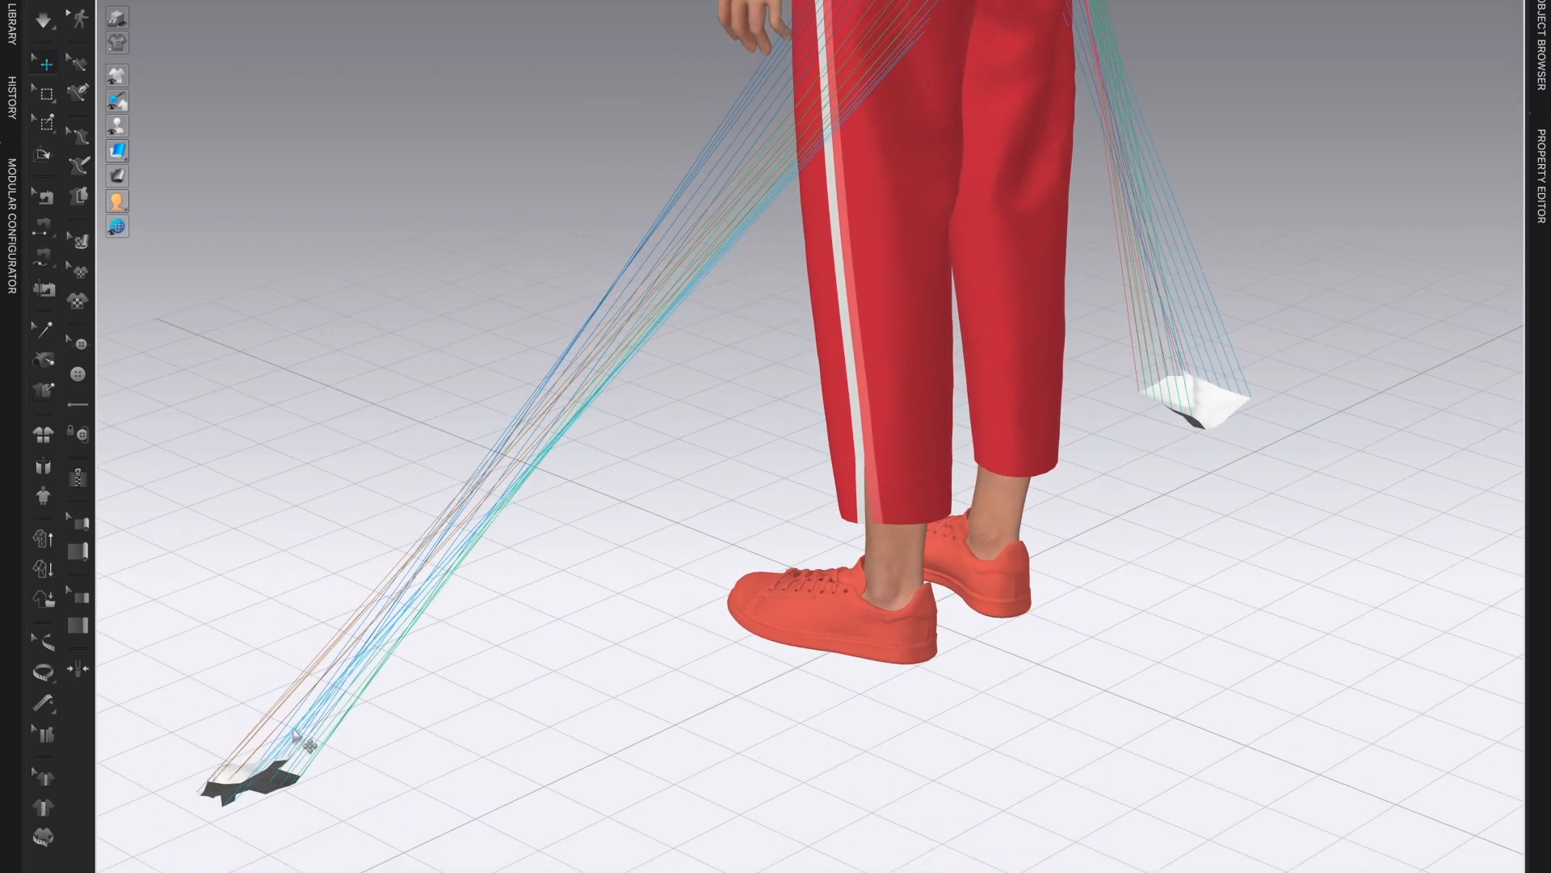
Superimpose (Over) the floor pocket so it lies flat on the trouser back
{"action": "right_click", "coordinate": [247, 782]}
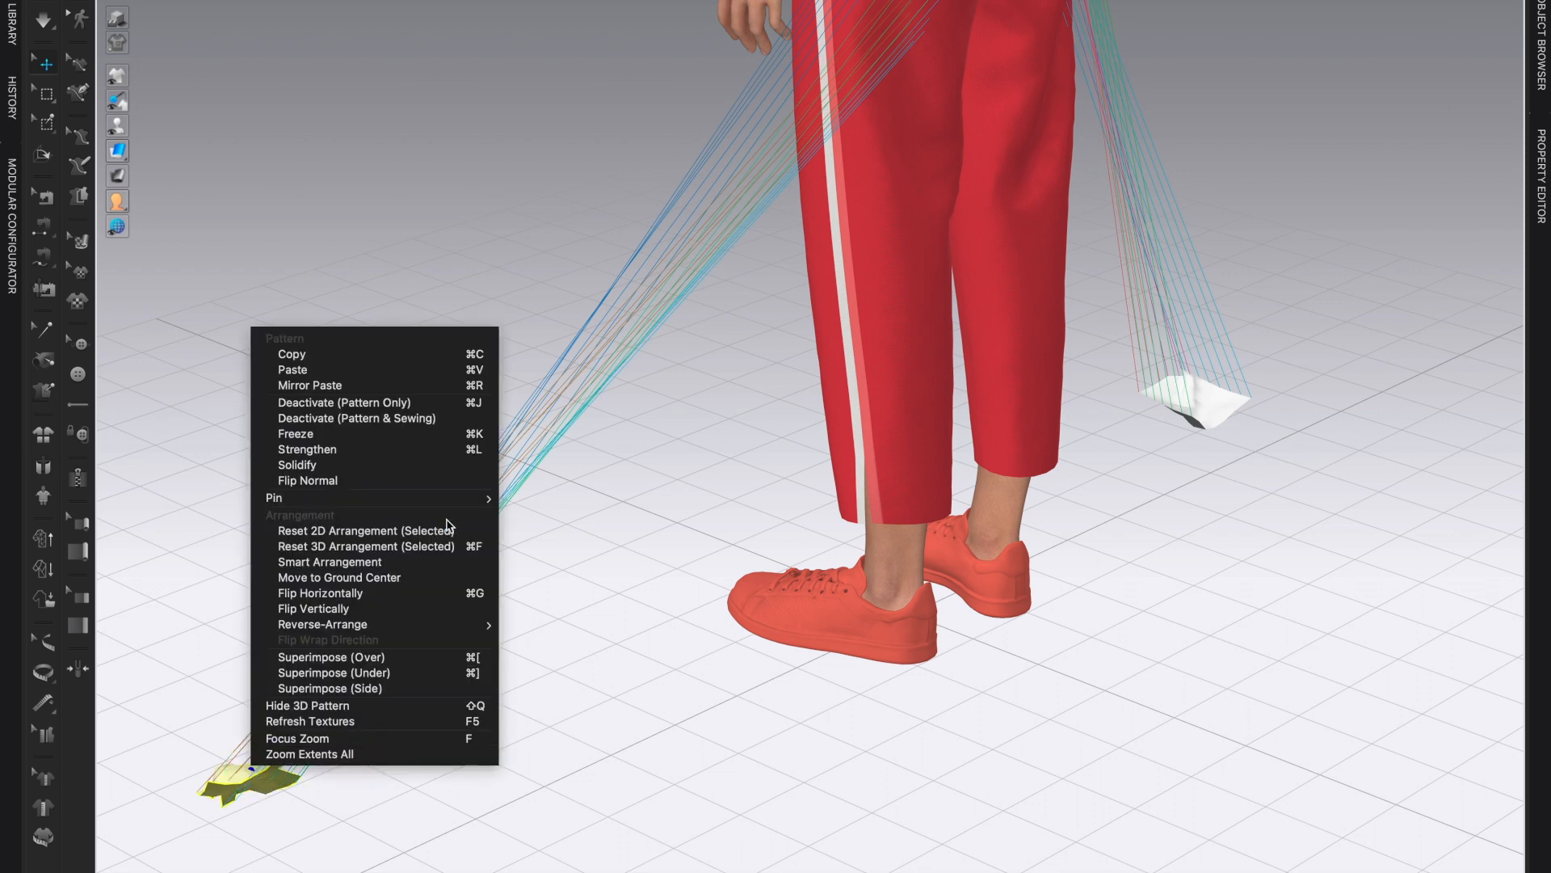
{"action": "mouse_move", "coordinate": [332, 658]}
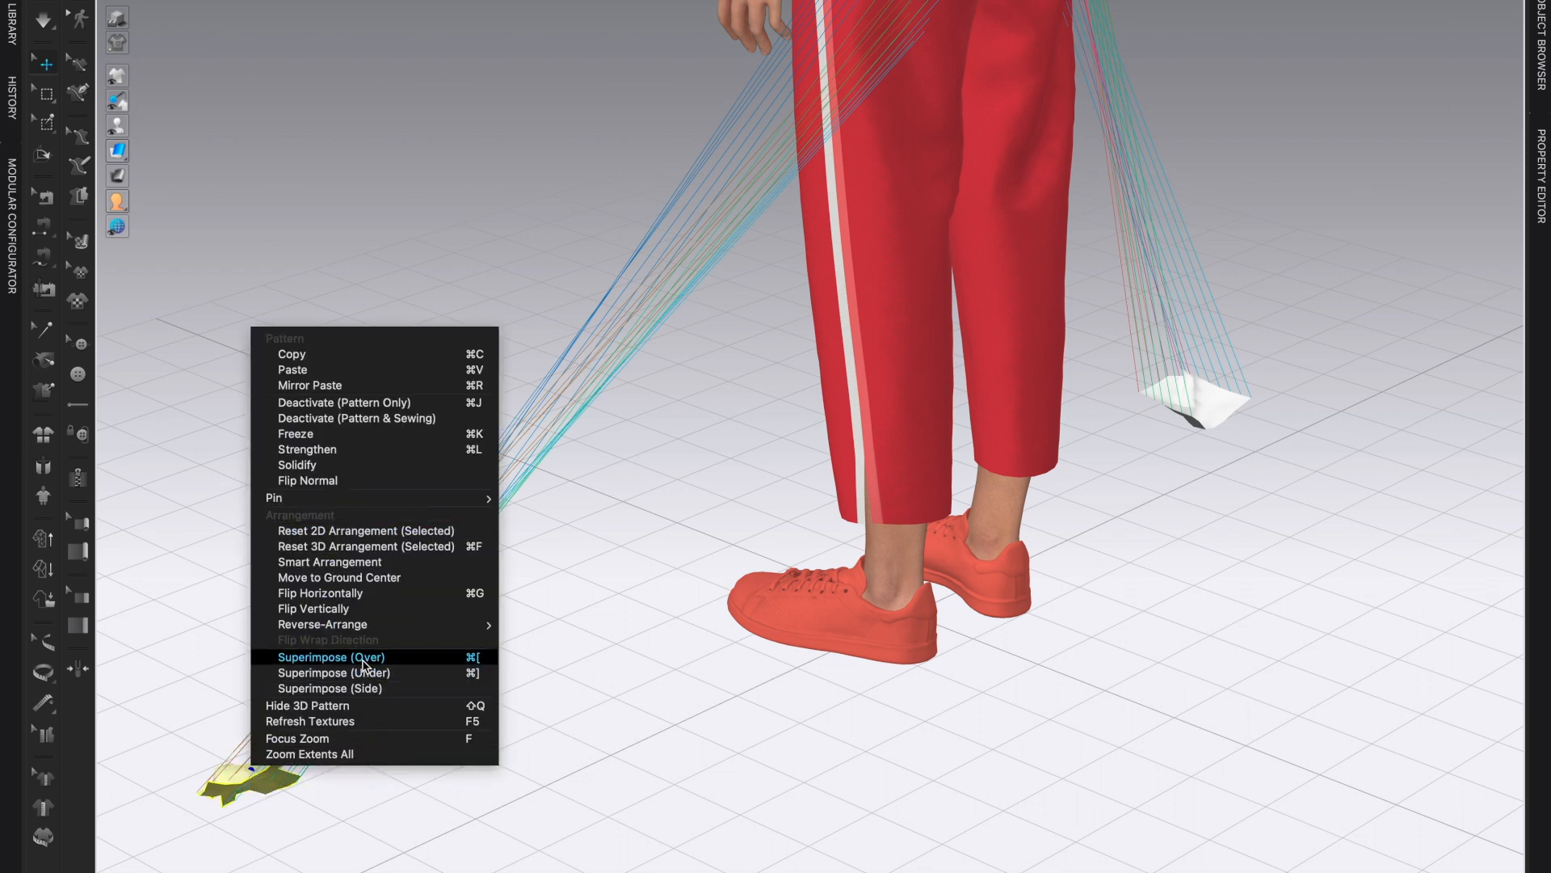
{"action": "left_click", "coordinate": [332, 658]}
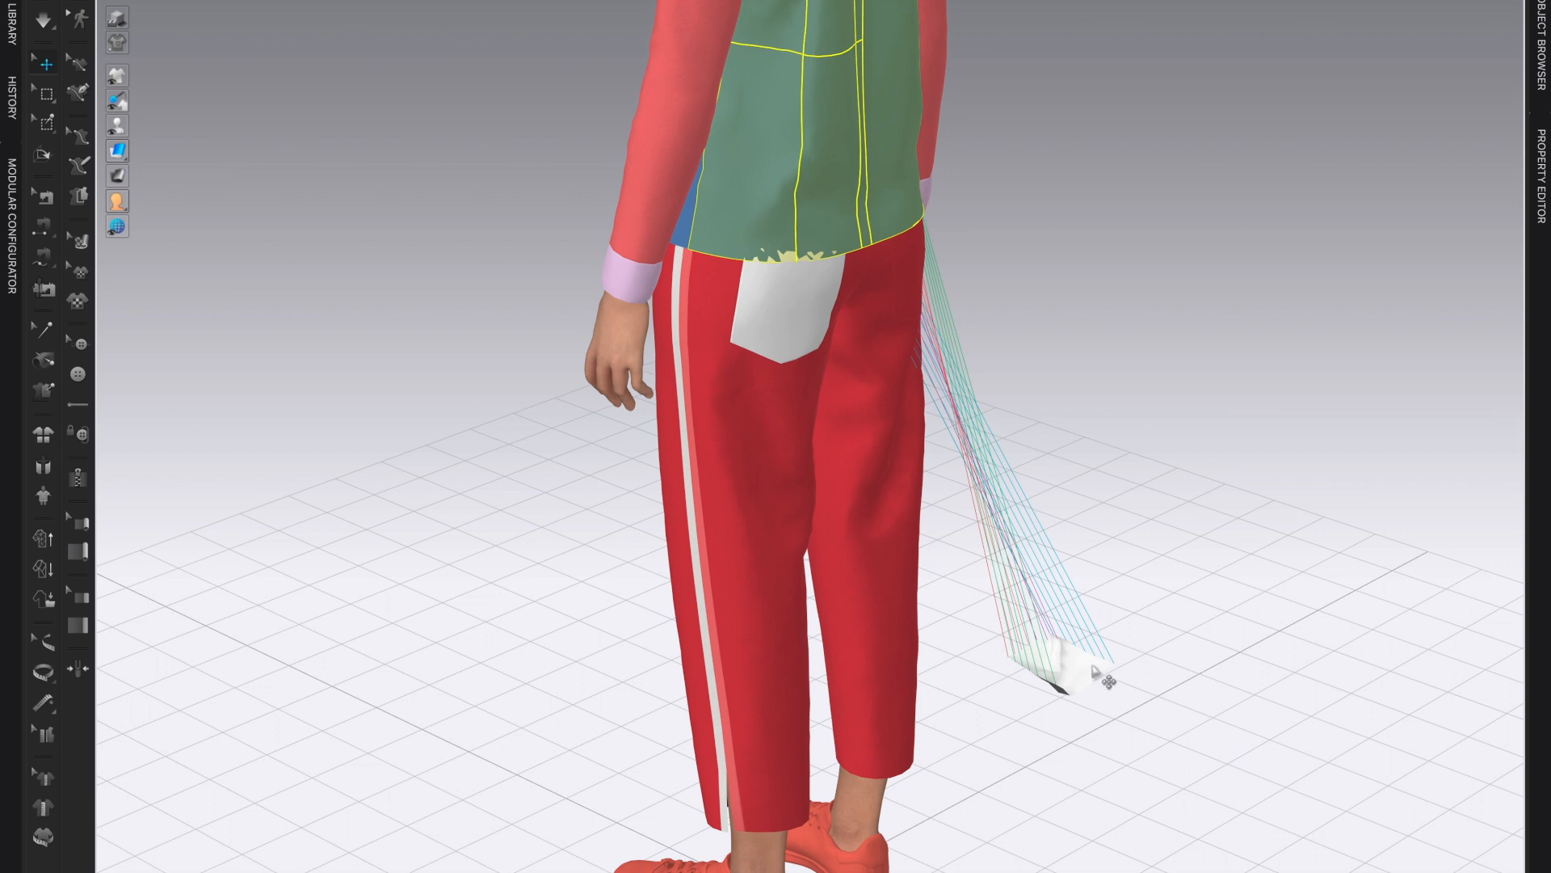
Superimpose the remaining pocket over its outline on the back of the pants
{"action": "right_click", "coordinate": [1077, 663]}
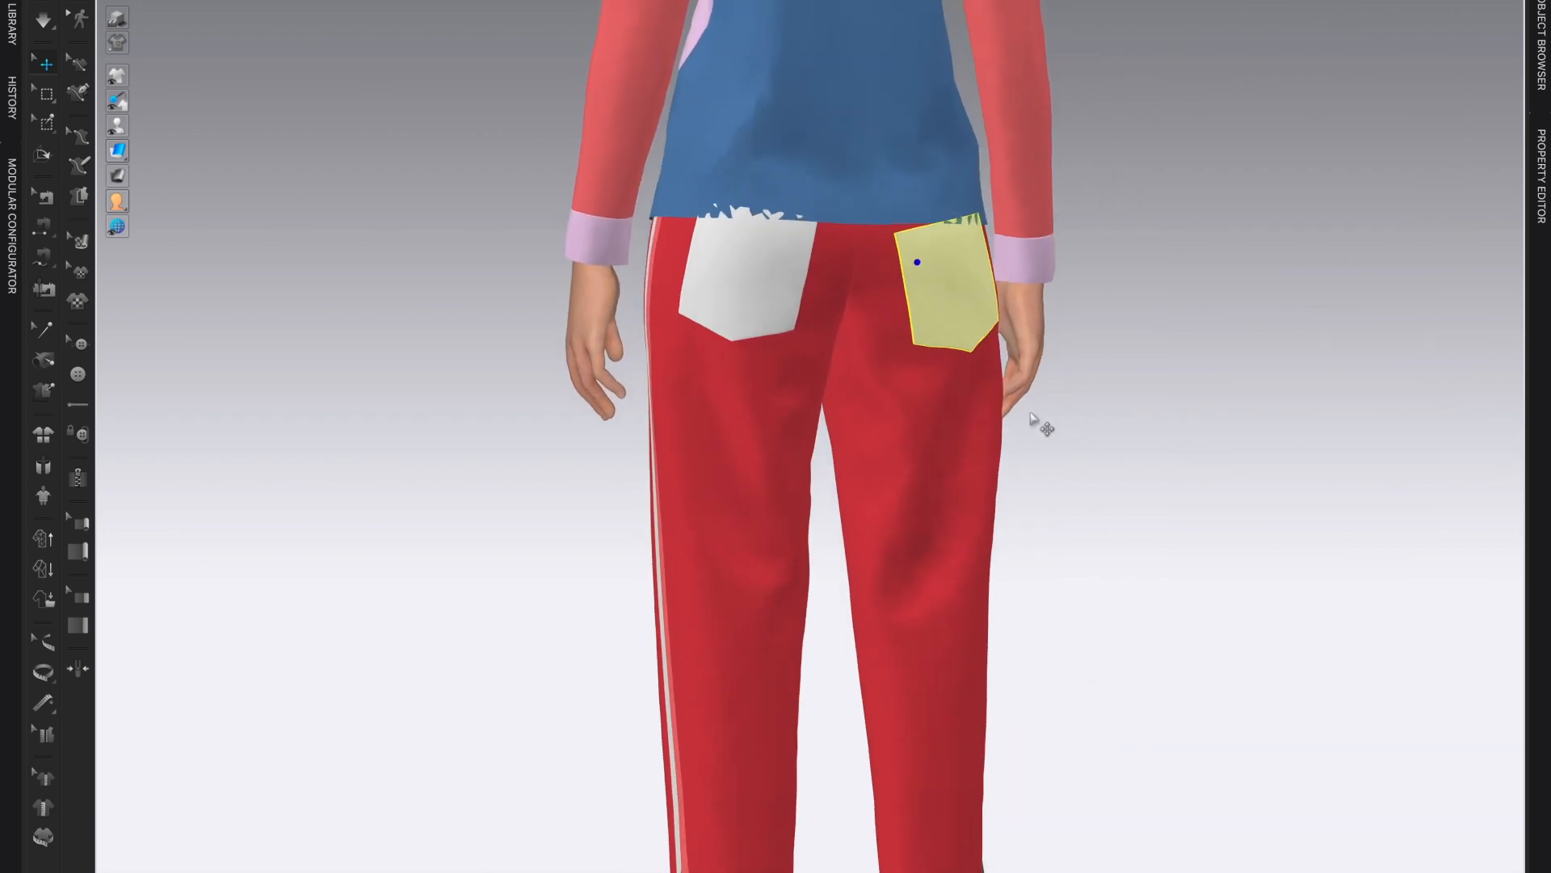
{"action": "mouse_move", "coordinate": [1050, 306]}
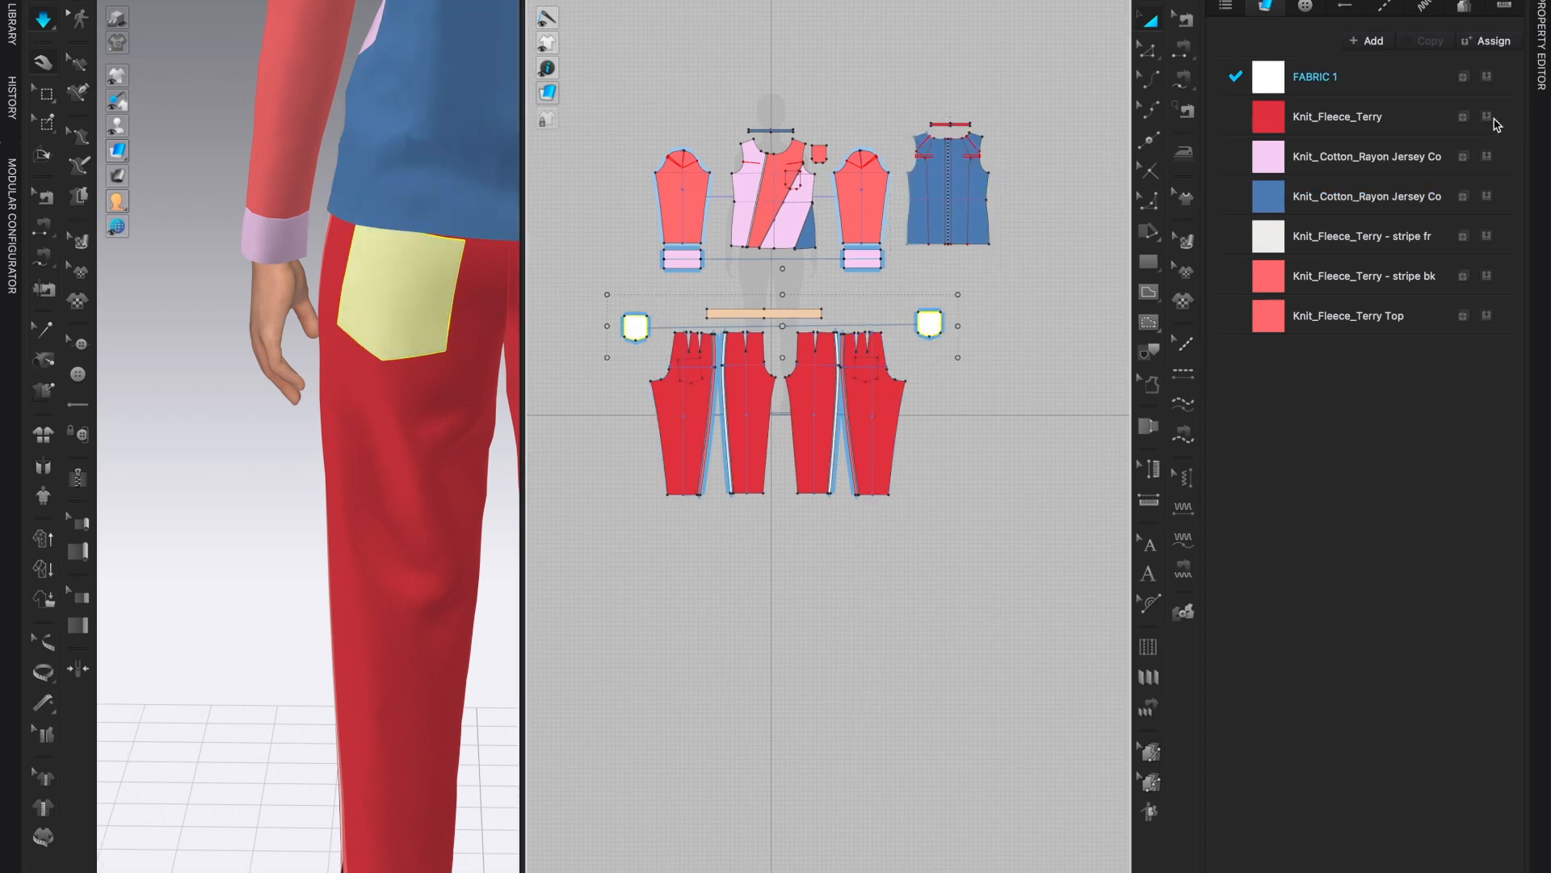
Assign the pink Knit_Cotton_Rayon Jersey to one pocket and the blue jersey to the other
{"action": "left_click", "coordinate": [1338, 117]}
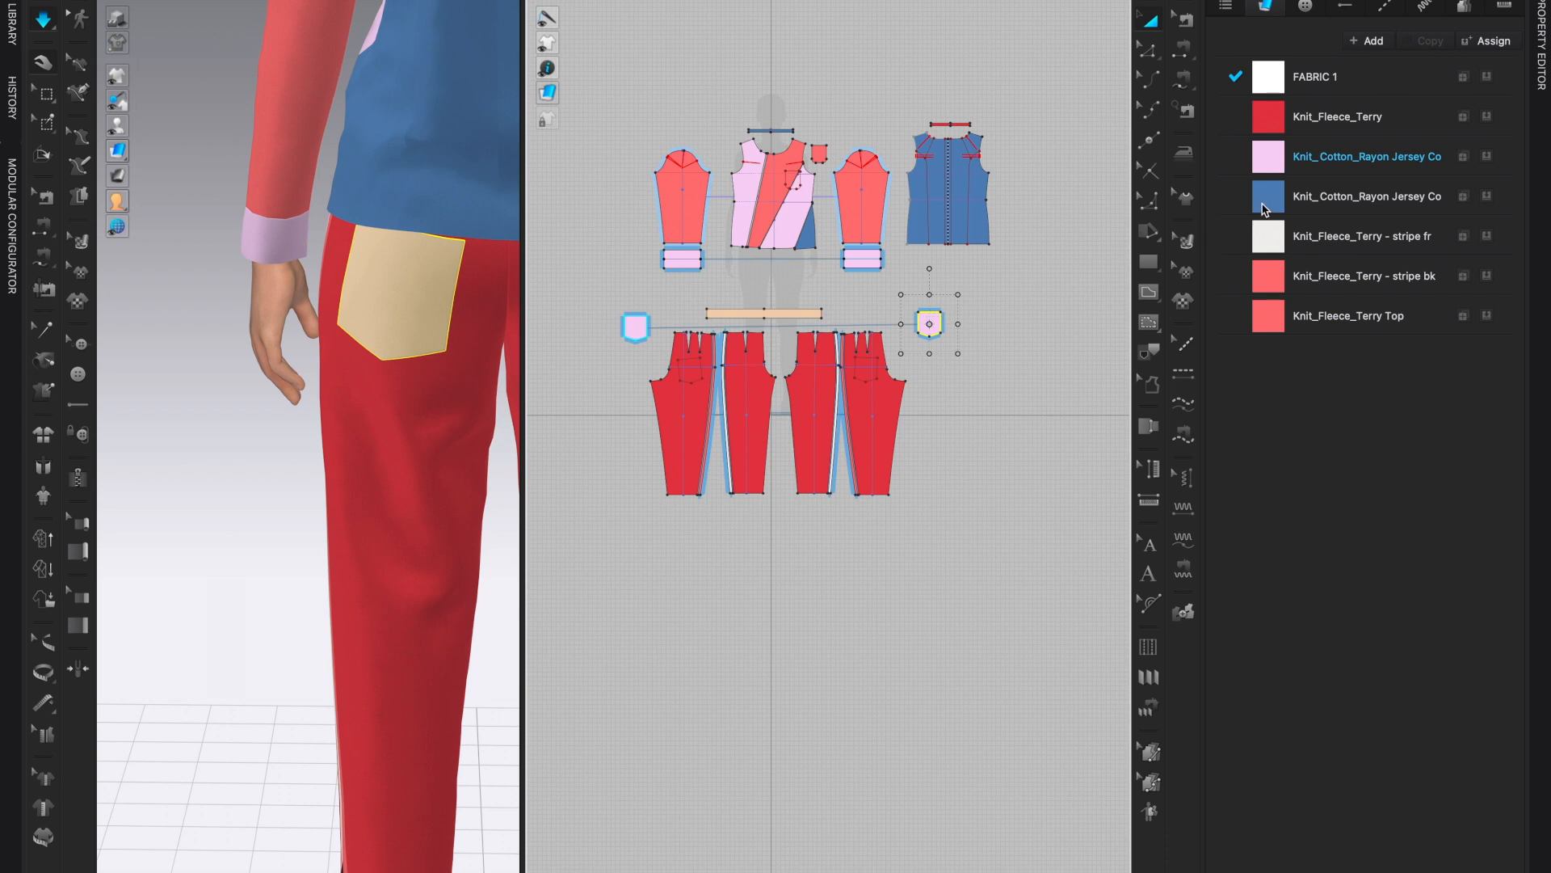
{"action": "left_click", "coordinate": [1367, 196]}
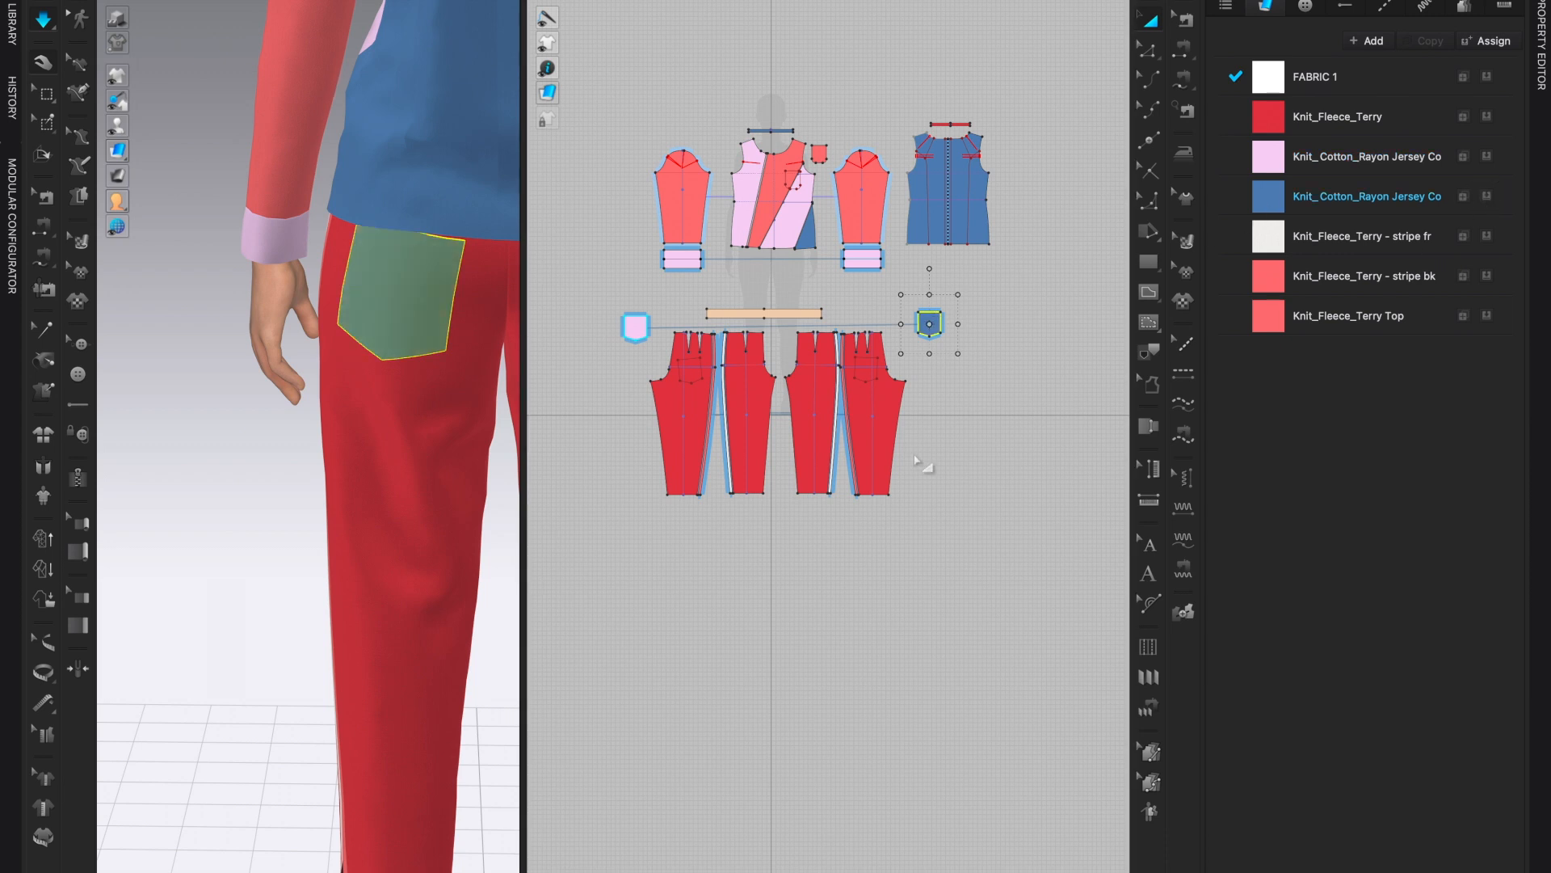